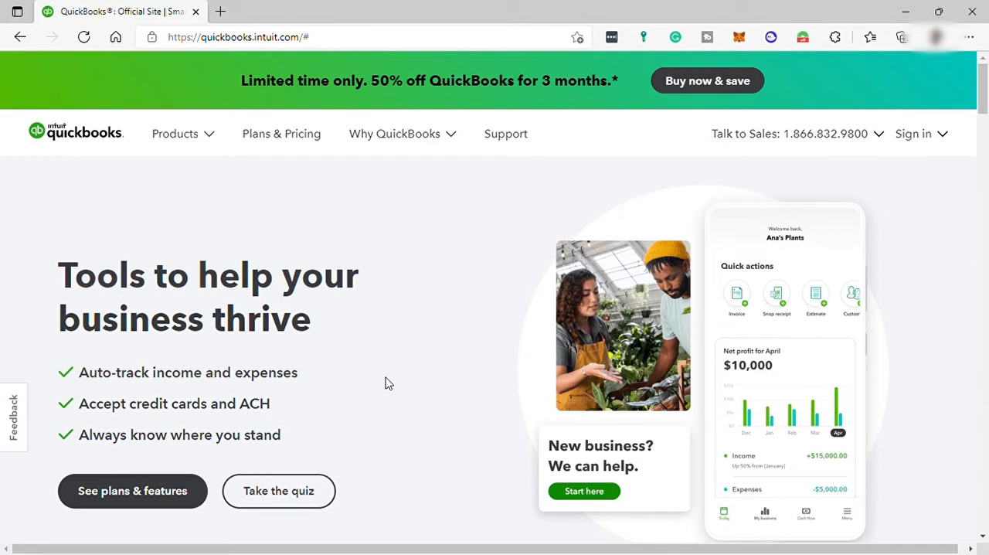
{"action": "mouse_move", "coordinate": [130, 368]}
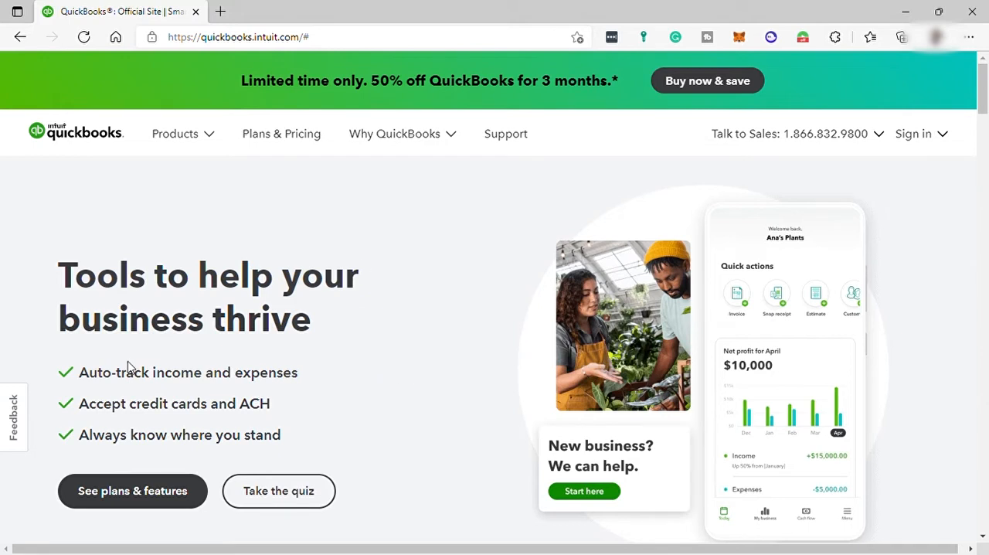
{"action": "mouse_move", "coordinate": [347, 402]}
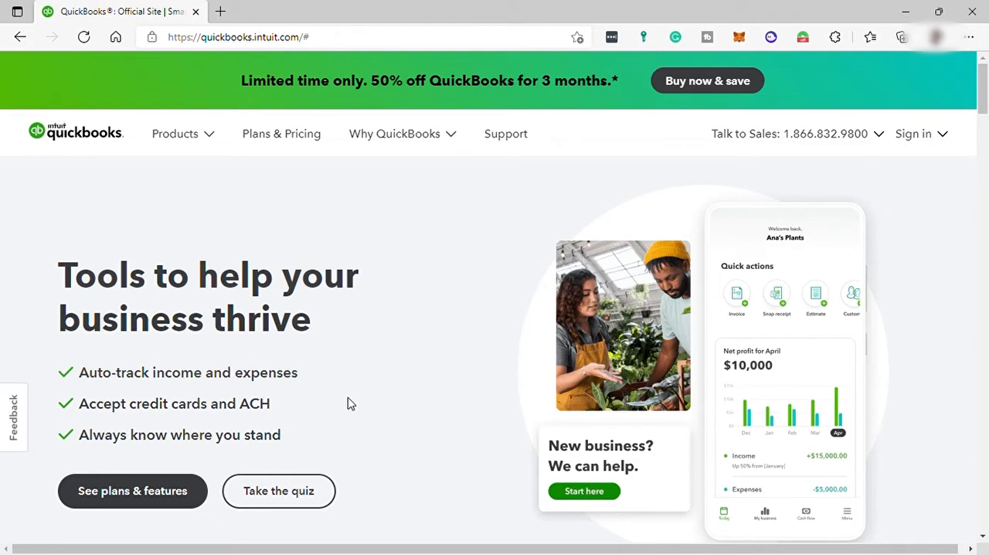
{"action": "mouse_move", "coordinate": [364, 411]}
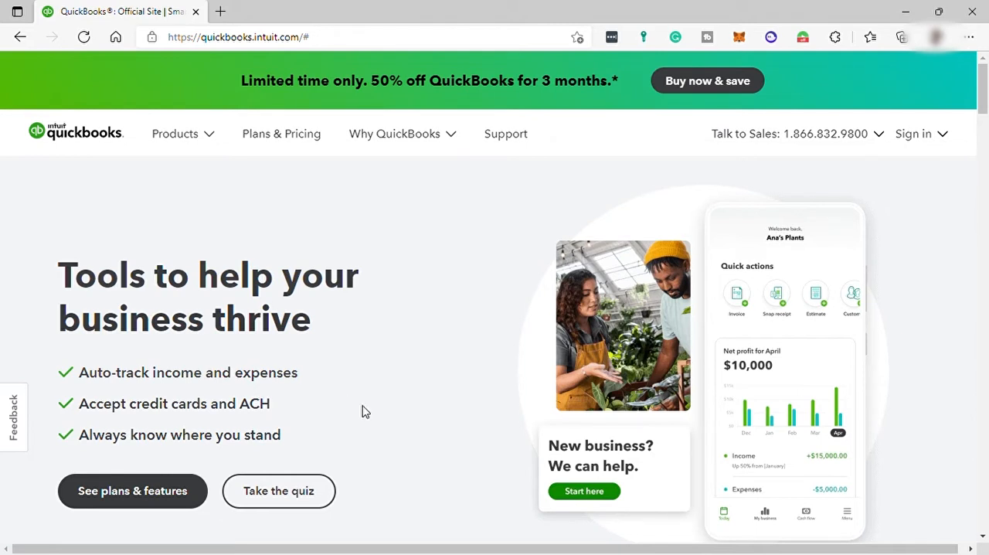
{"action": "mouse_move", "coordinate": [421, 451]}
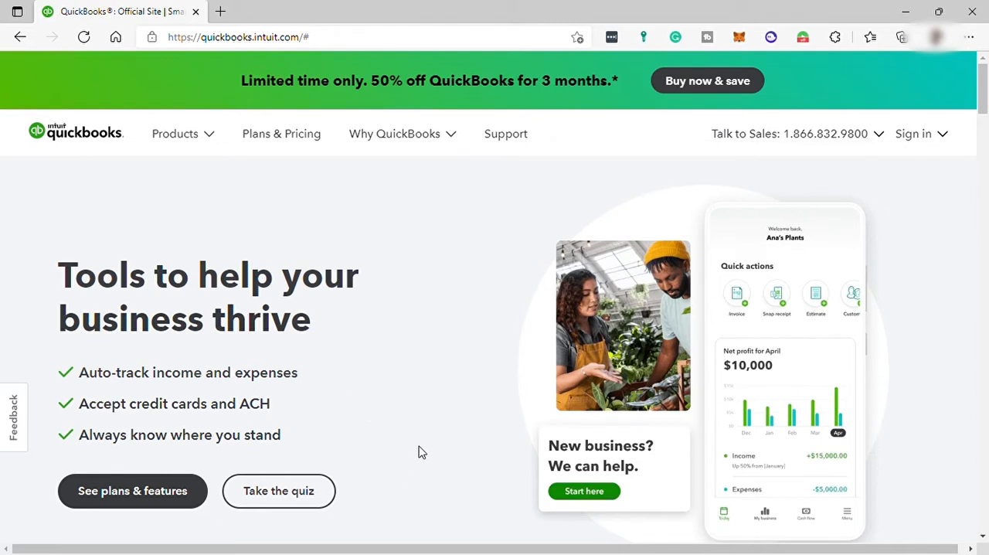
{"action": "mouse_move", "coordinate": [392, 437]}
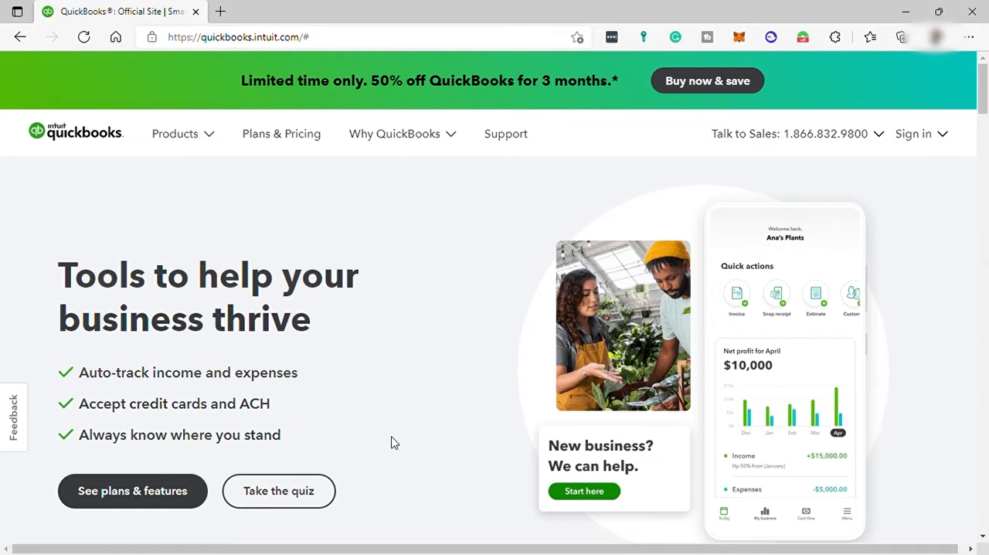
{"action": "mouse_move", "coordinate": [399, 445]}
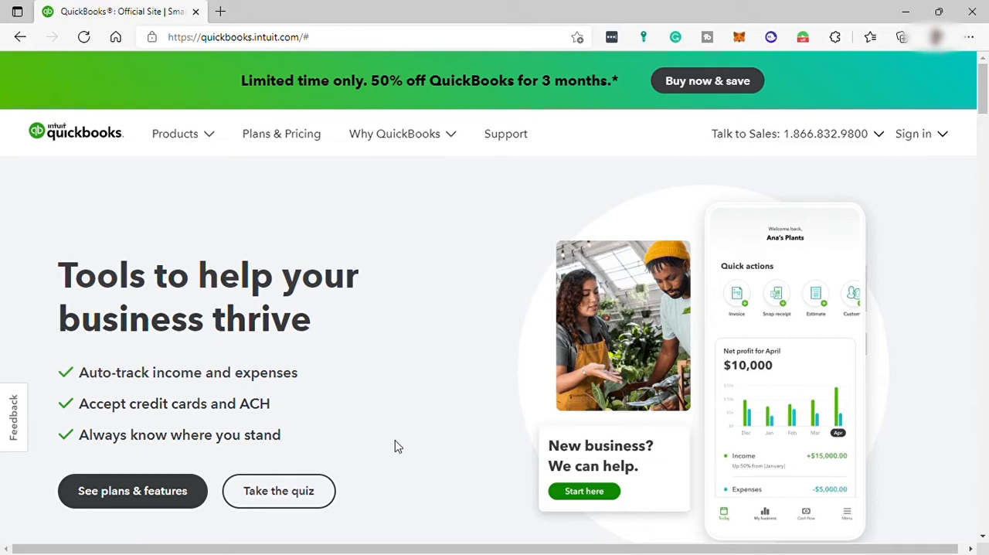
{"action": "mouse_move", "coordinate": [448, 352]}
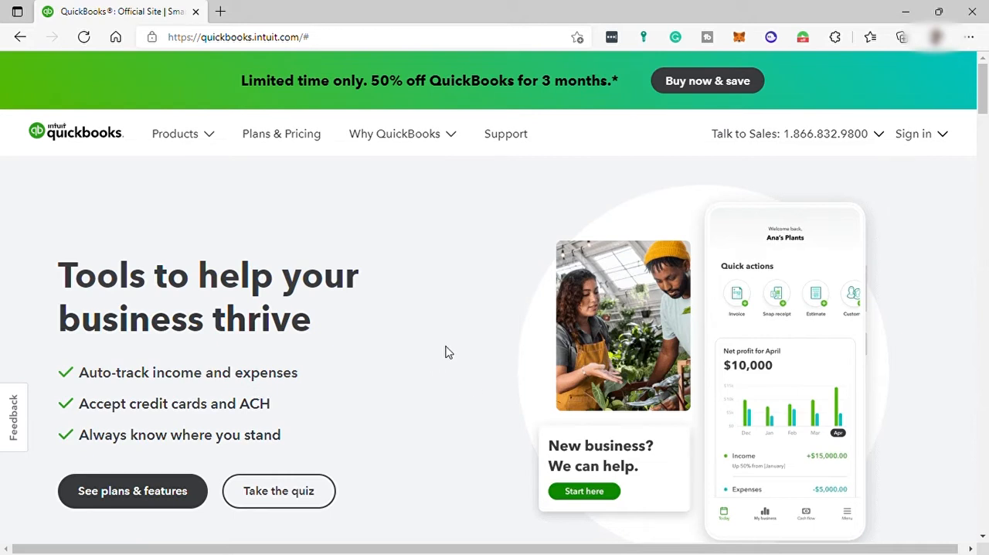
{"action": "mouse_move", "coordinate": [425, 368]}
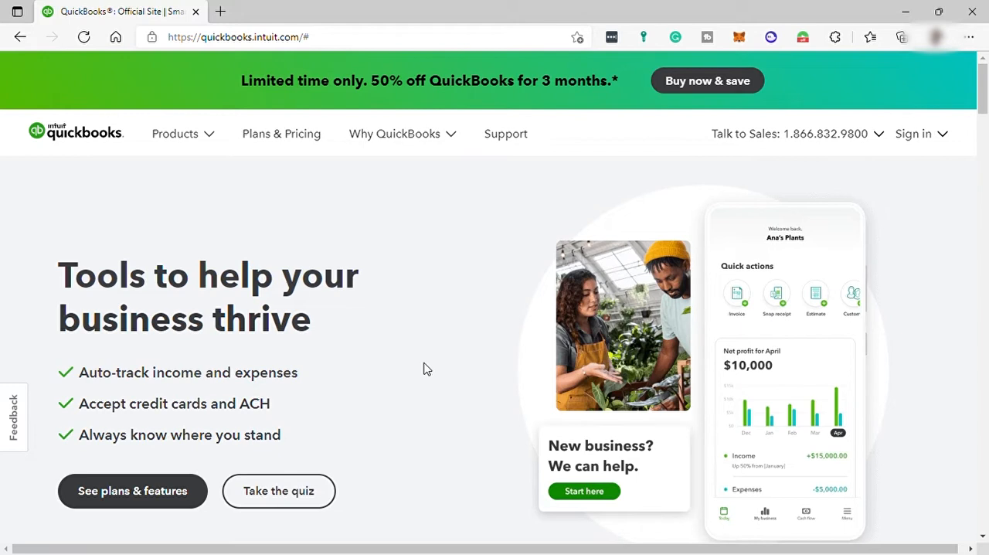
{"action": "mouse_move", "coordinate": [464, 338]}
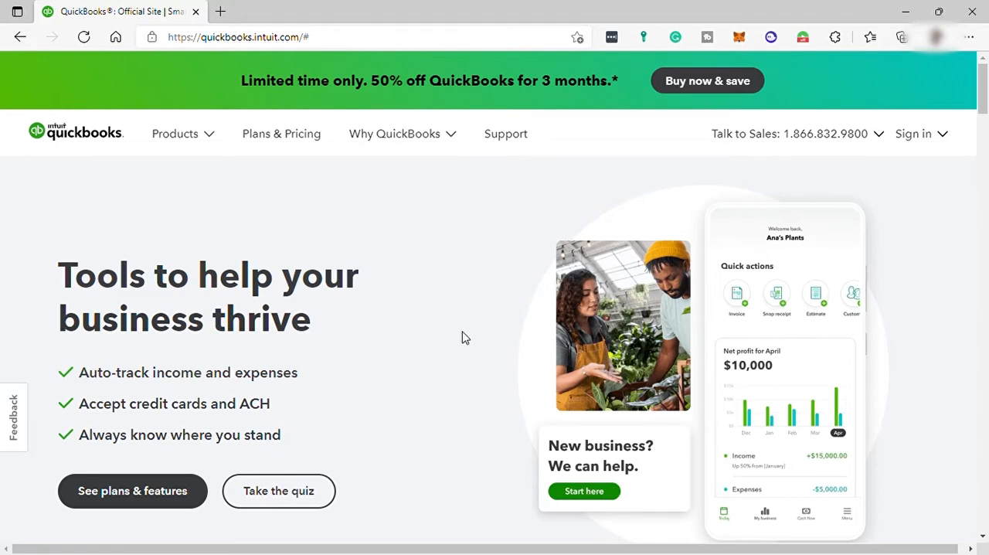
Step: Reach the plan tabs and select Accounting for business after checking the freelancer expenses tab
{"action": "scroll", "scroll_direction": "down", "scroll_amount": 3}
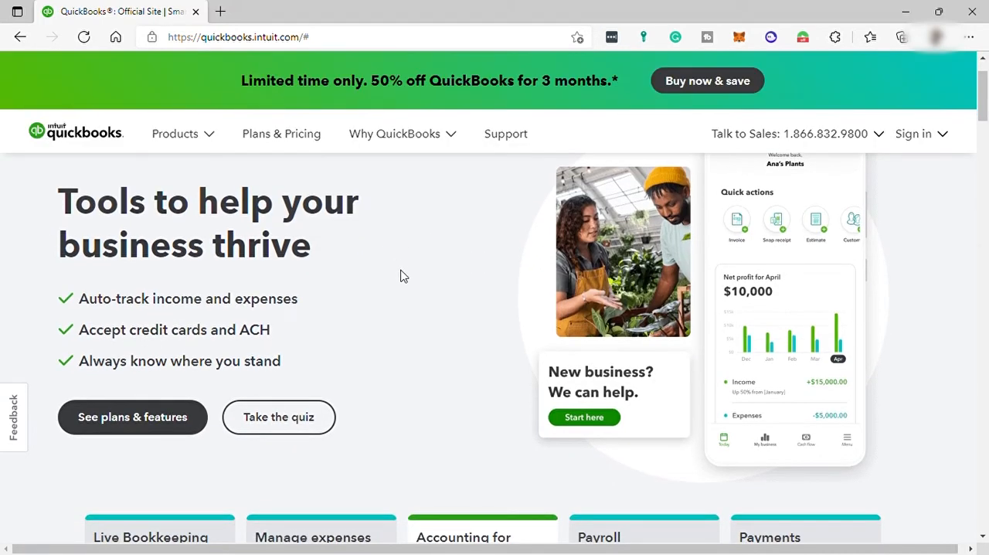
{"action": "mouse_move", "coordinate": [451, 298]}
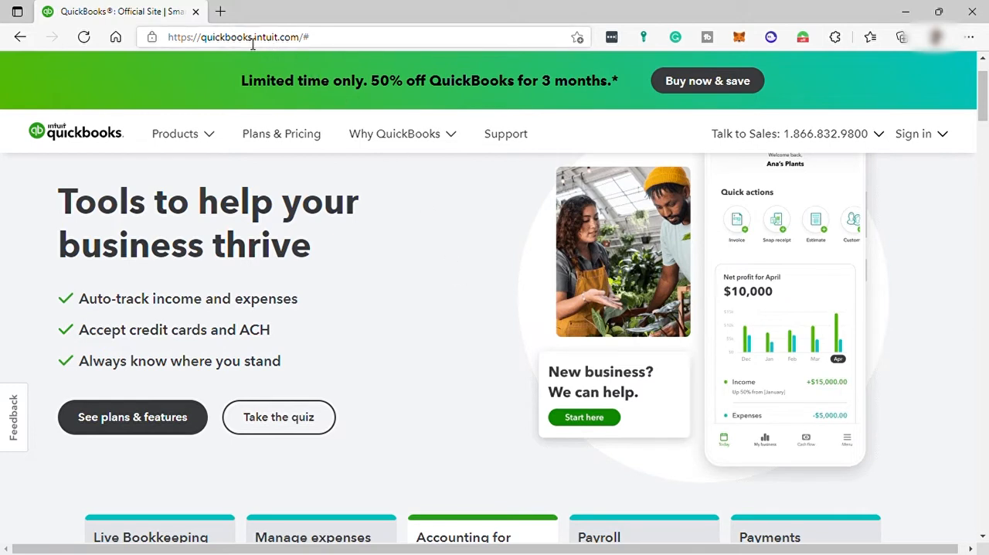
{"action": "mouse_move", "coordinate": [301, 46]}
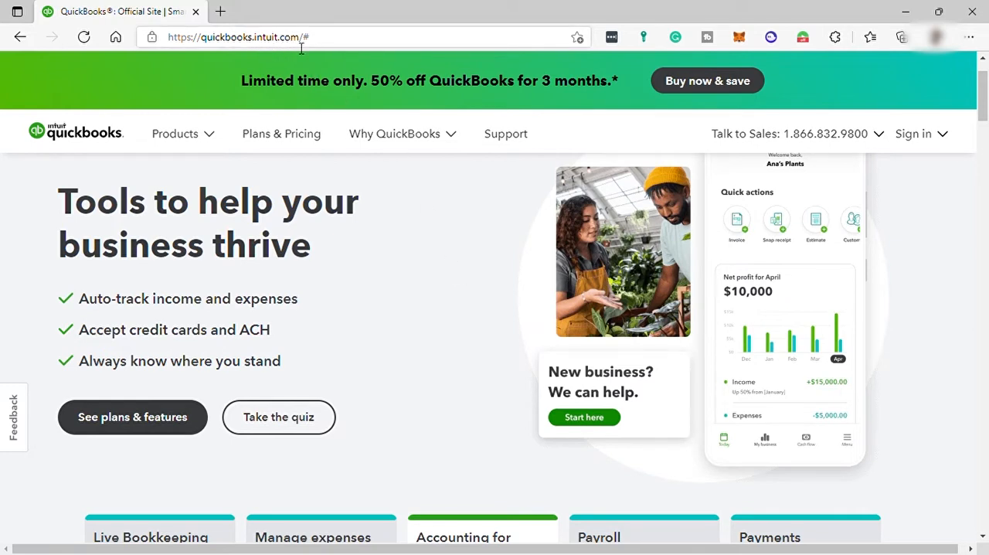
{"action": "mouse_move", "coordinate": [313, 50]}
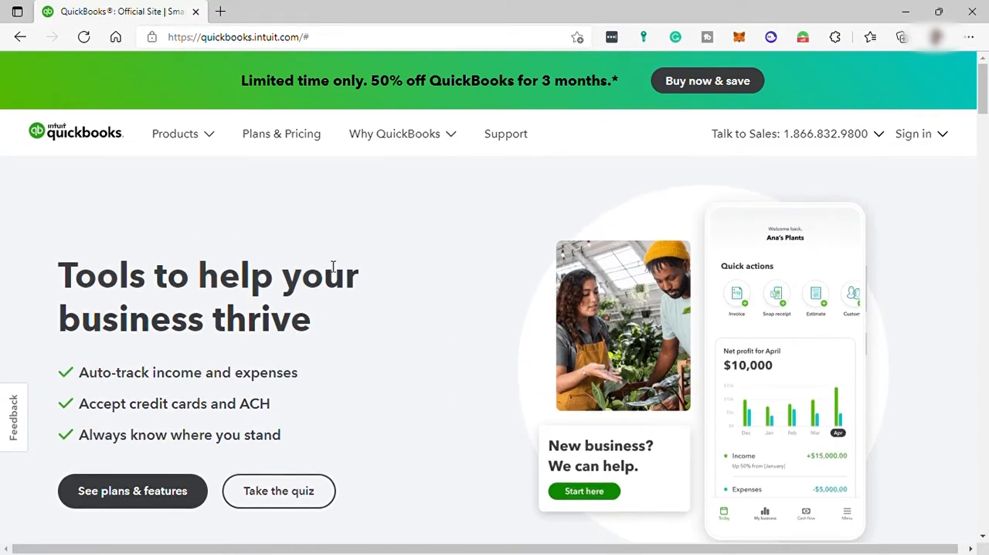
{"action": "mouse_move", "coordinate": [630, 223]}
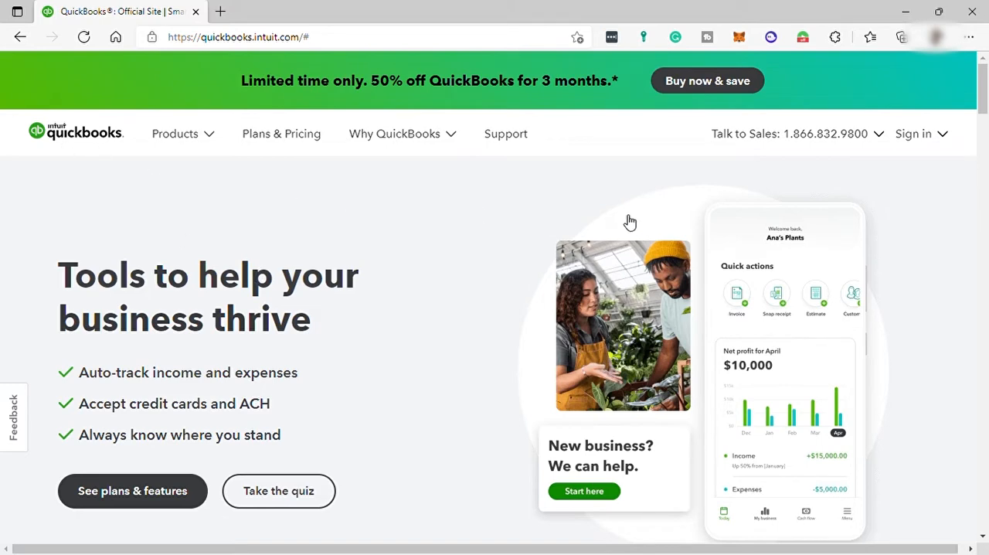
{"action": "scroll", "scroll_direction": "down", "scroll_amount": 3}
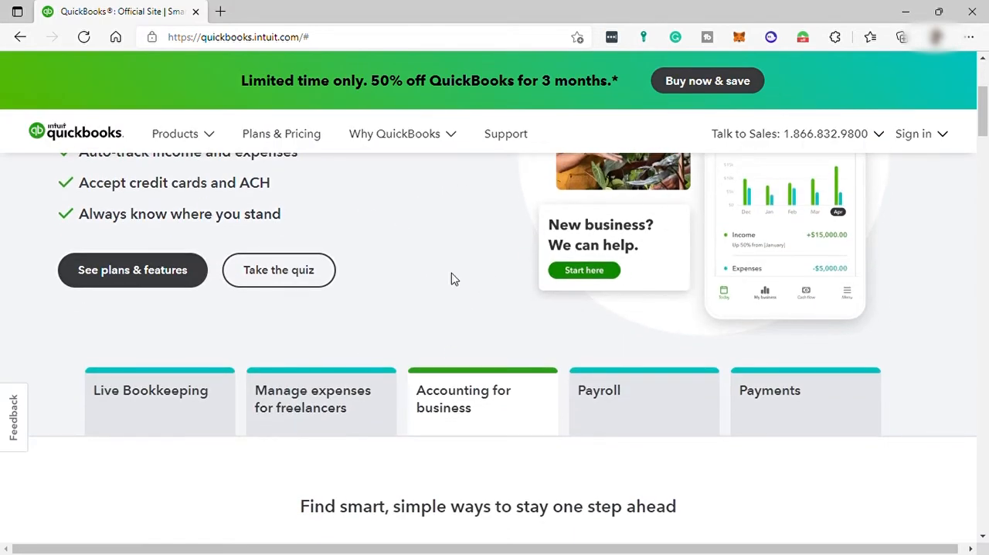
{"action": "mouse_move", "coordinate": [152, 405]}
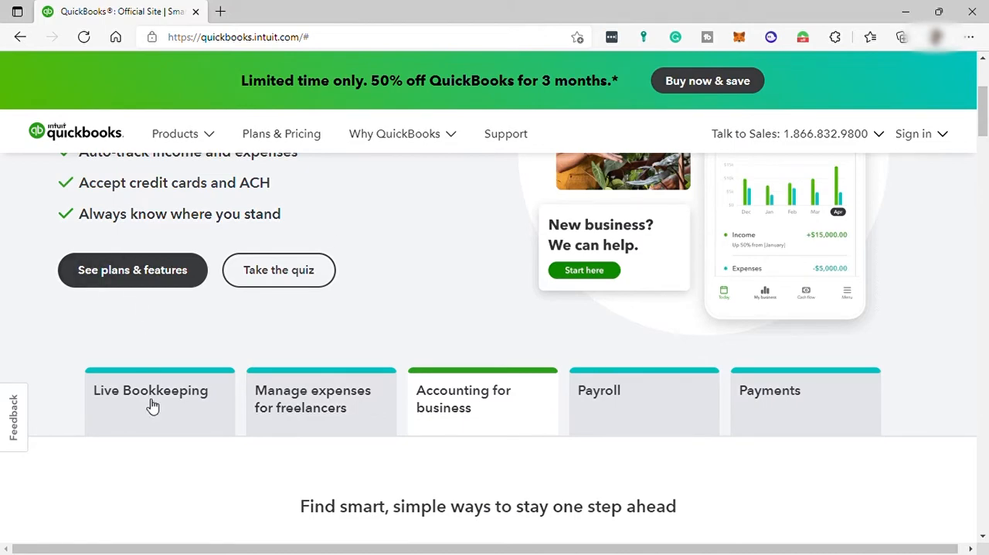
{"action": "left_click", "coordinate": [321, 398]}
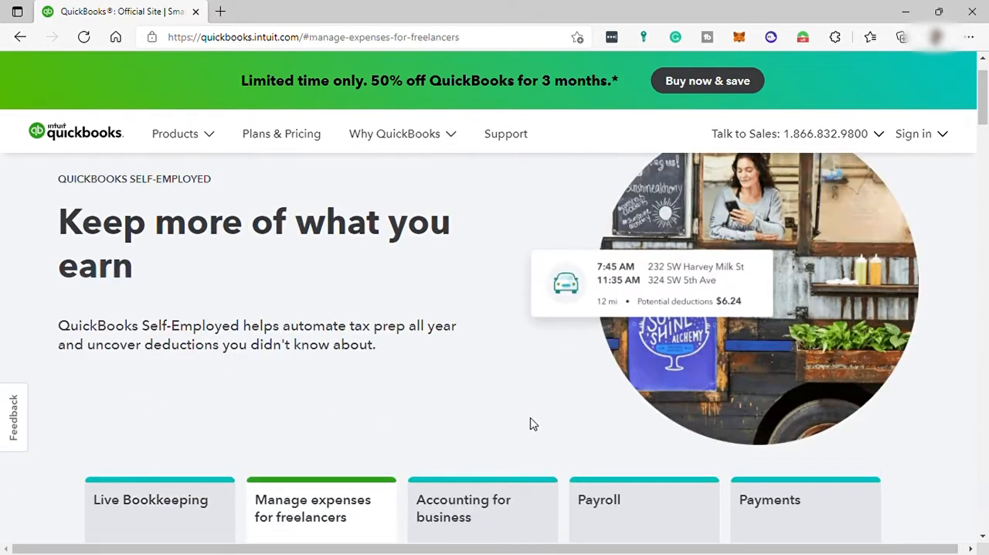
{"action": "left_click", "coordinate": [464, 507]}
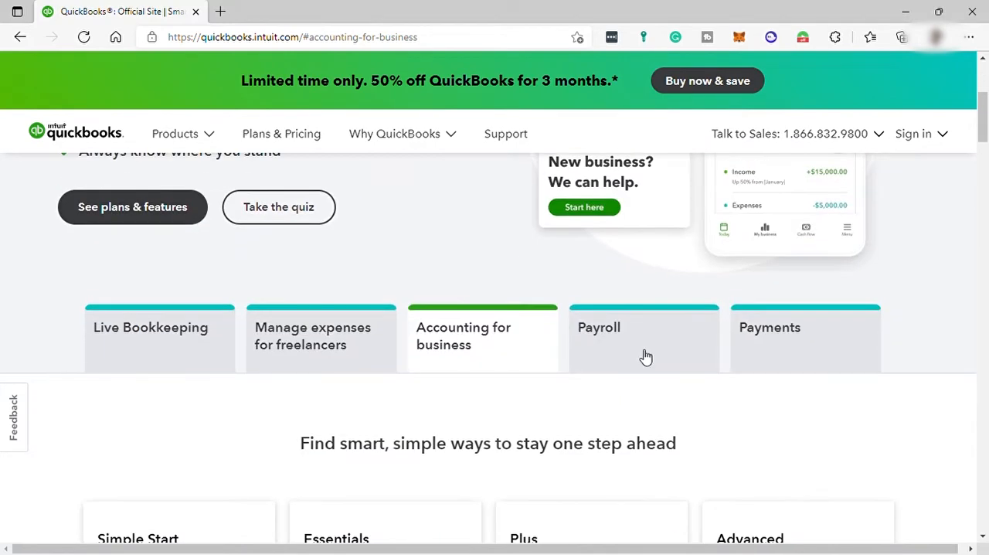
{"action": "mouse_move", "coordinate": [892, 407]}
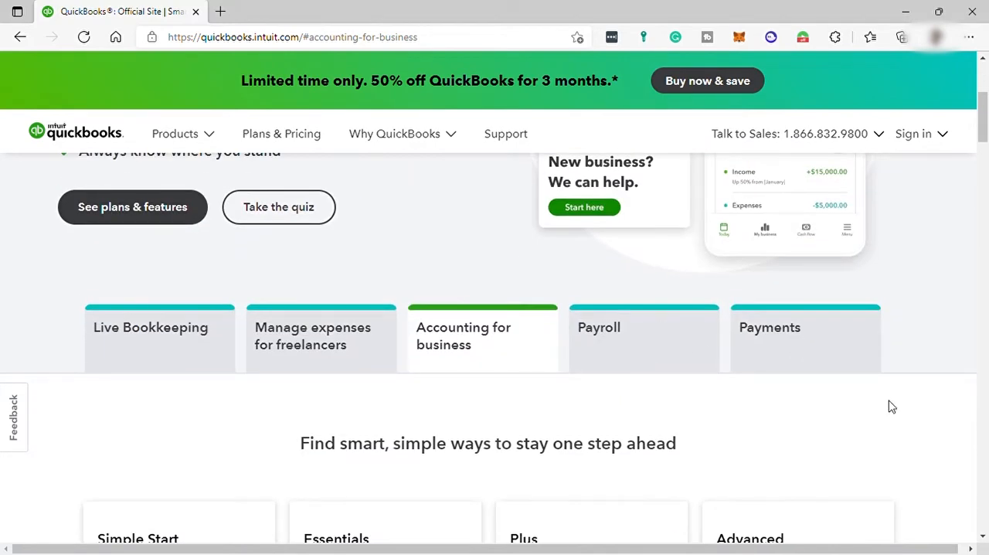
Step: Scroll to the plan prices: Simple Start $12.50, Essentials $25, Plus $40, Advanced $90
{"action": "scroll", "scroll_direction": "down", "scroll_amount": 3}
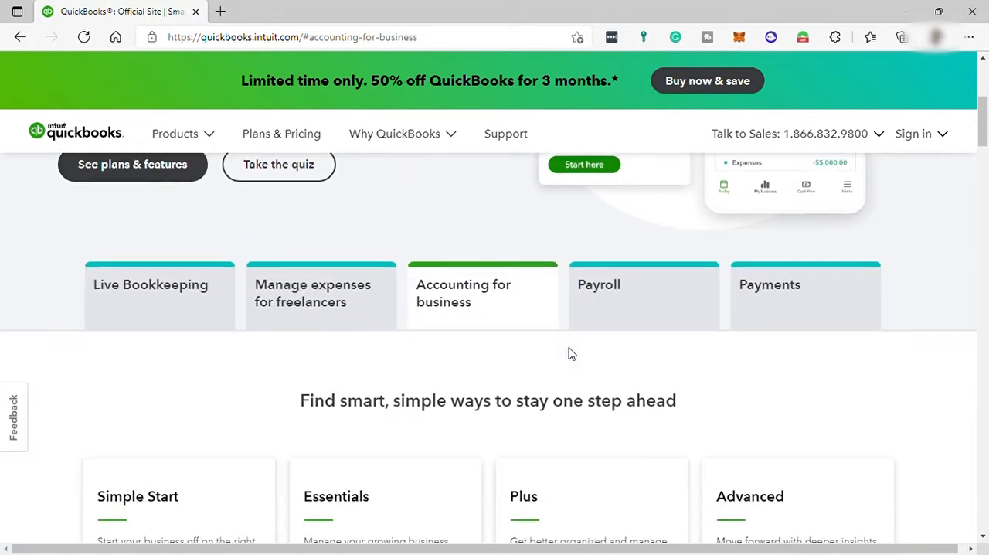
{"action": "scroll", "scroll_direction": "down", "scroll_amount": 3}
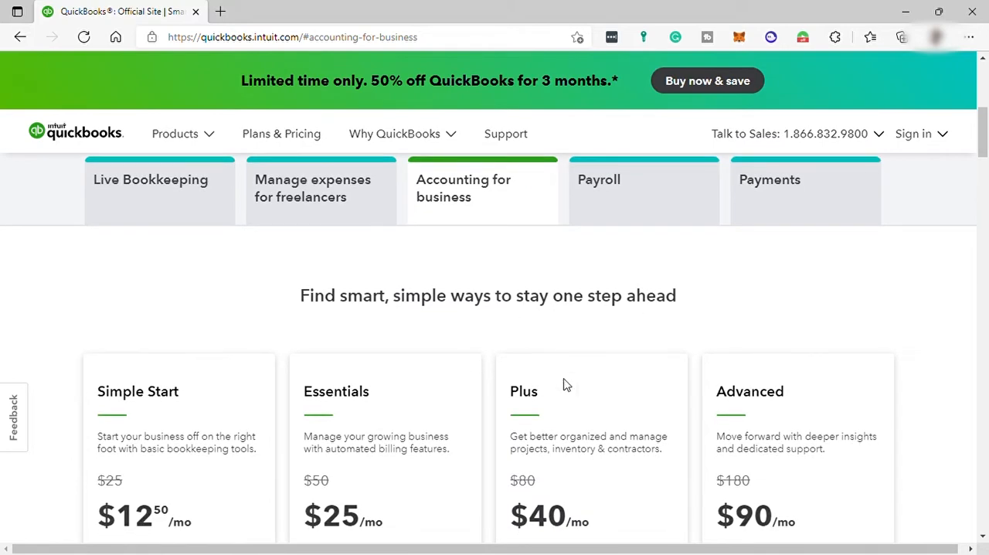
{"action": "scroll", "scroll_direction": "down", "scroll_amount": 3}
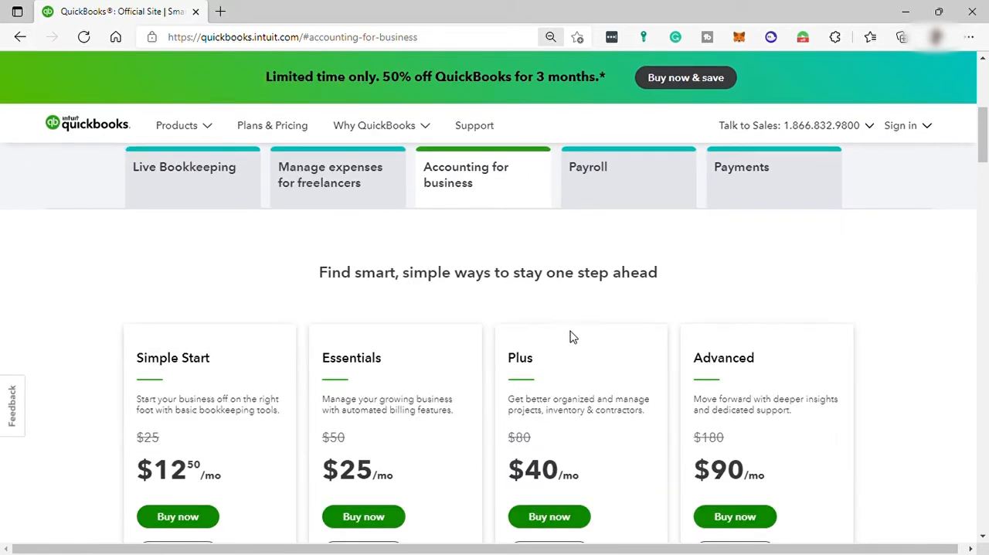
{"action": "mouse_move", "coordinate": [440, 176]}
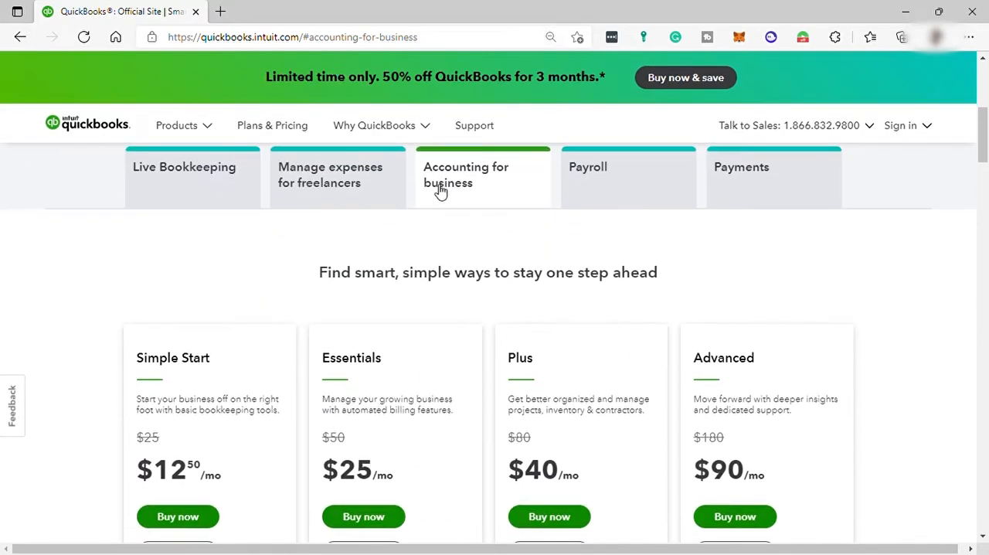
{"action": "mouse_move", "coordinate": [498, 185]}
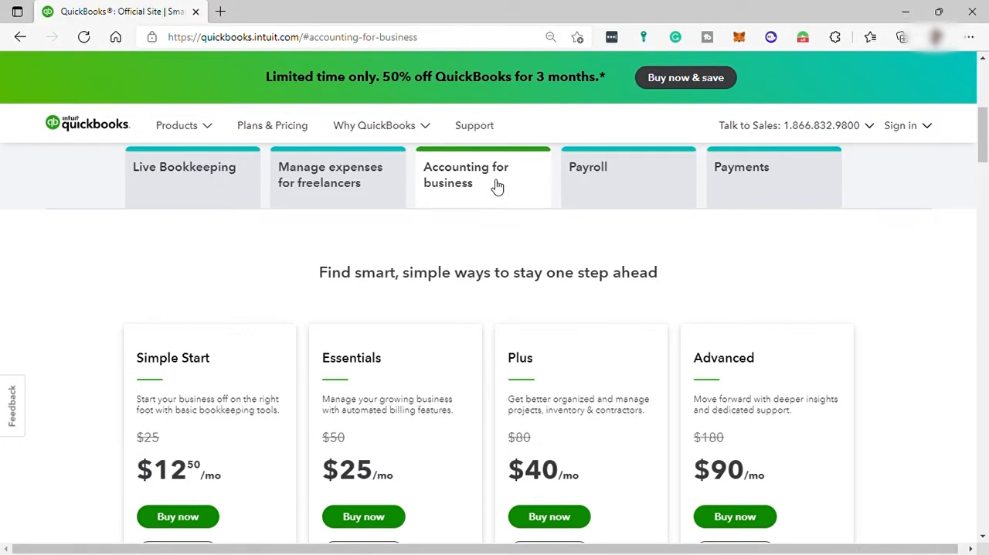
{"action": "mouse_move", "coordinate": [479, 178]}
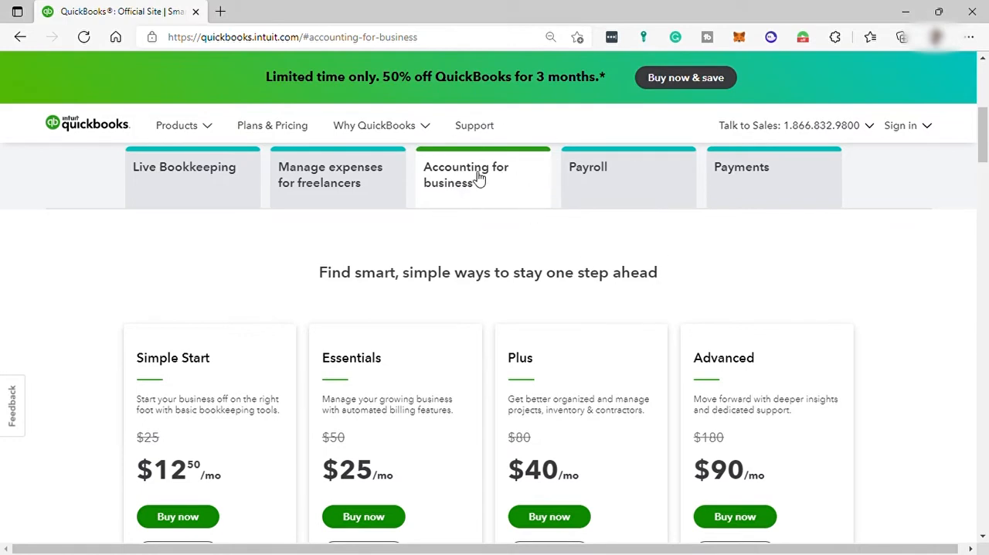
{"action": "mouse_move", "coordinate": [471, 193]}
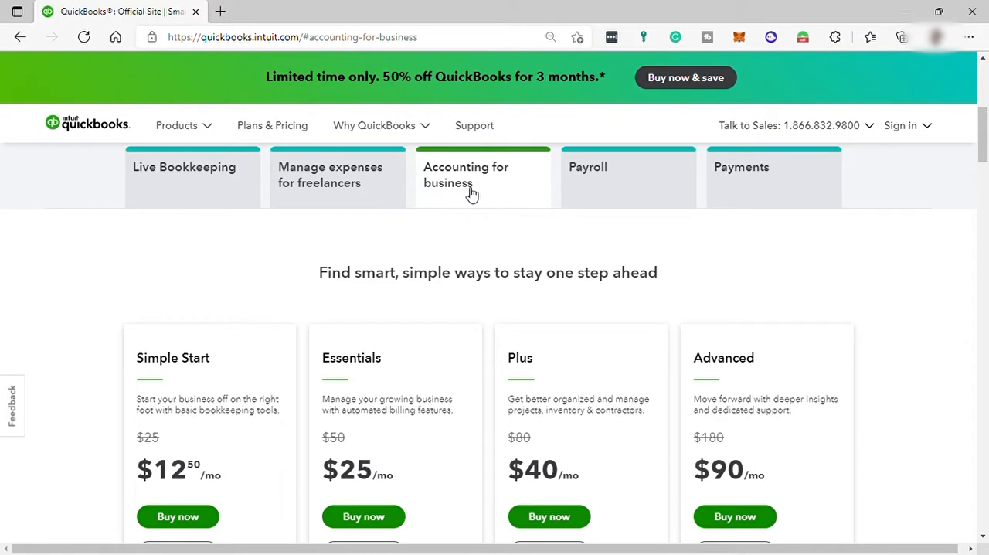
{"action": "left_click", "coordinate": [330, 175]}
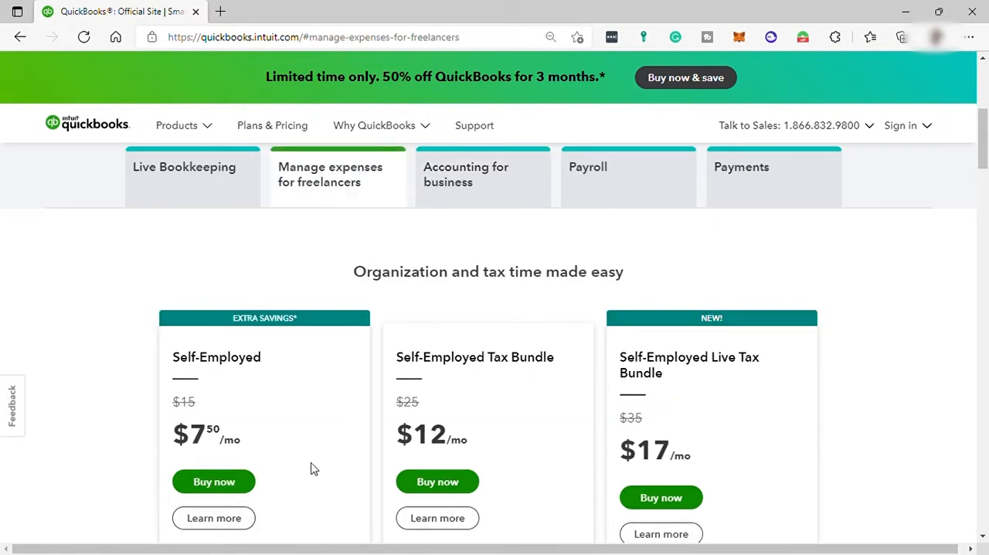
{"action": "mouse_move", "coordinate": [349, 408]}
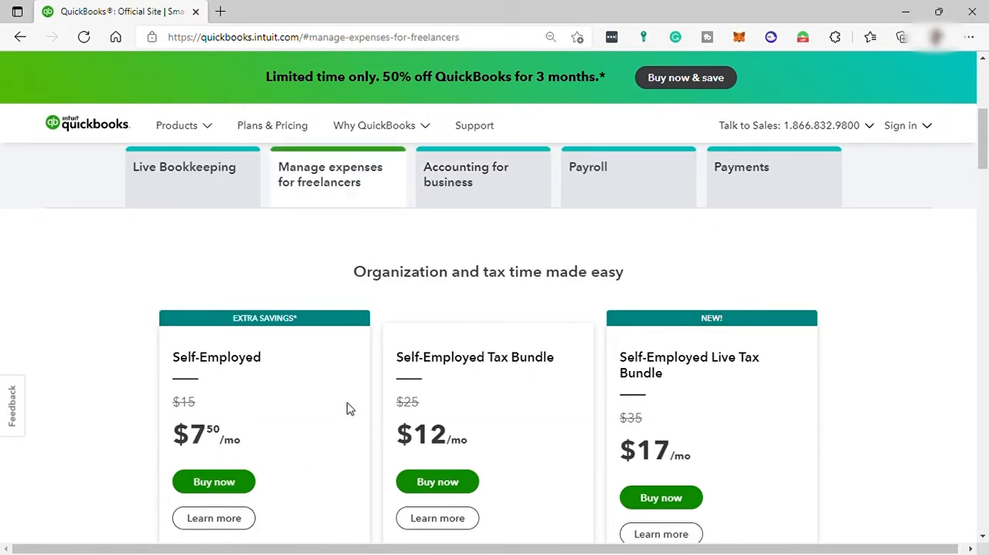
{"action": "mouse_move", "coordinate": [624, 200]}
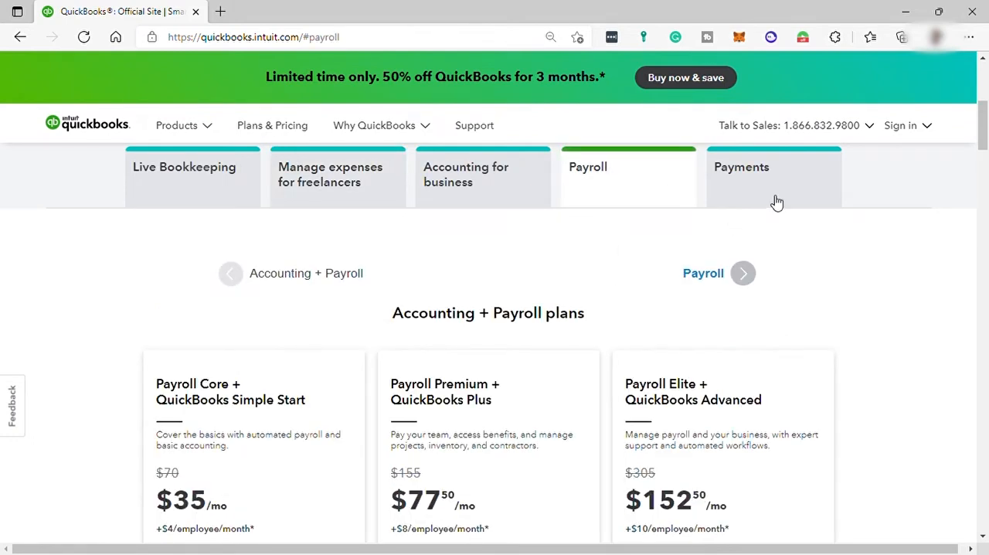
{"action": "left_click", "coordinate": [742, 167]}
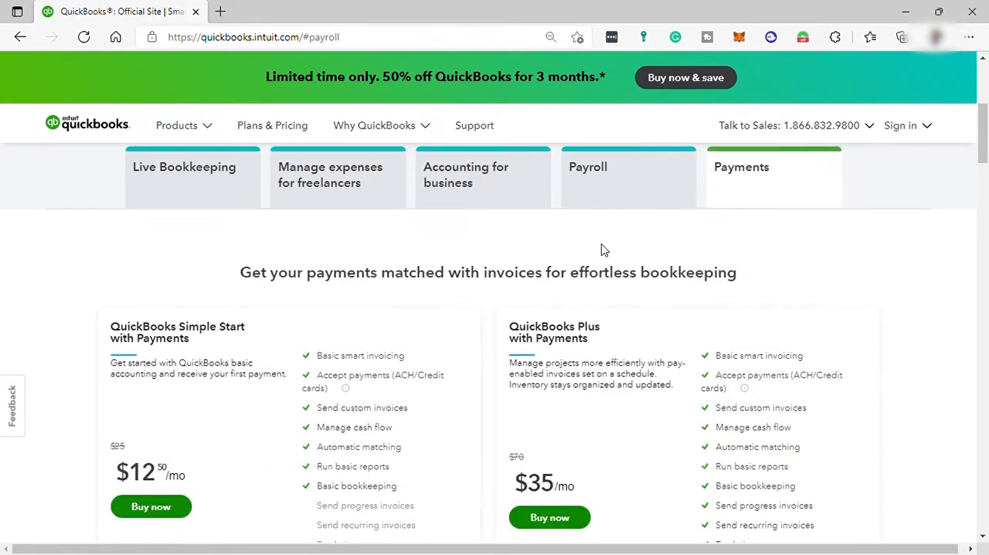
{"action": "left_click", "coordinate": [482, 166]}
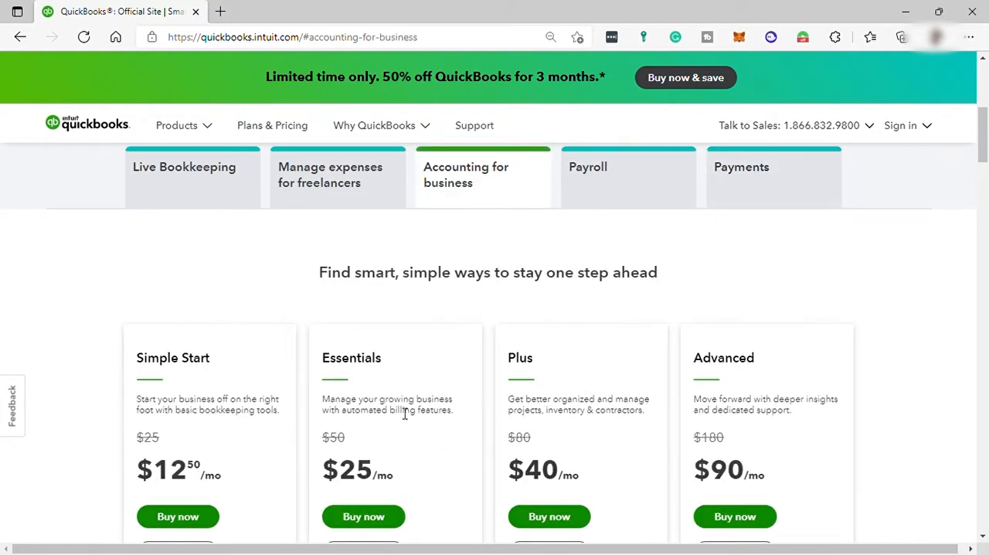
{"action": "scroll", "scroll_direction": "up", "scroll_amount": 3}
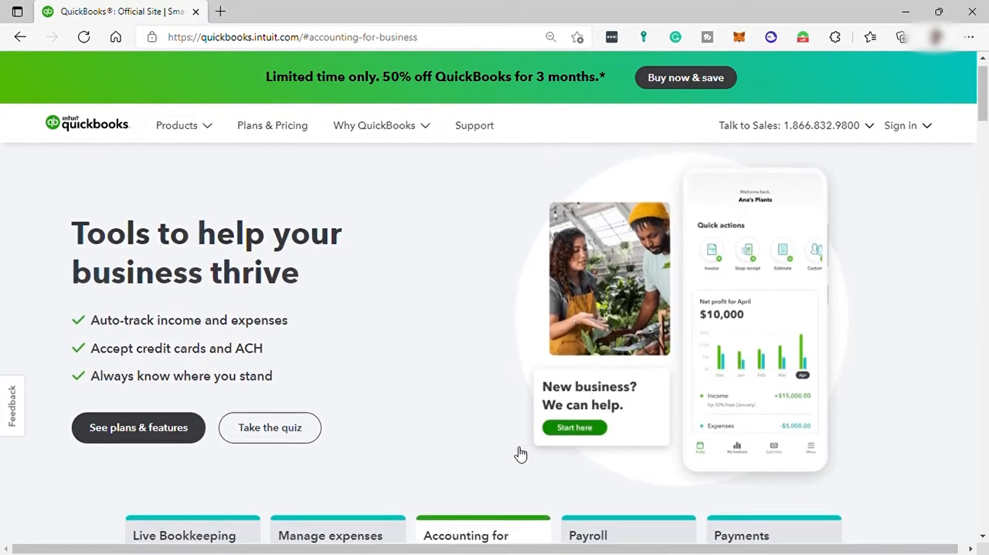
{"action": "scroll", "scroll_direction": "up", "scroll_amount": 3}
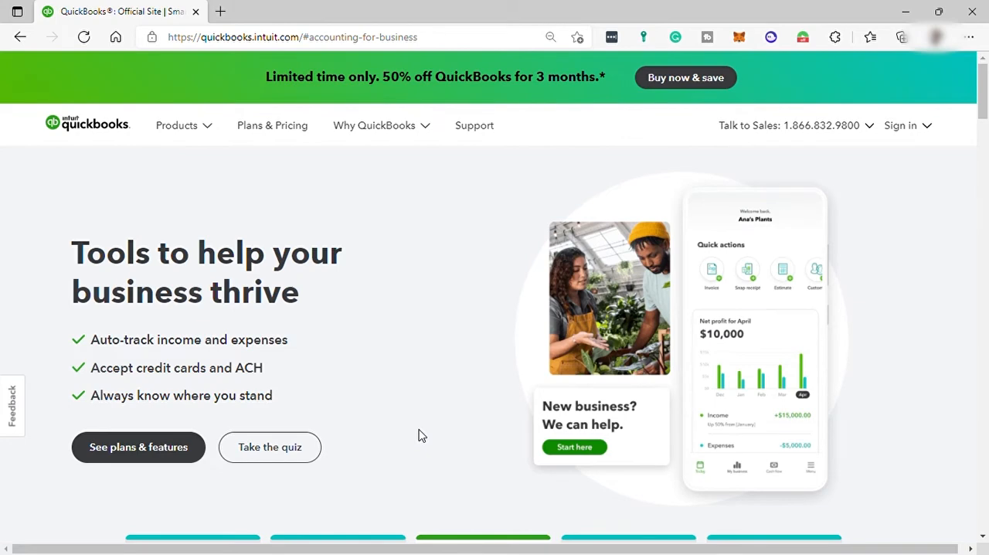
Step: Read the Simple Start, Essentials and Advanced plan cards, highlighting their names and descriptions
{"action": "scroll", "scroll_direction": "down", "scroll_amount": 3}
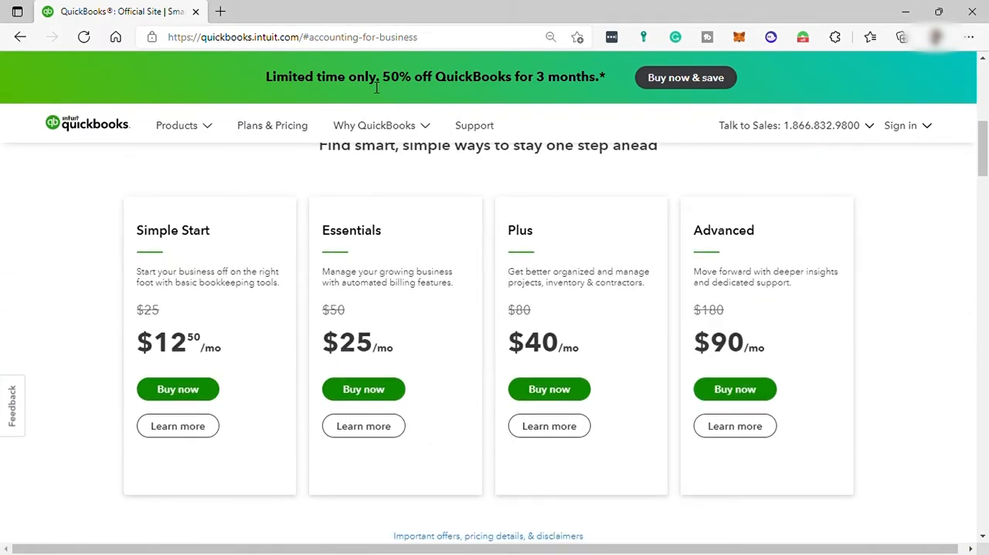
{"action": "mouse_move", "coordinate": [553, 91]}
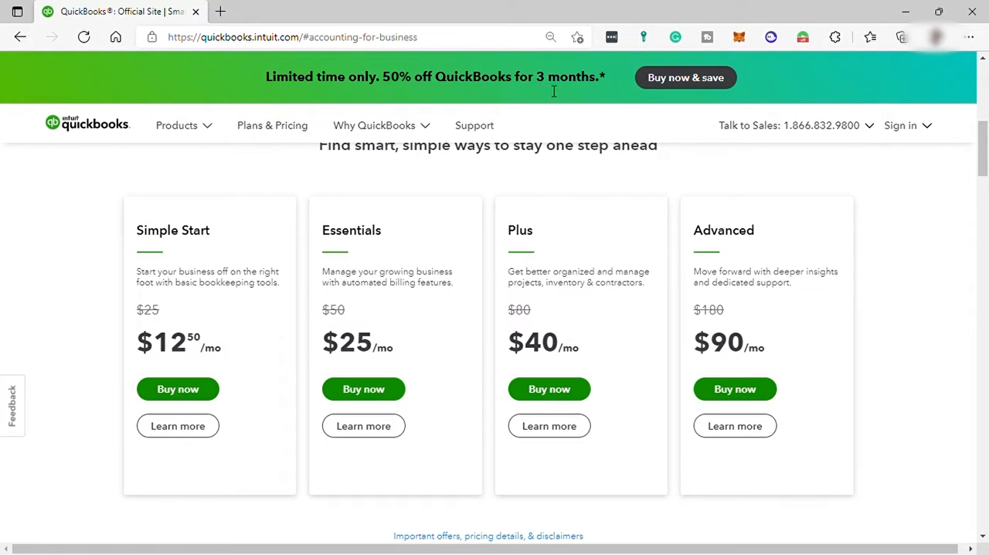
{"action": "left_click", "coordinate": [374, 125]}
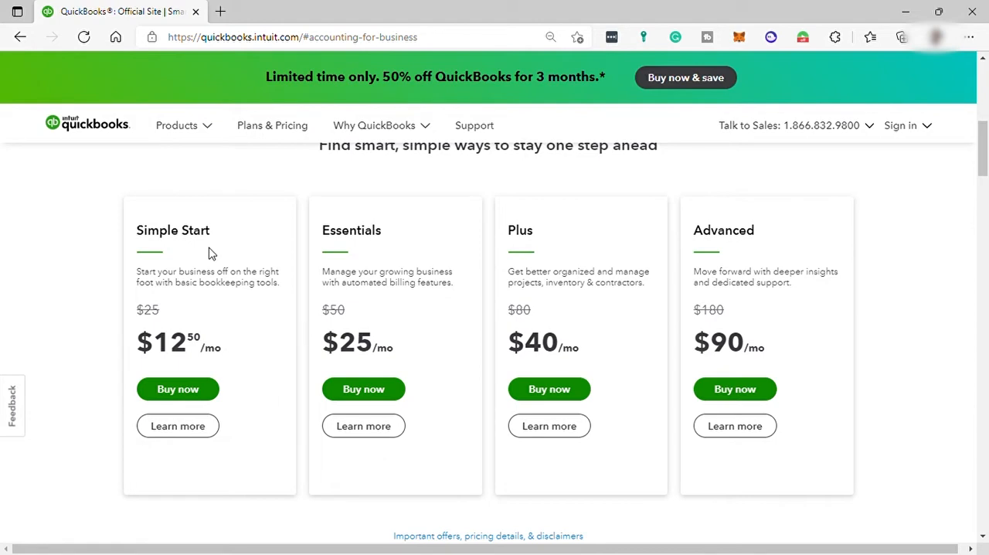
{"action": "mouse_move", "coordinate": [231, 260]}
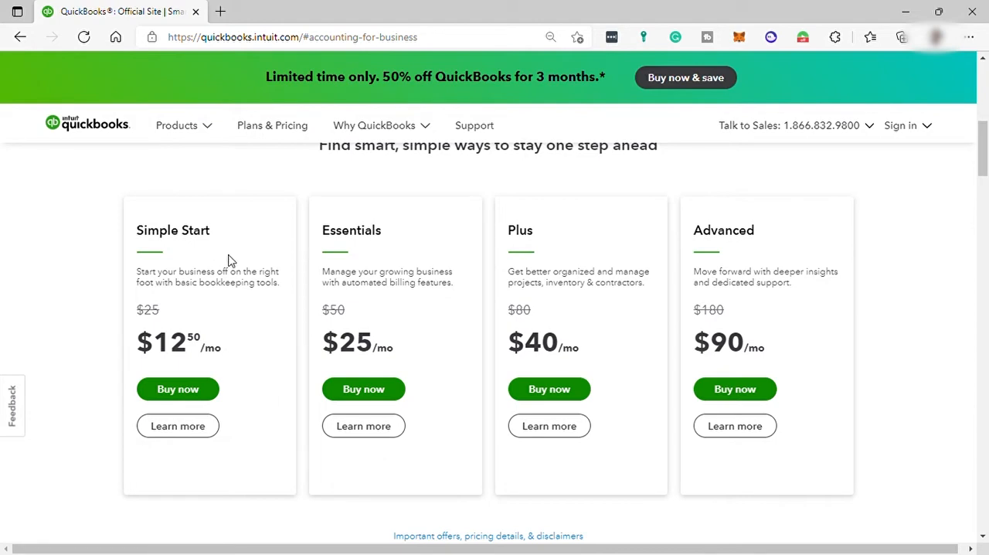
{"action": "mouse_move", "coordinate": [230, 300]}
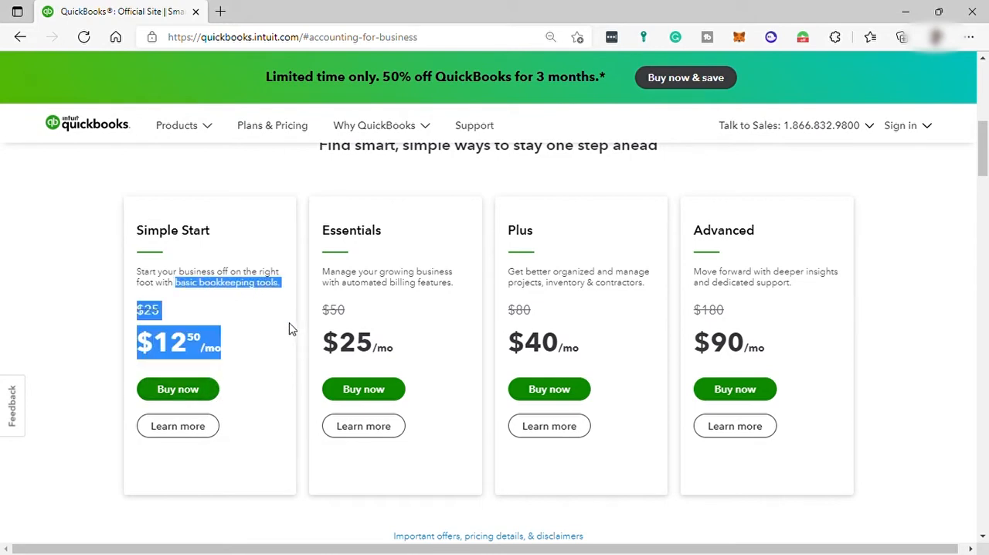
{"action": "double_click", "coordinate": [352, 230]}
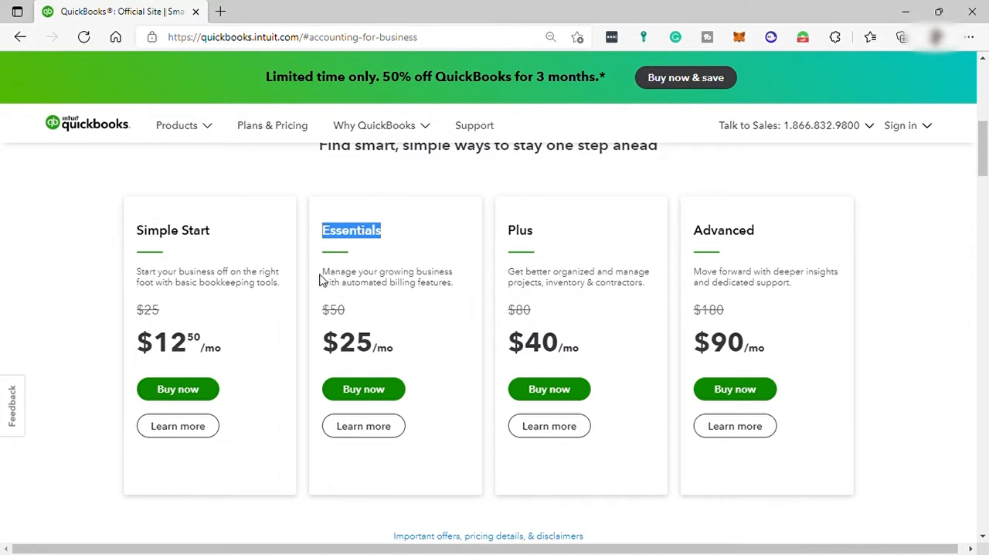
{"action": "left_click_drag", "start_coordinate": [321, 271], "coordinate": [454, 281]}
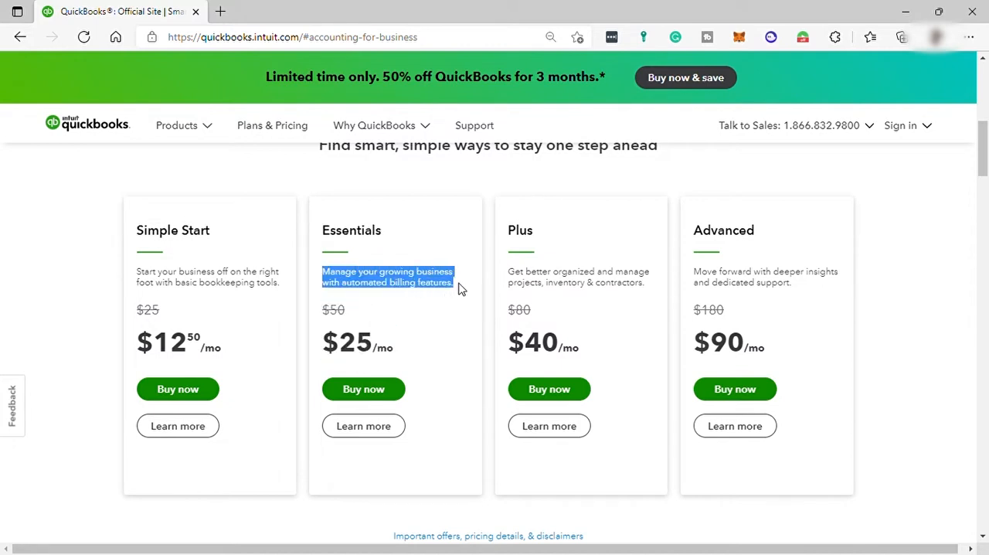
{"action": "mouse_move", "coordinate": [436, 330]}
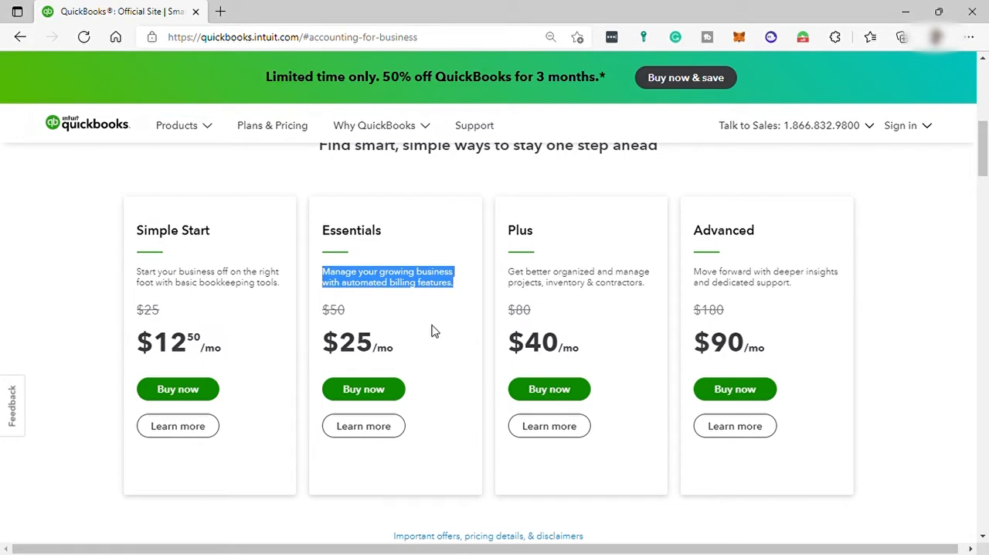
{"action": "mouse_move", "coordinate": [536, 250]}
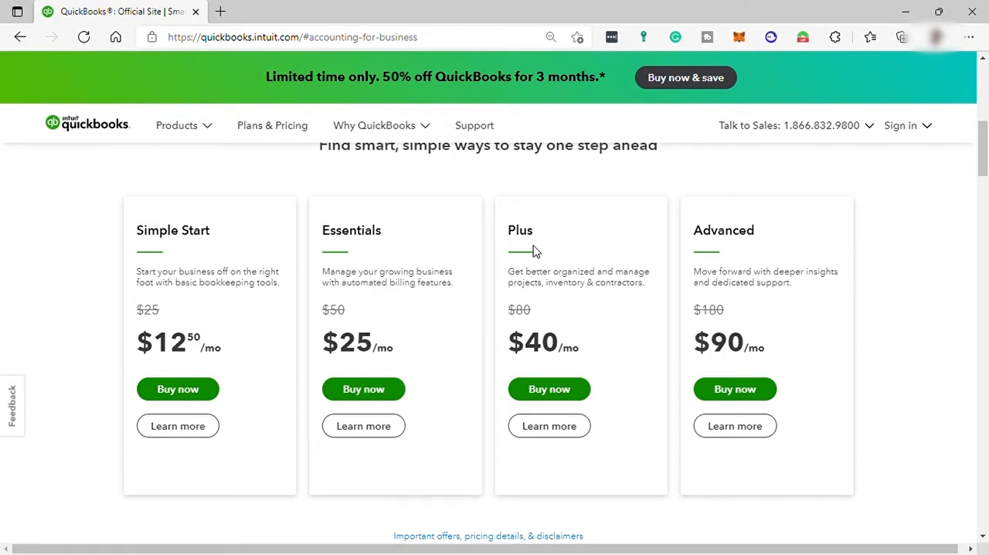
{"action": "mouse_move", "coordinate": [516, 280]}
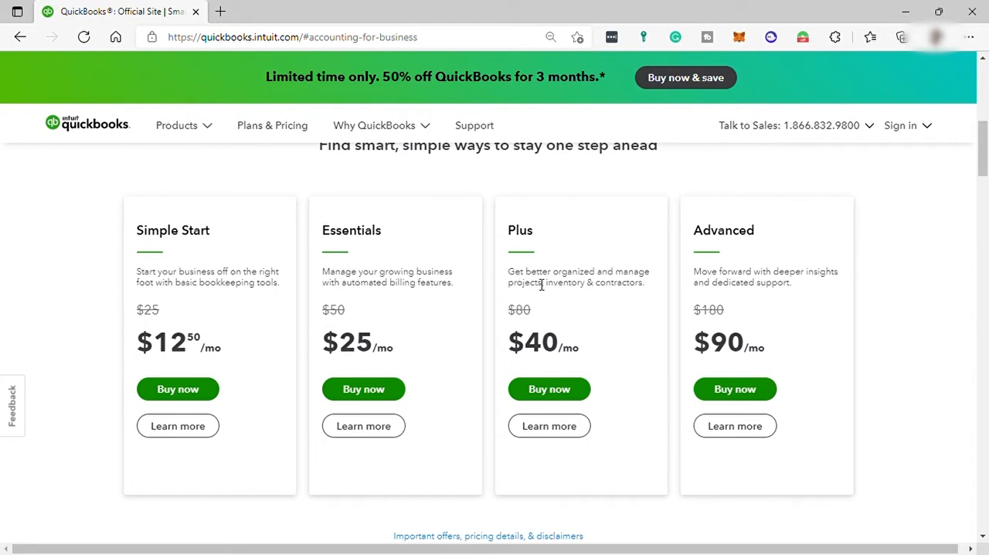
{"action": "mouse_move", "coordinate": [550, 301]}
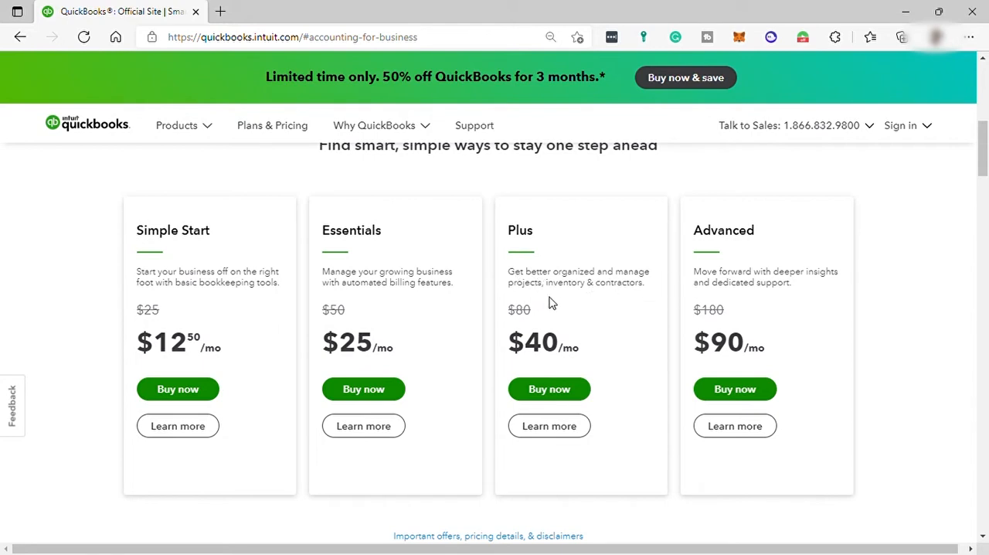
{"action": "mouse_move", "coordinate": [575, 332]}
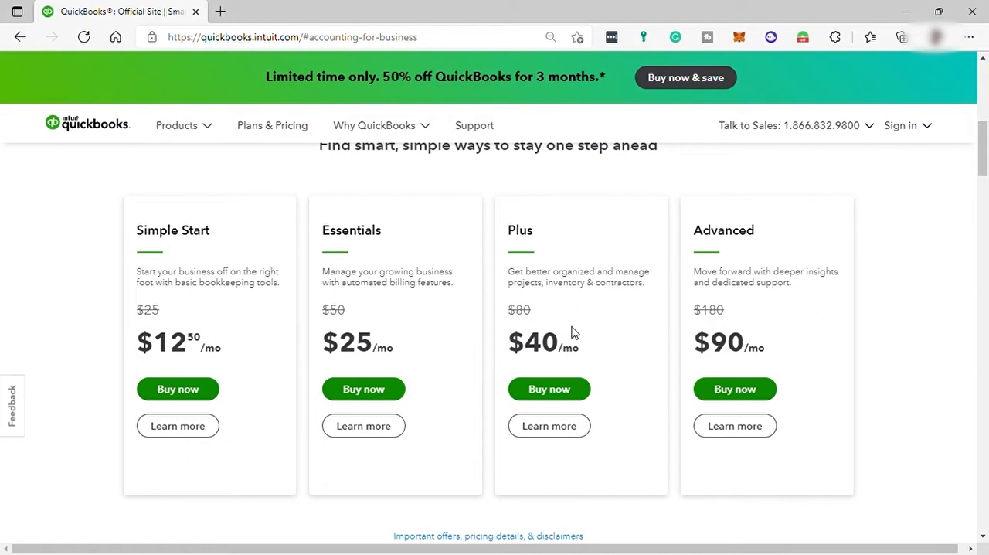
{"action": "mouse_move", "coordinate": [667, 292]}
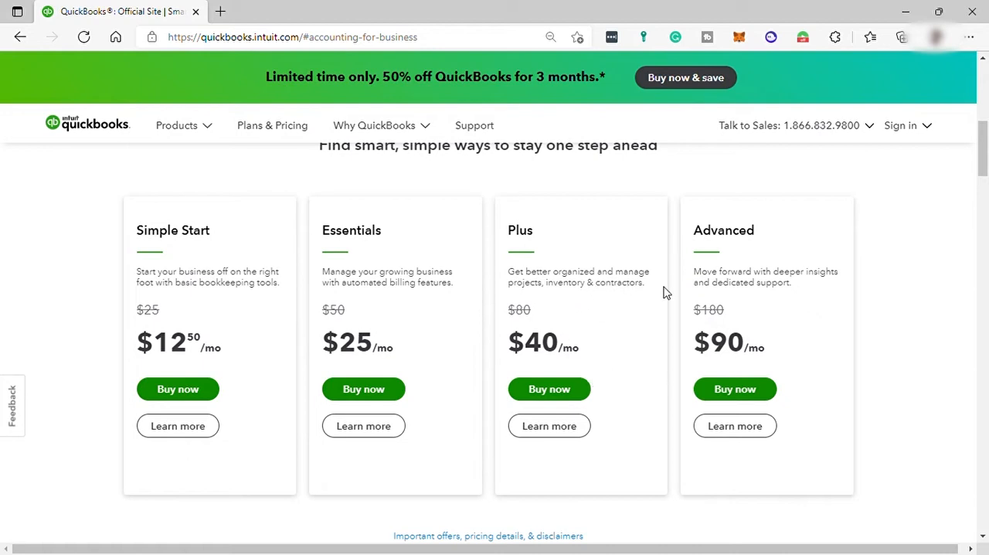
{"action": "double_click", "coordinate": [723, 230]}
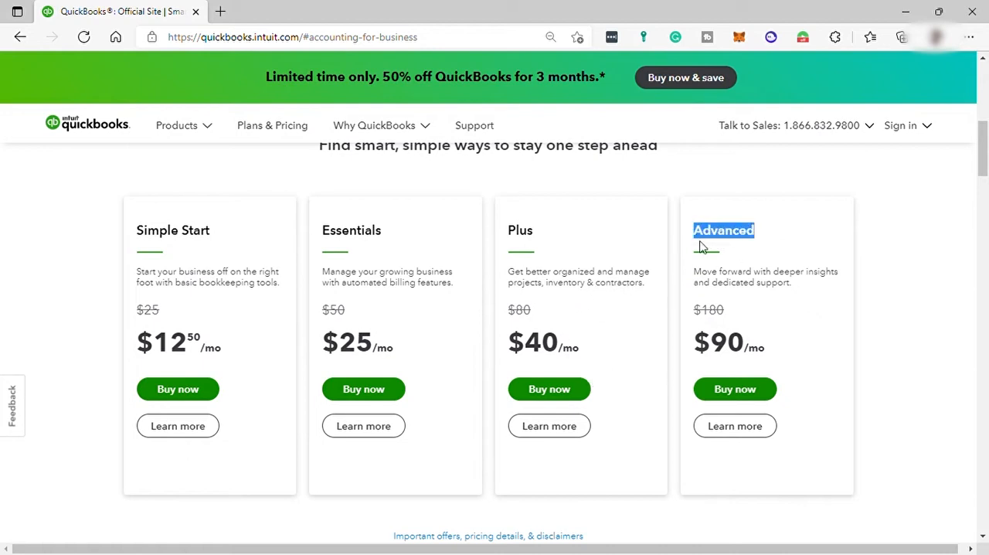
{"action": "mouse_move", "coordinate": [748, 301]}
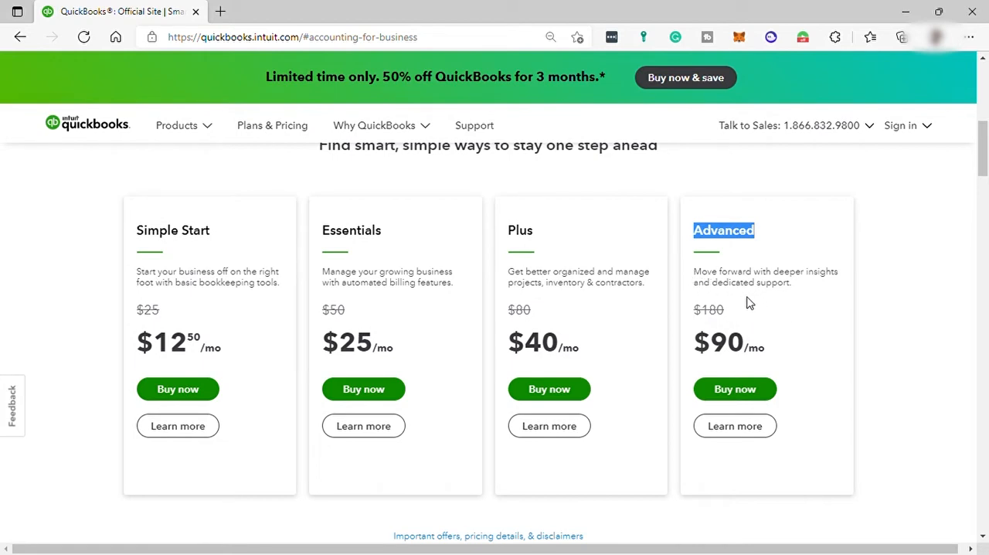
{"action": "mouse_move", "coordinate": [792, 281]}
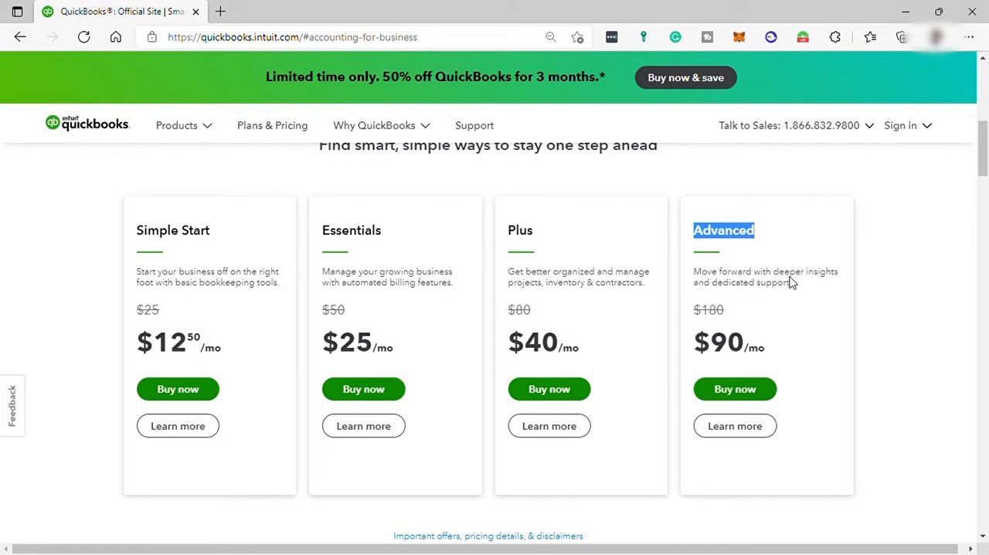
{"action": "double_click", "coordinate": [754, 281]}
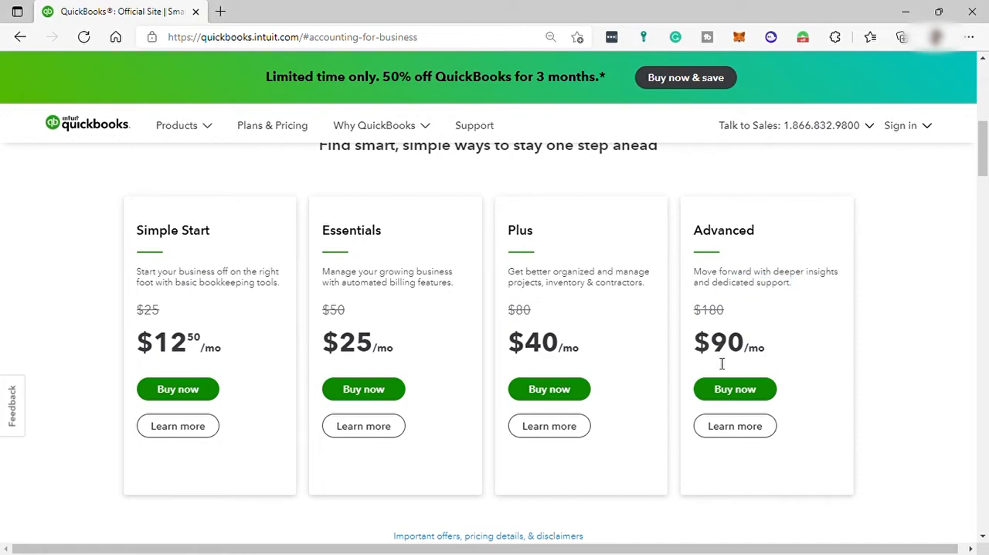
Step: Go to the 'New business? We can help.' start page and begin the free trial signup
{"action": "scroll", "scroll_direction": "down", "scroll_amount": 3}
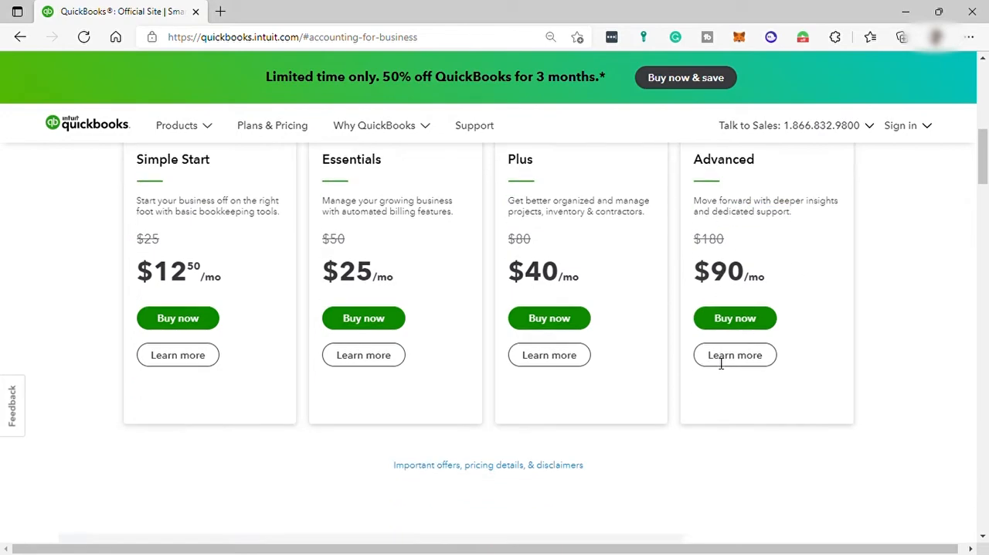
{"action": "scroll", "scroll_direction": "up", "scroll_amount": 3}
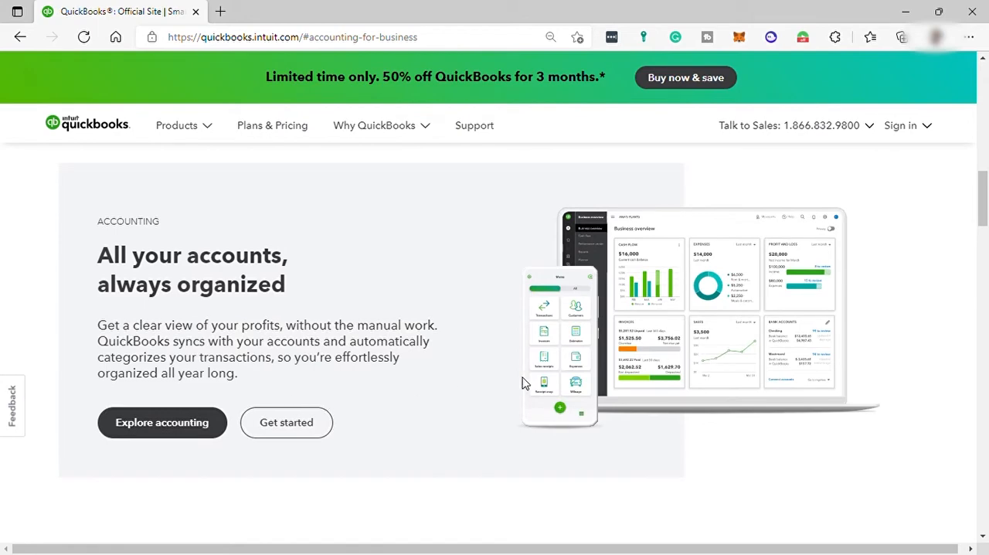
{"action": "scroll", "scroll_direction": "down", "scroll_amount": 3}
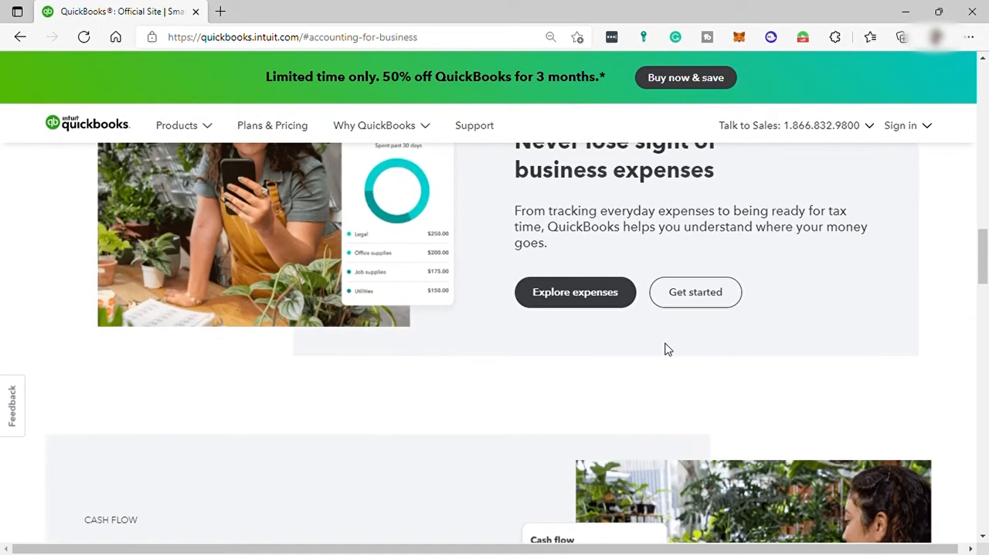
{"action": "scroll", "scroll_direction": "down", "scroll_amount": 3}
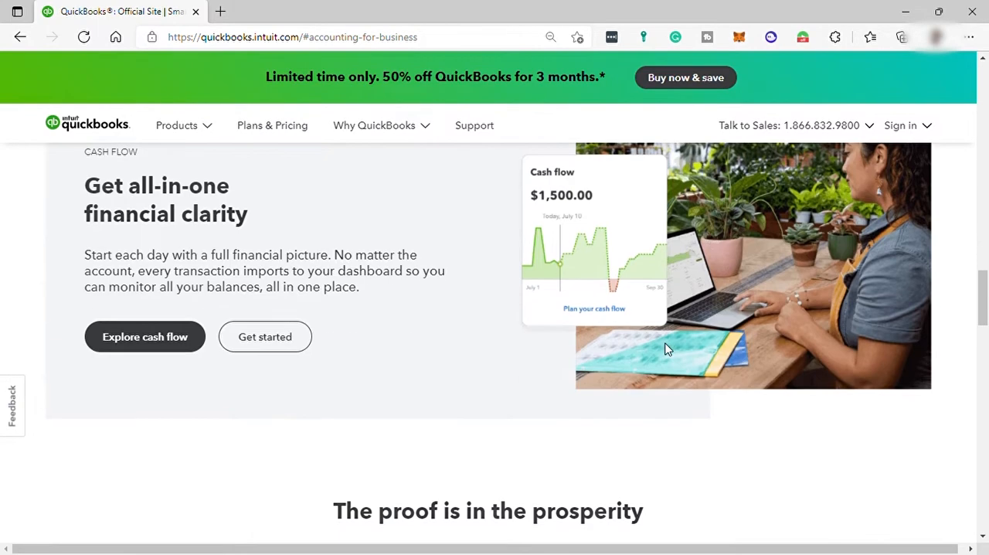
{"action": "scroll", "scroll_direction": "down", "scroll_amount": 3}
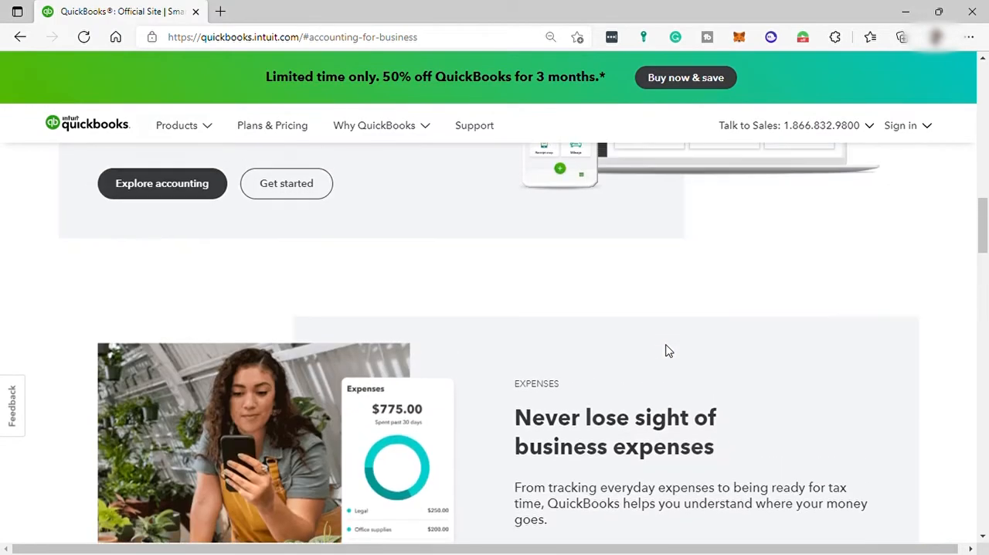
{"action": "scroll", "scroll_direction": "up", "scroll_amount": 3}
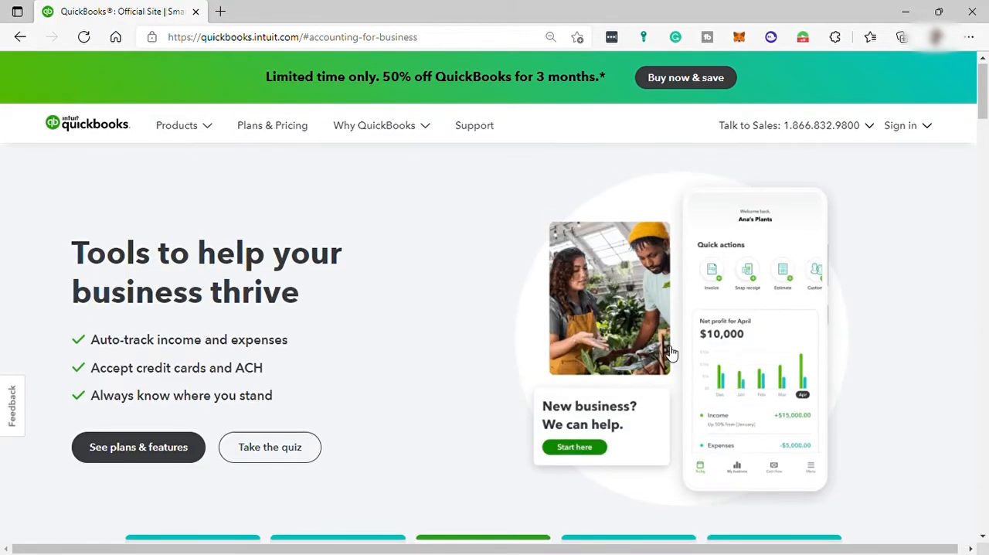
{"action": "mouse_move", "coordinate": [556, 346]}
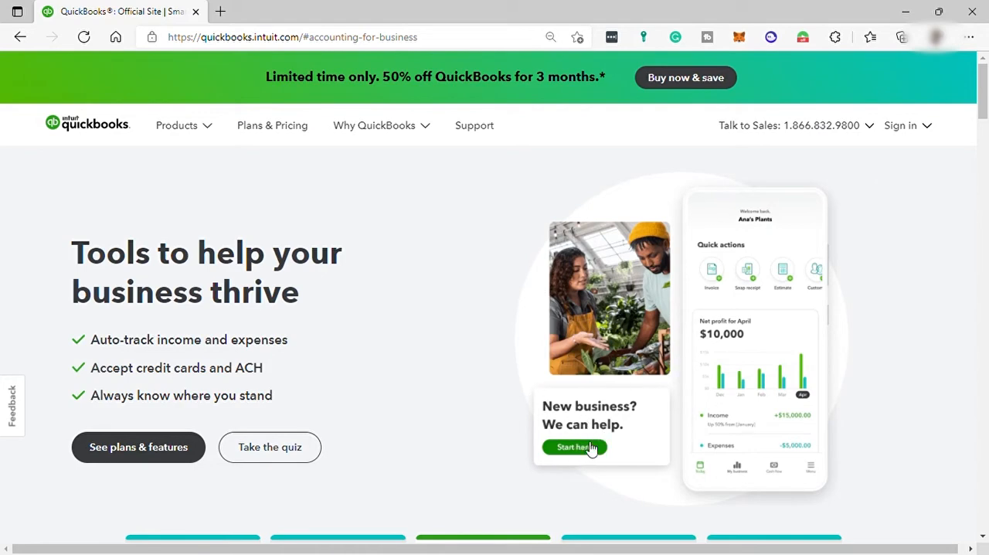
{"action": "left_click", "coordinate": [575, 447]}
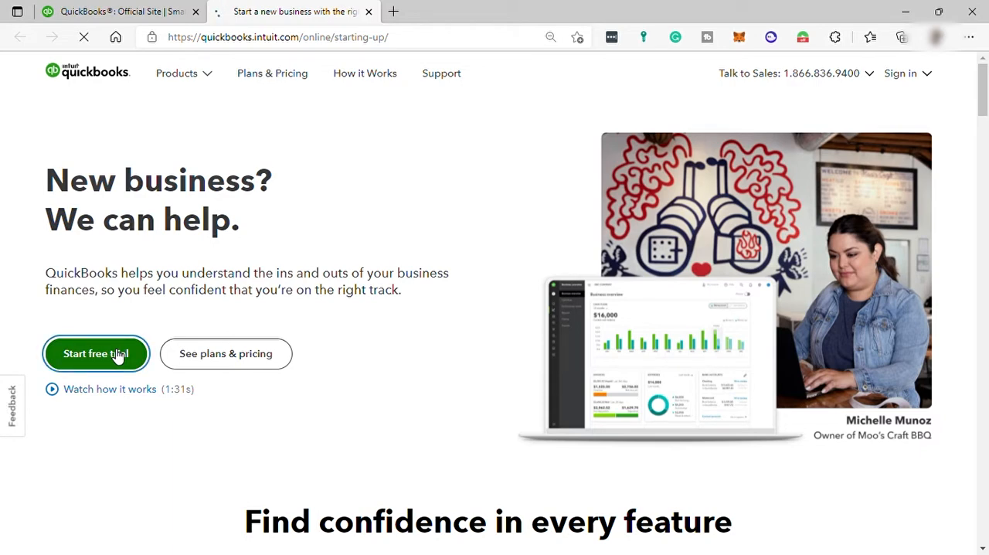
{"action": "left_click", "coordinate": [95, 354]}
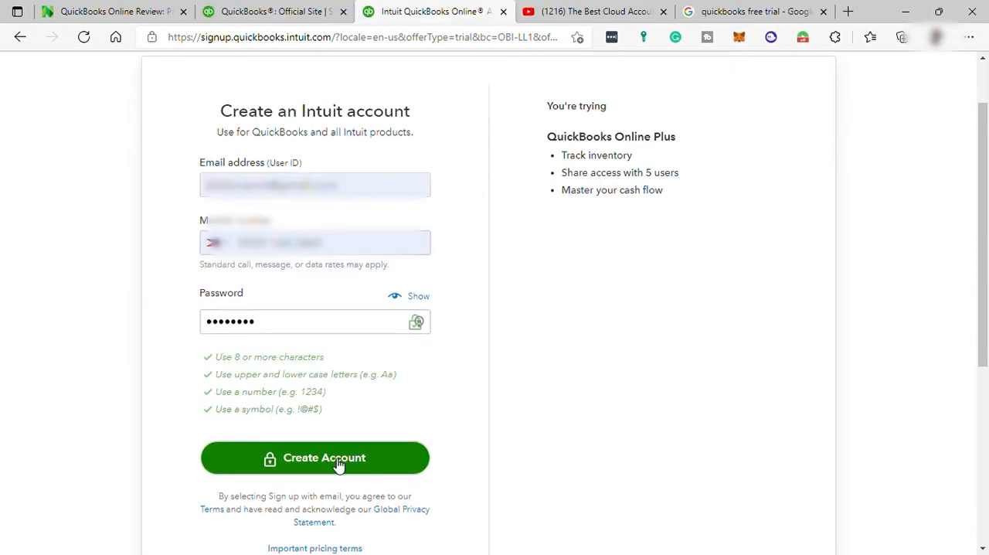
Step: Create the Intuit account with the entered details and confirm the SMS verification code
{"action": "left_click", "coordinate": [315, 457]}
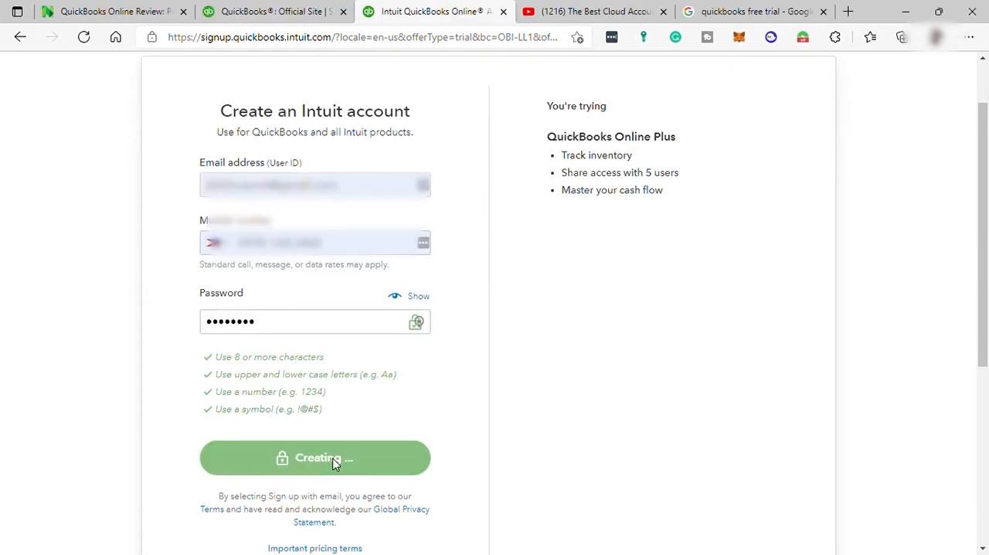
{"action": "left_click", "coordinate": [315, 457]}
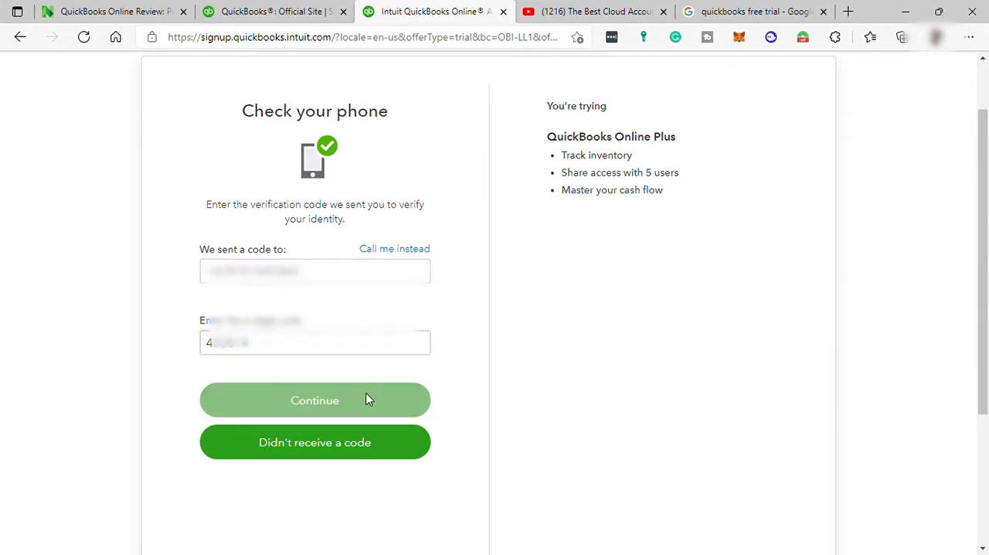
{"action": "left_click", "coordinate": [316, 399]}
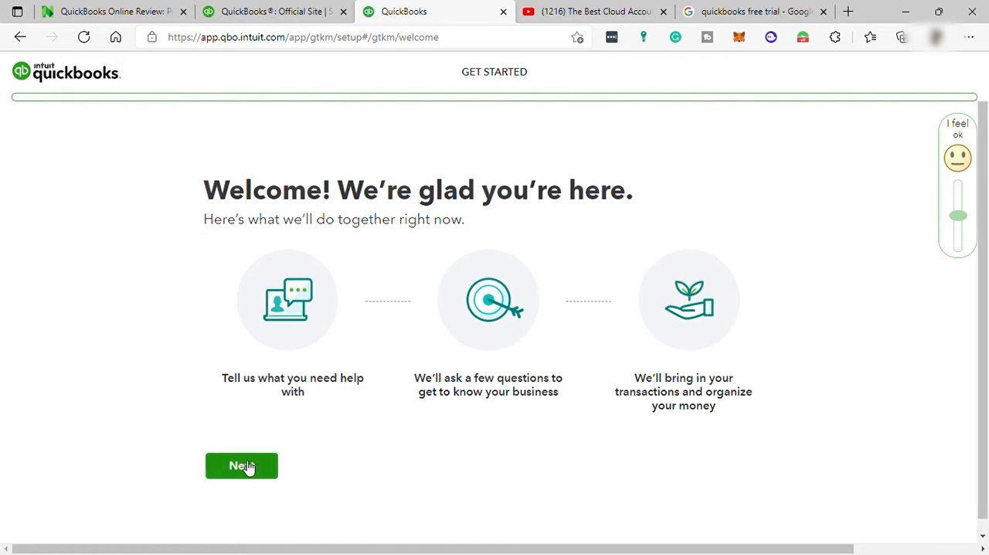
Step: Enter legal business name KithForWork and industry Marketing consulting services, continuing past each step
{"action": "left_click", "coordinate": [241, 465]}
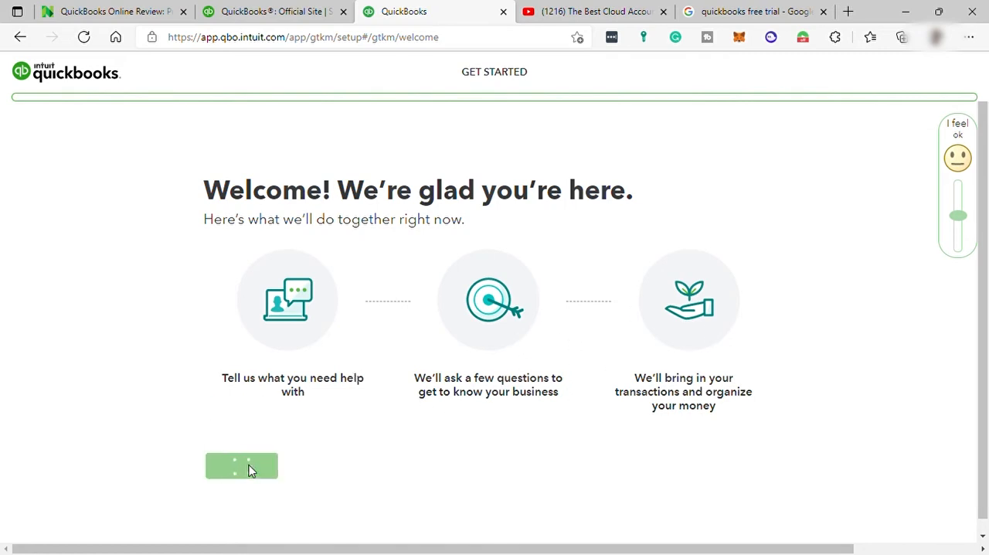
{"action": "left_click", "coordinate": [241, 465]}
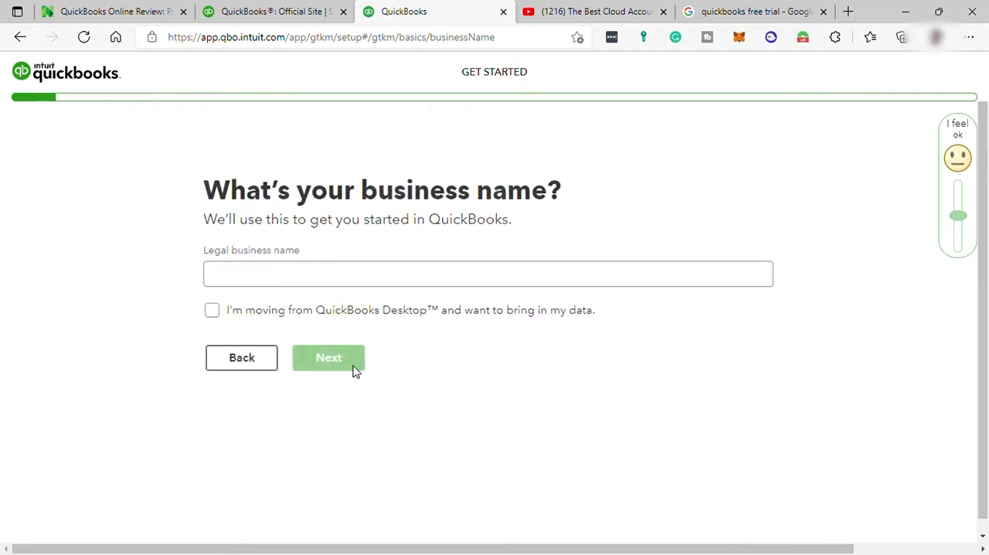
{"action": "left_click", "coordinate": [488, 273]}
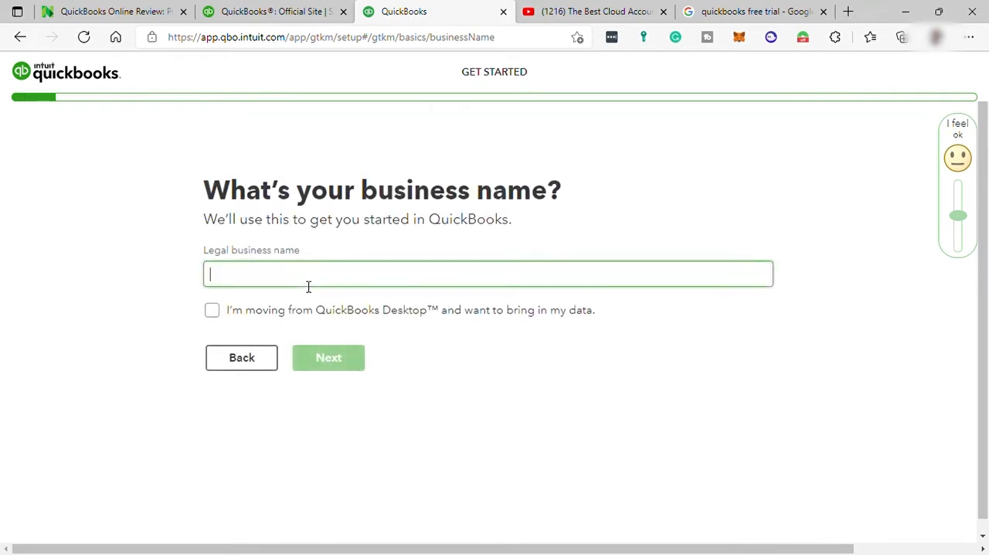
{"action": "left_click", "coordinate": [327, 357]}
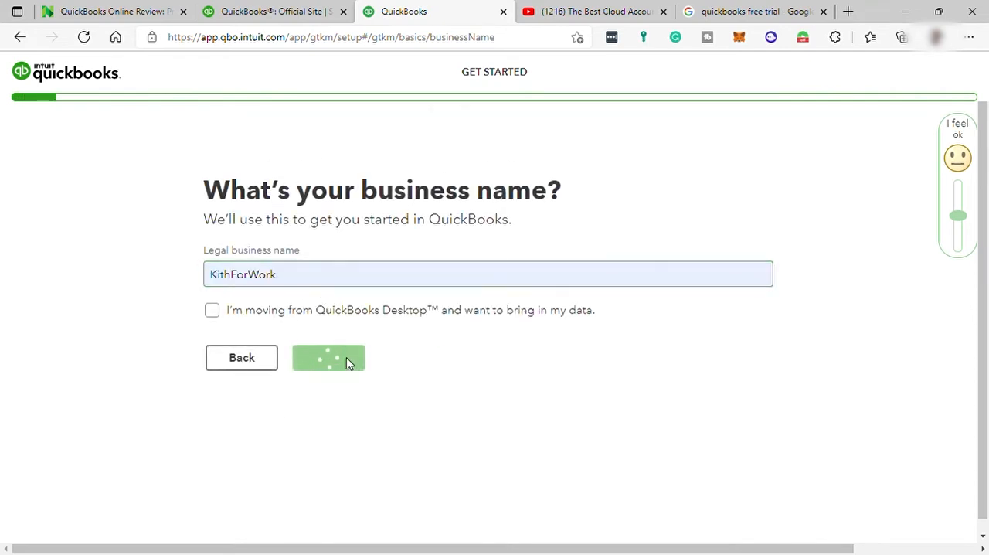
{"action": "left_click", "coordinate": [327, 357]}
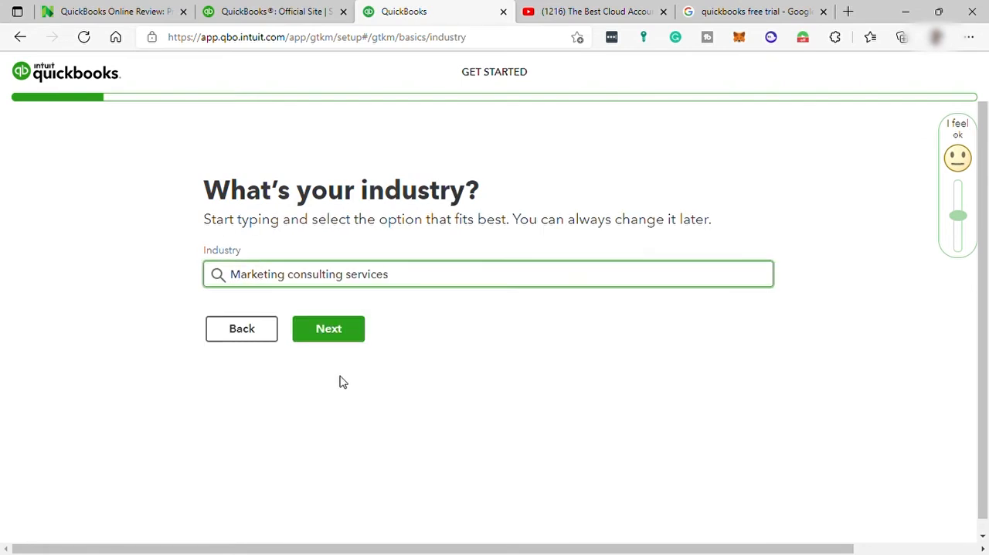
{"action": "left_click", "coordinate": [327, 328]}
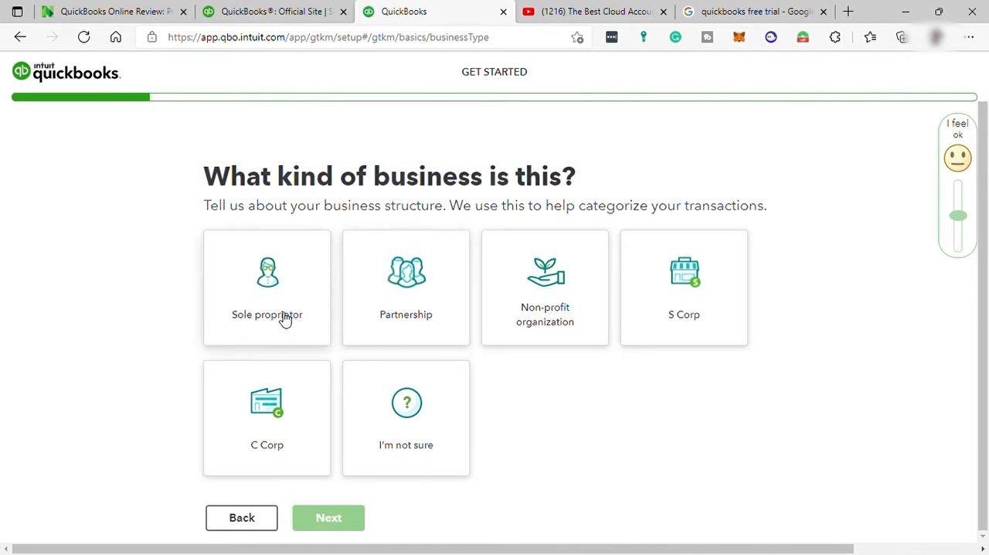
{"action": "mouse_move", "coordinate": [596, 309]}
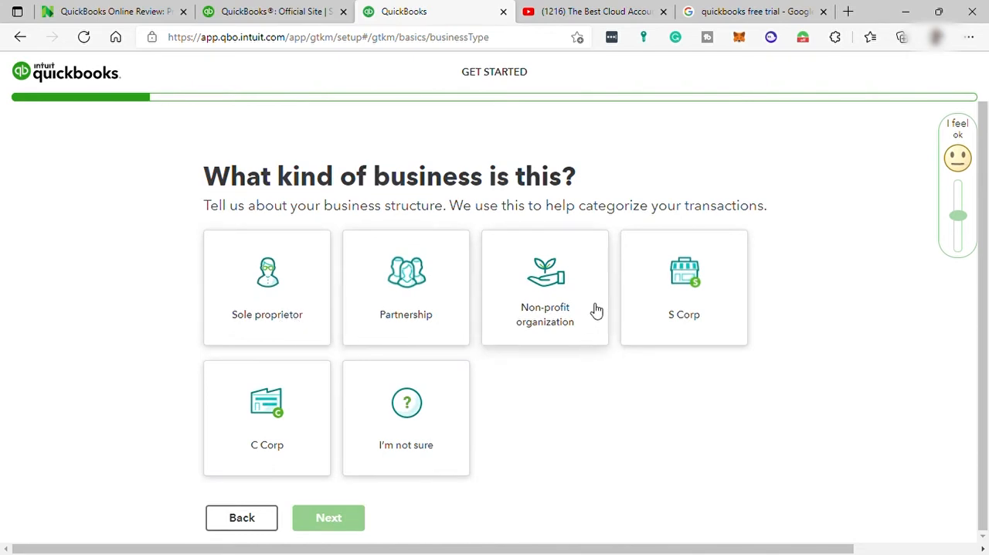
{"action": "mouse_move", "coordinate": [309, 315]}
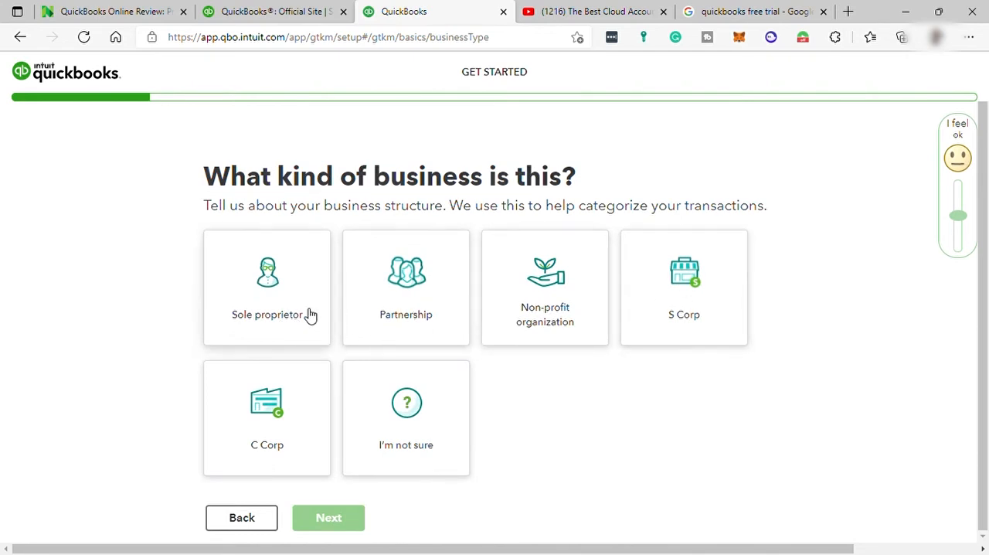
Step: Mark the business as a sole proprietor that provides services and sells products
{"action": "left_click", "coordinate": [265, 288]}
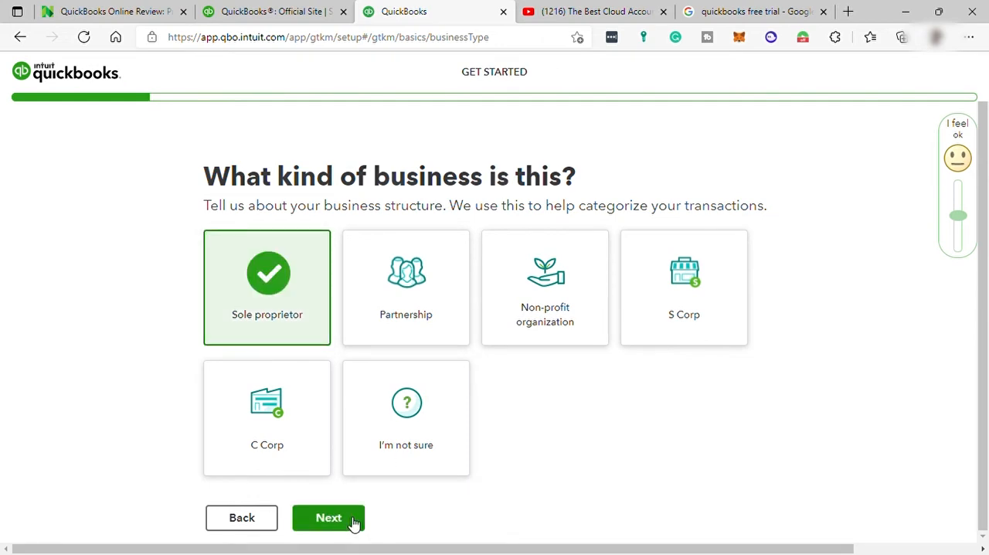
{"action": "left_click", "coordinate": [328, 516]}
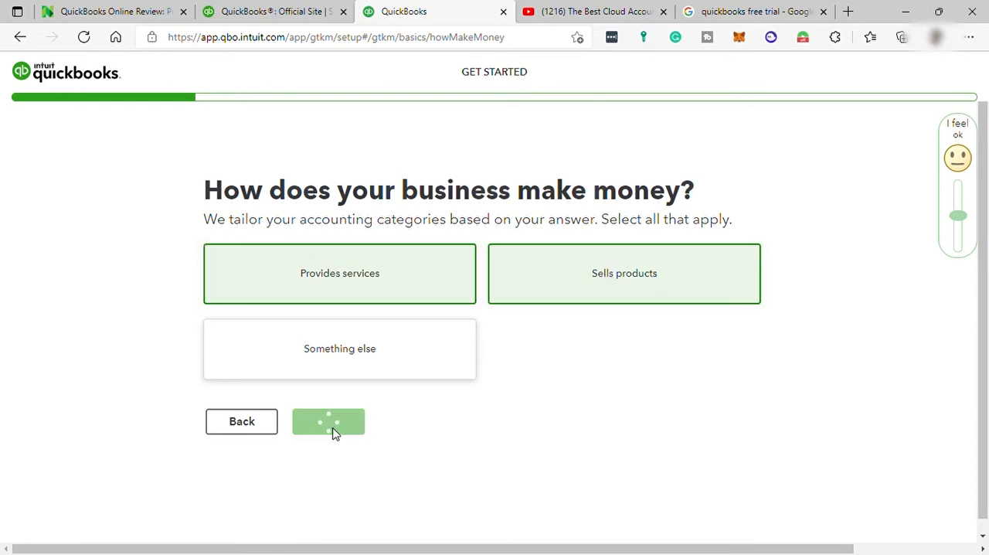
{"action": "left_click", "coordinate": [328, 421]}
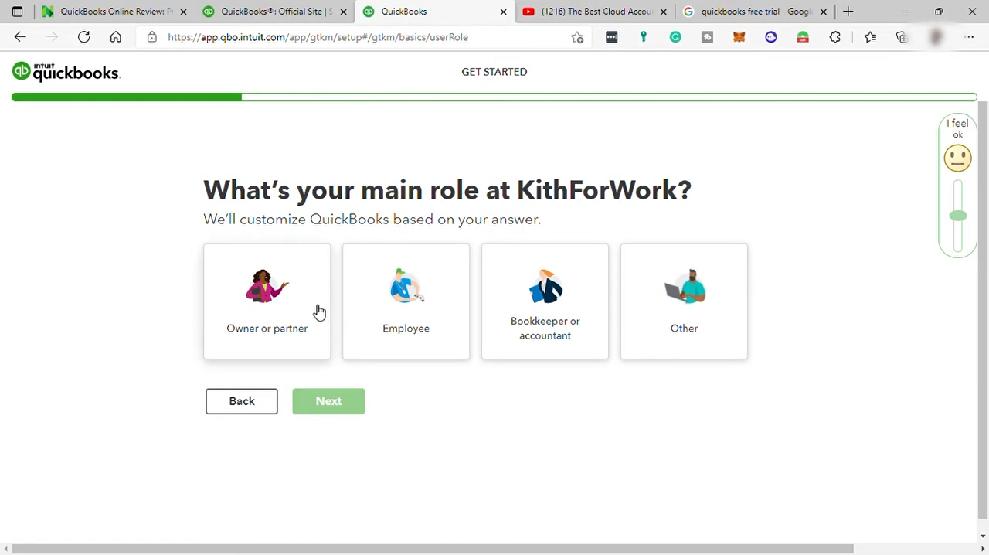
{"action": "mouse_move", "coordinate": [305, 315]}
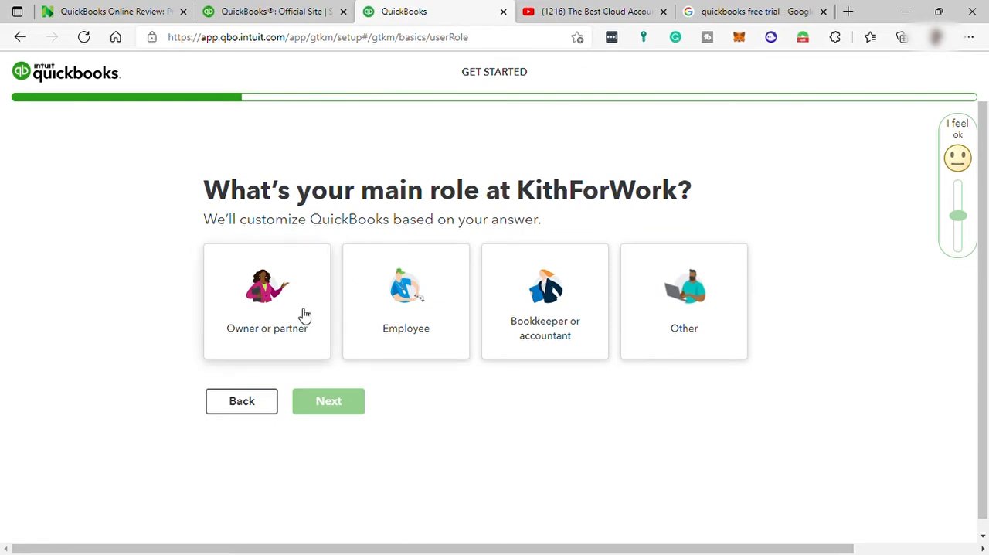
{"action": "mouse_move", "coordinate": [296, 321]}
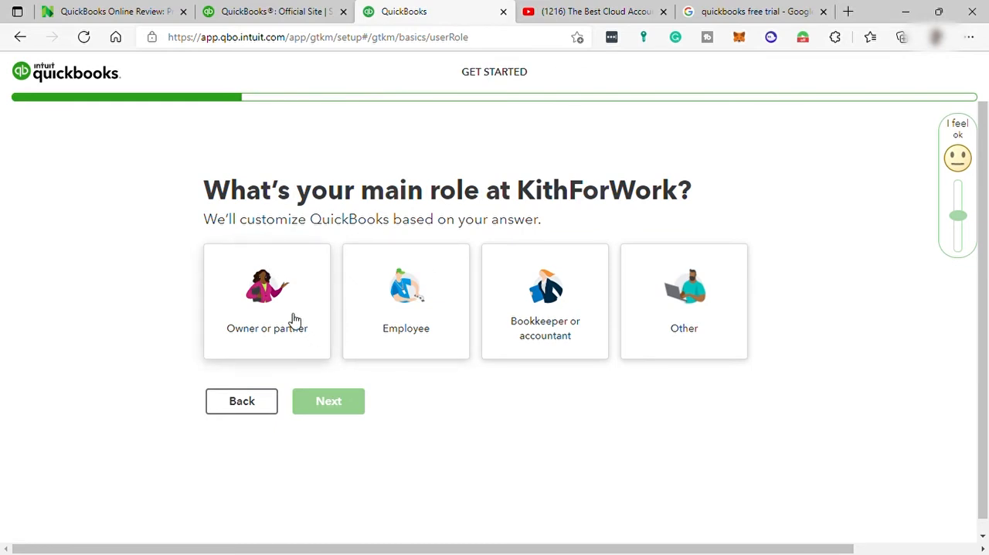
Step: Set the main role to bookkeeper or accountant and the team to a few partners and owners
{"action": "left_click", "coordinate": [404, 301]}
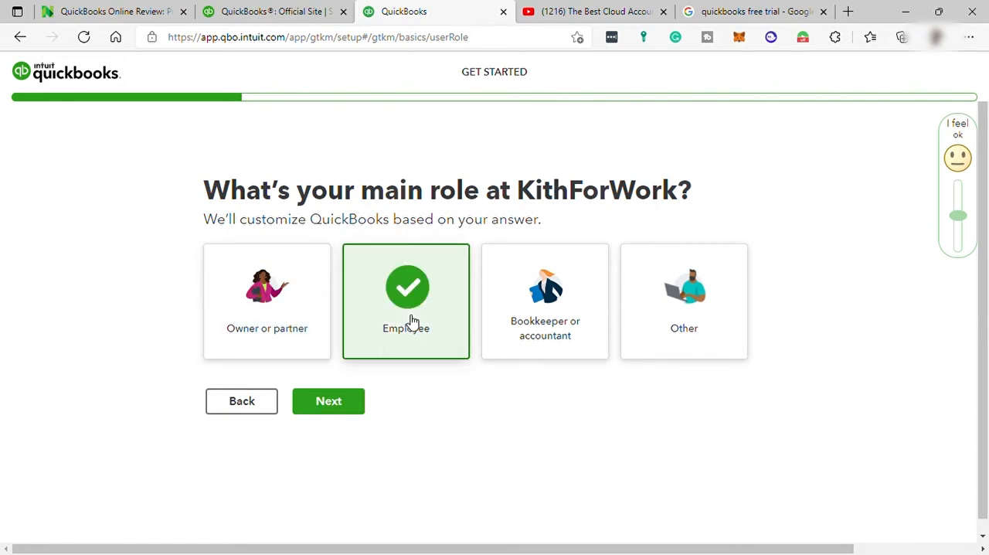
{"action": "left_click", "coordinate": [544, 301]}
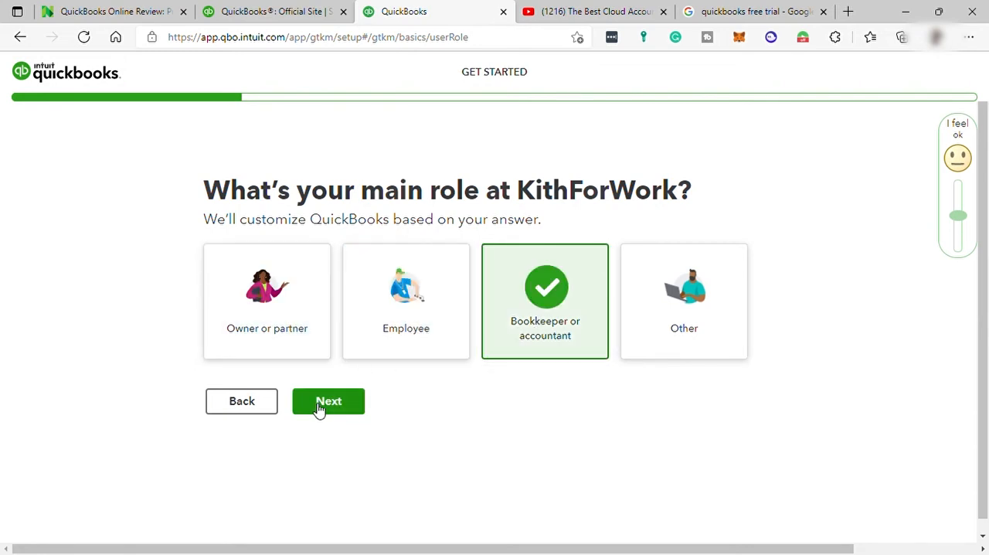
{"action": "left_click", "coordinate": [327, 400]}
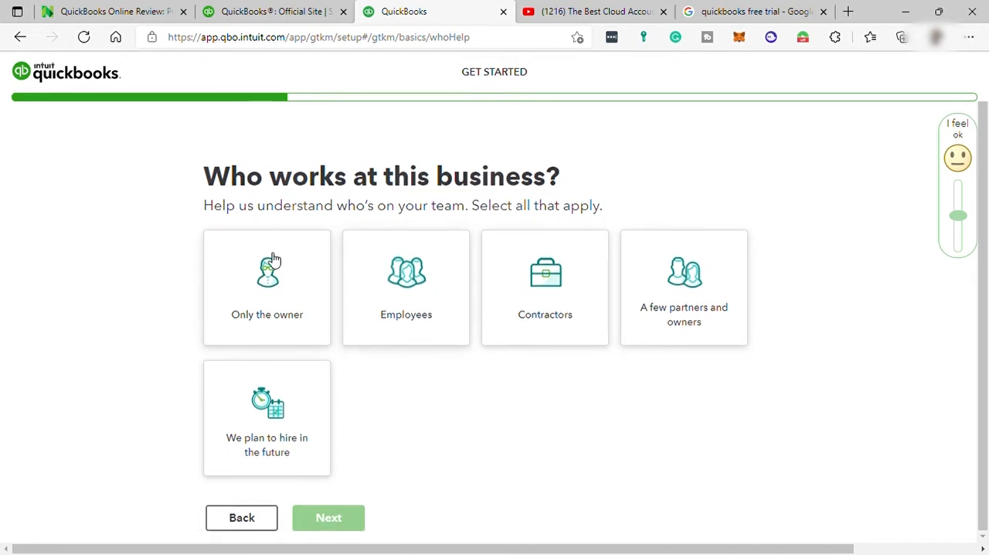
{"action": "left_click", "coordinate": [683, 287]}
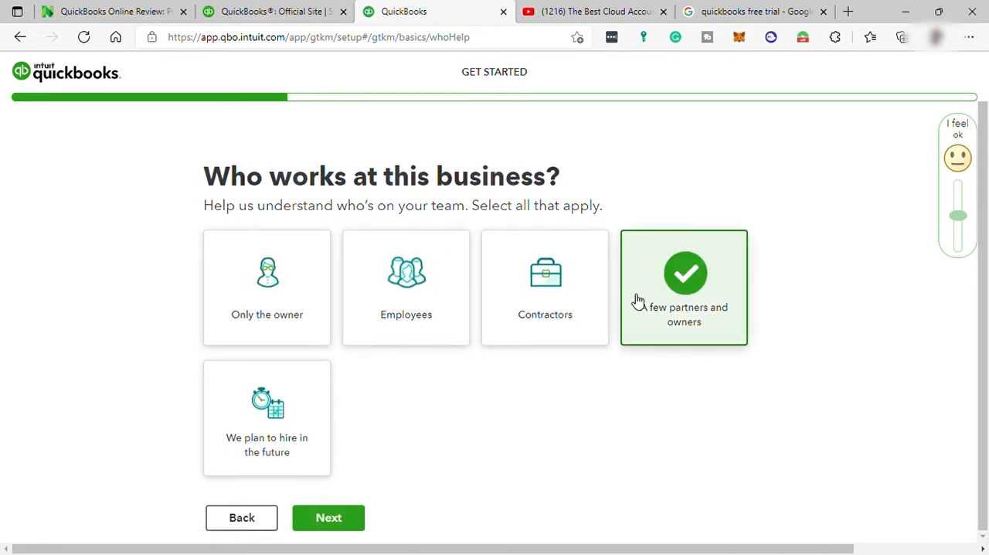
{"action": "left_click", "coordinate": [327, 516]}
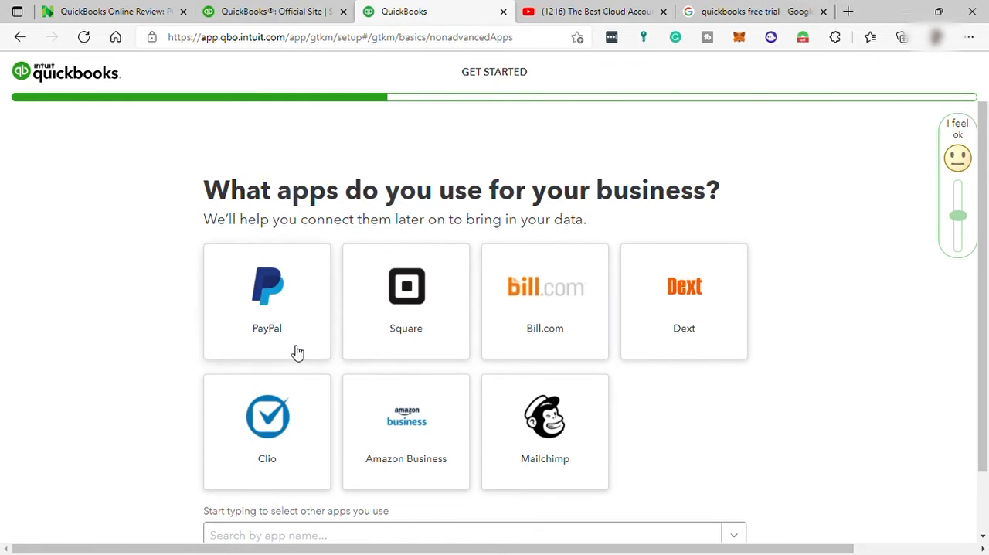
{"action": "mouse_move", "coordinate": [298, 324]}
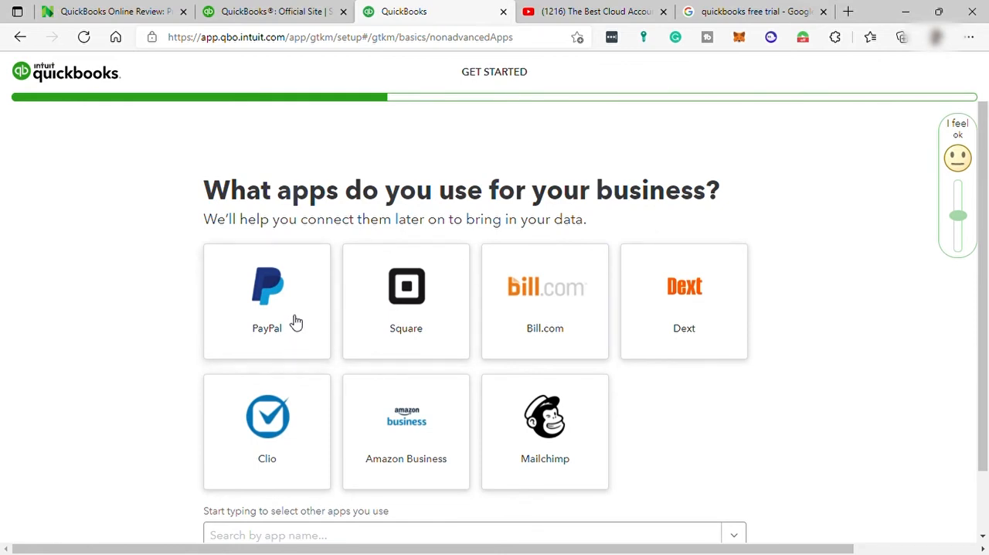
Step: Select PayPal and Mailchimp as apps the business uses and continue to account linking
{"action": "left_click", "coordinate": [266, 302]}
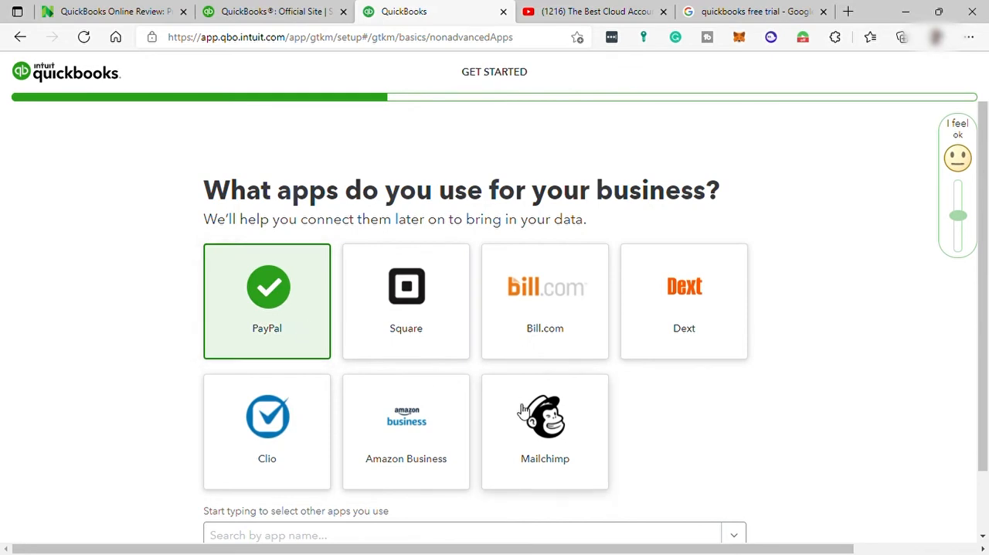
{"action": "left_click", "coordinate": [544, 431]}
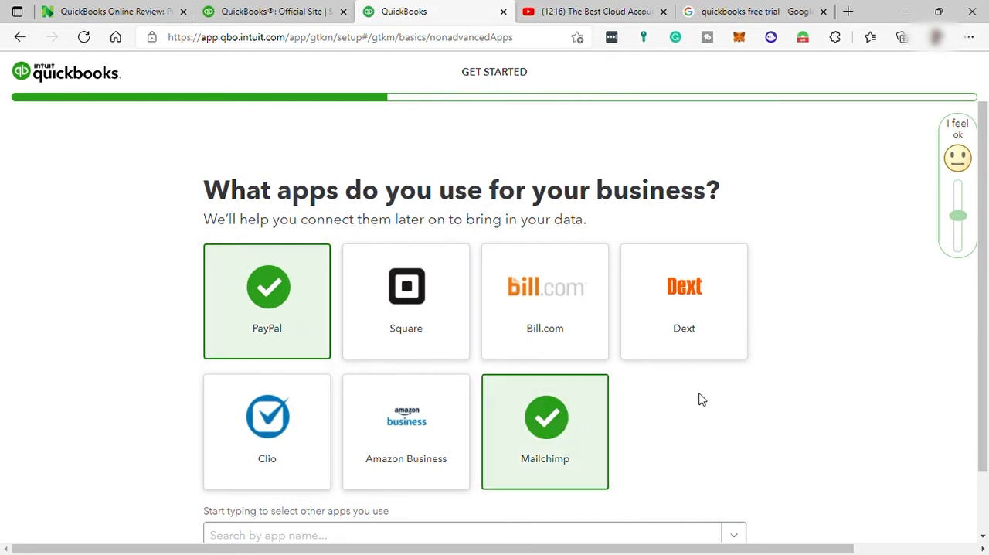
{"action": "scroll", "scroll_direction": "down", "scroll_amount": 3}
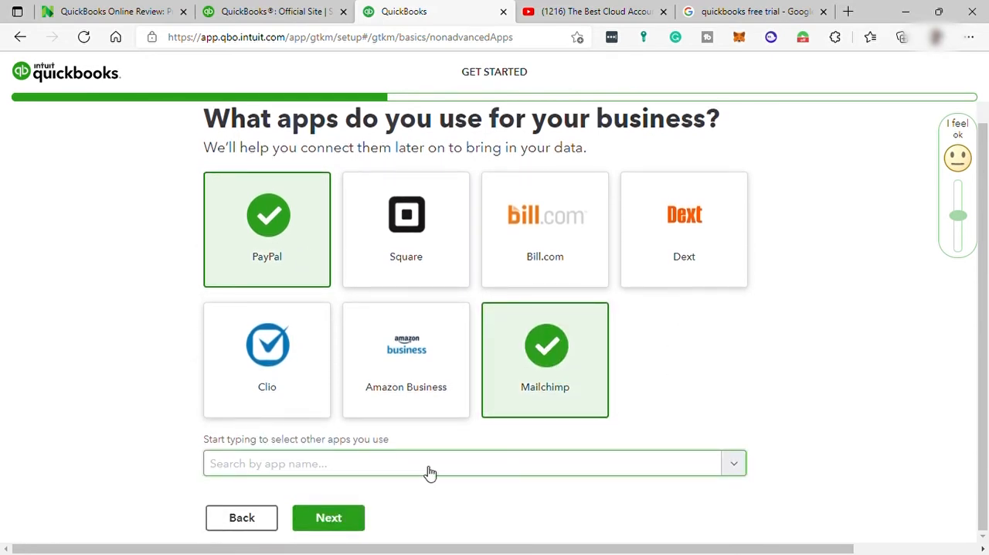
{"action": "mouse_move", "coordinate": [323, 476]}
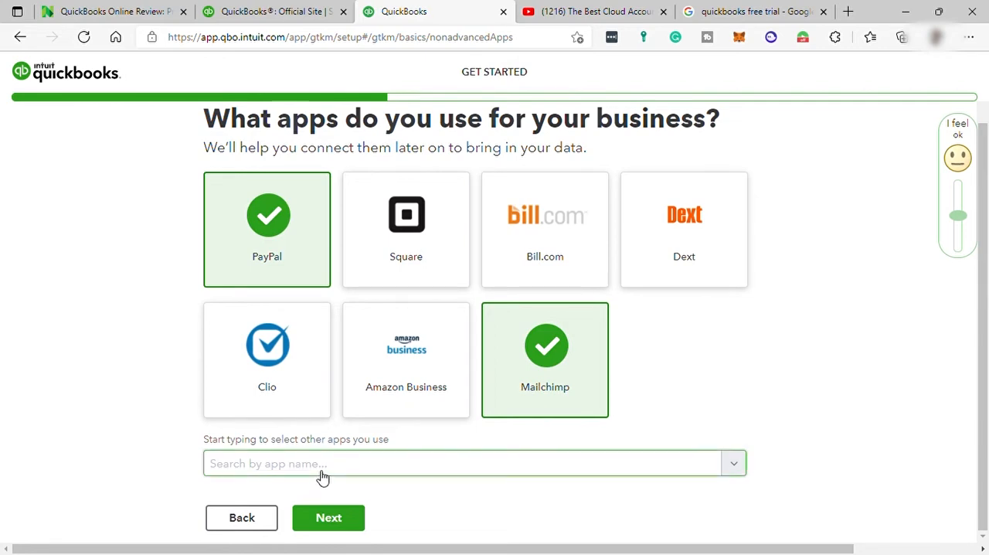
{"action": "left_click", "coordinate": [327, 516]}
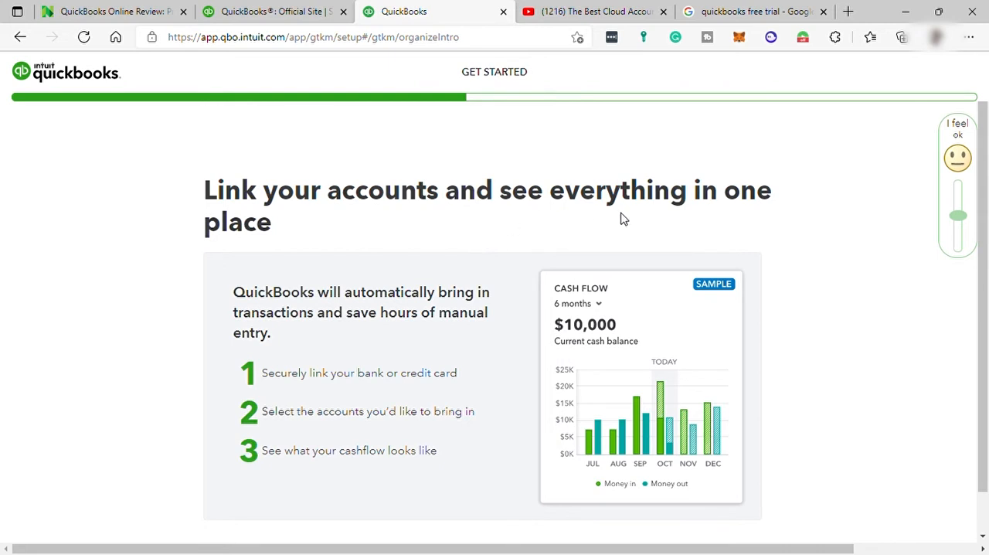
Step: Skip bank linking for now and finish setup with all suggested task tiles kept
{"action": "scroll", "scroll_direction": "down", "scroll_amount": 3}
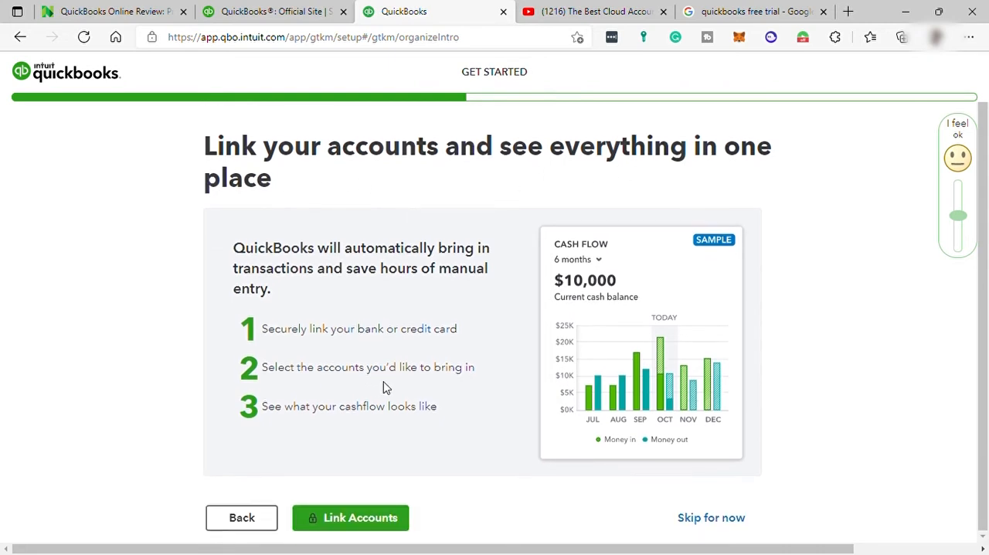
{"action": "mouse_move", "coordinate": [711, 516]}
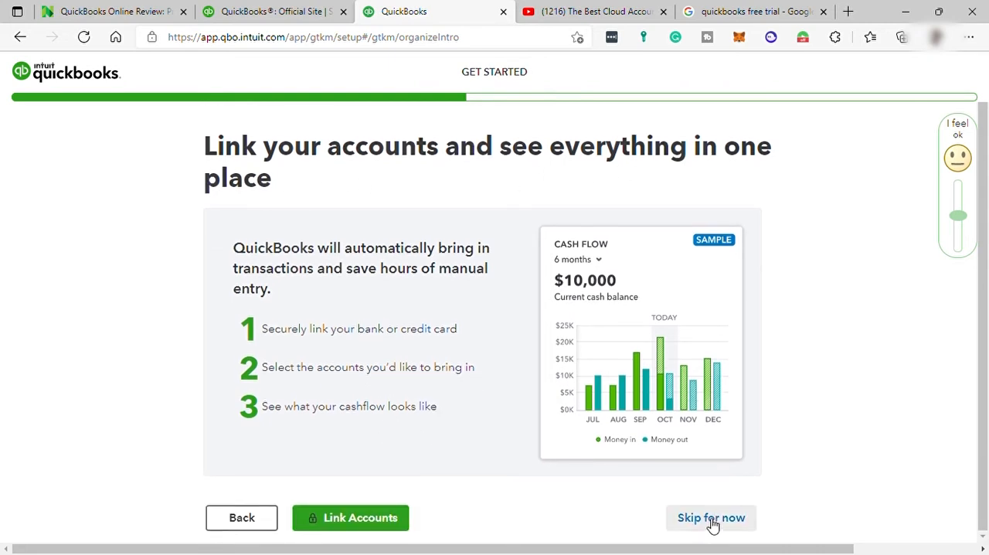
{"action": "left_click", "coordinate": [711, 516]}
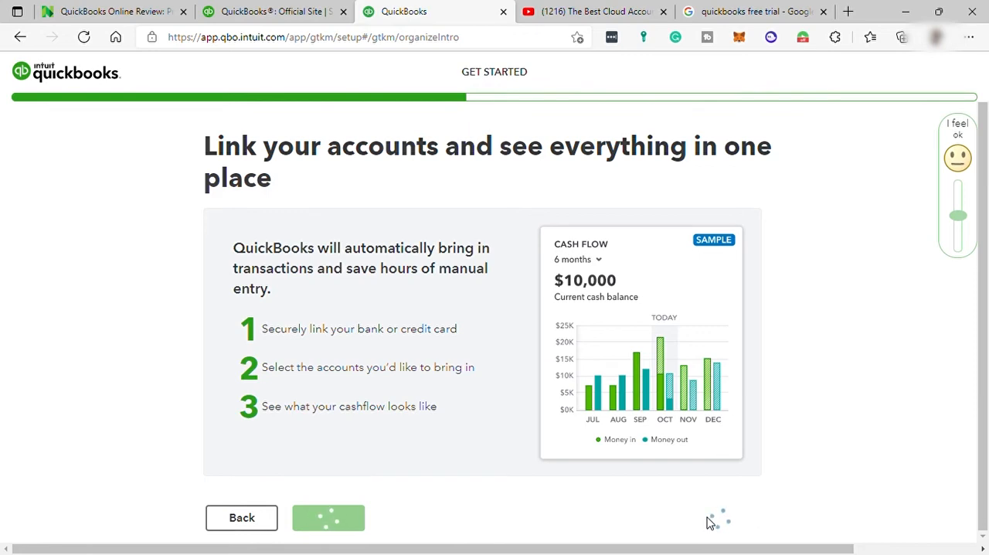
{"action": "left_click", "coordinate": [327, 516]}
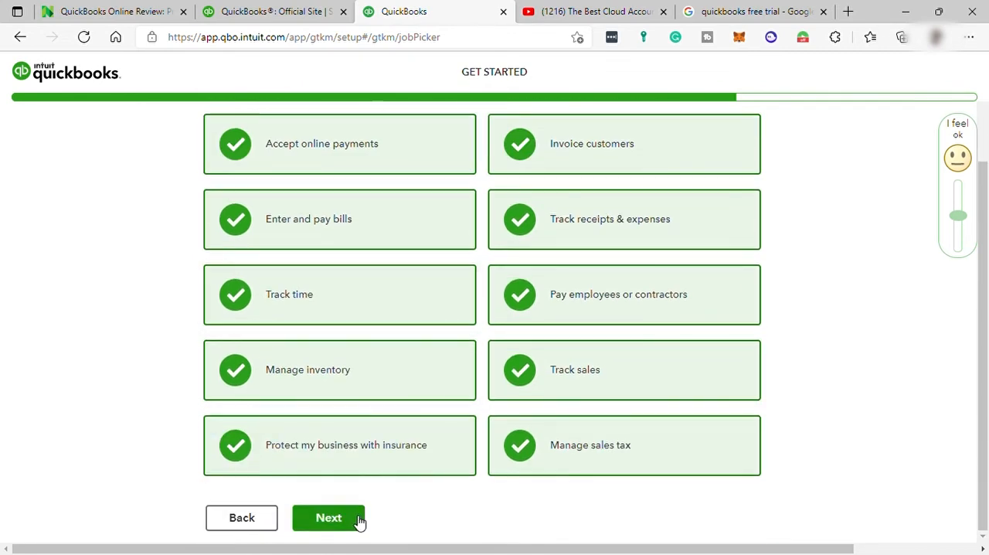
{"action": "left_click", "coordinate": [327, 516]}
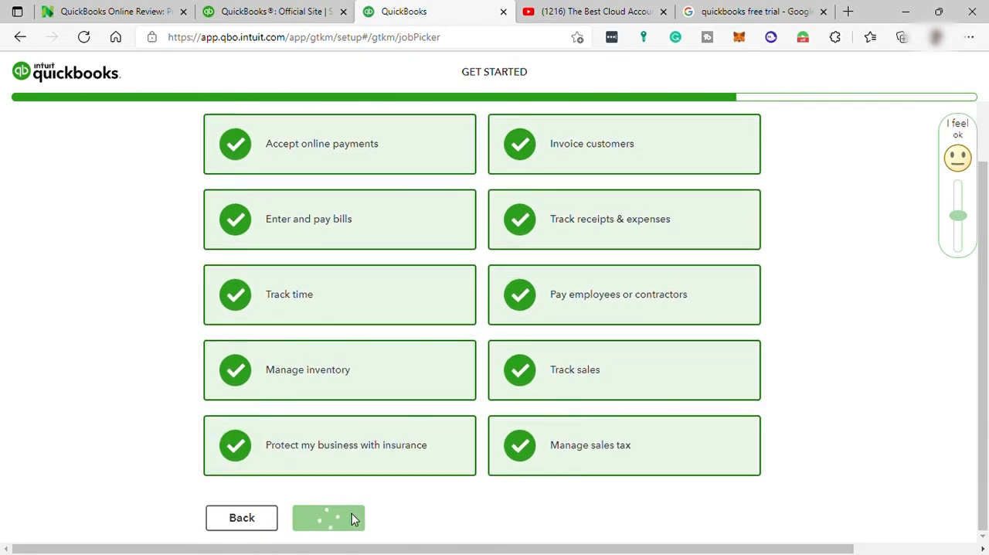
{"action": "left_click", "coordinate": [328, 518]}
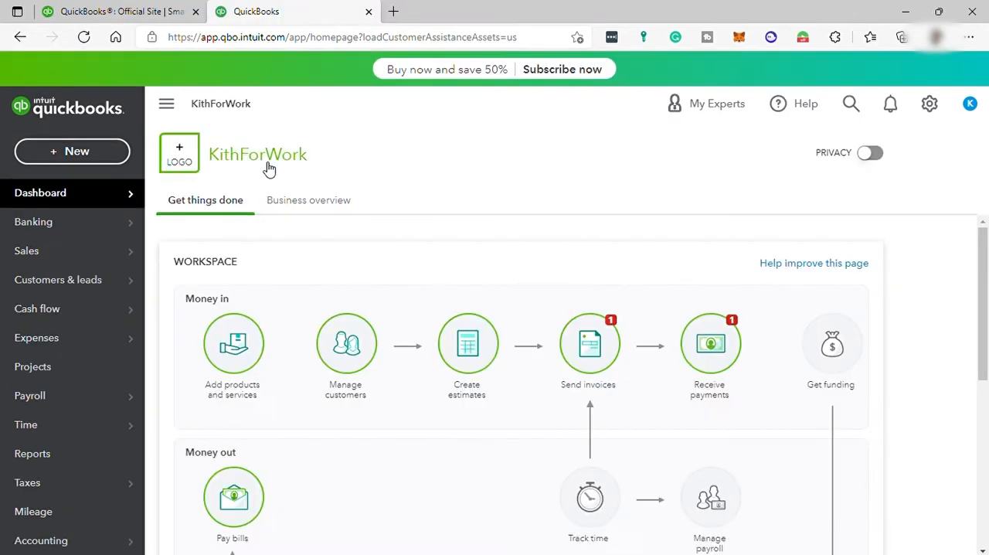
{"action": "mouse_move", "coordinate": [323, 172]}
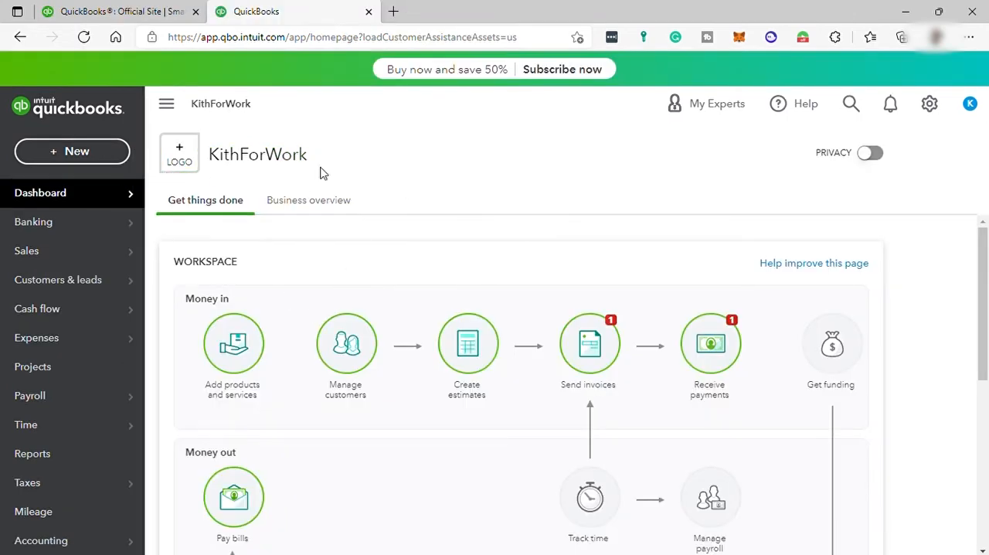
{"action": "mouse_move", "coordinate": [258, 241]}
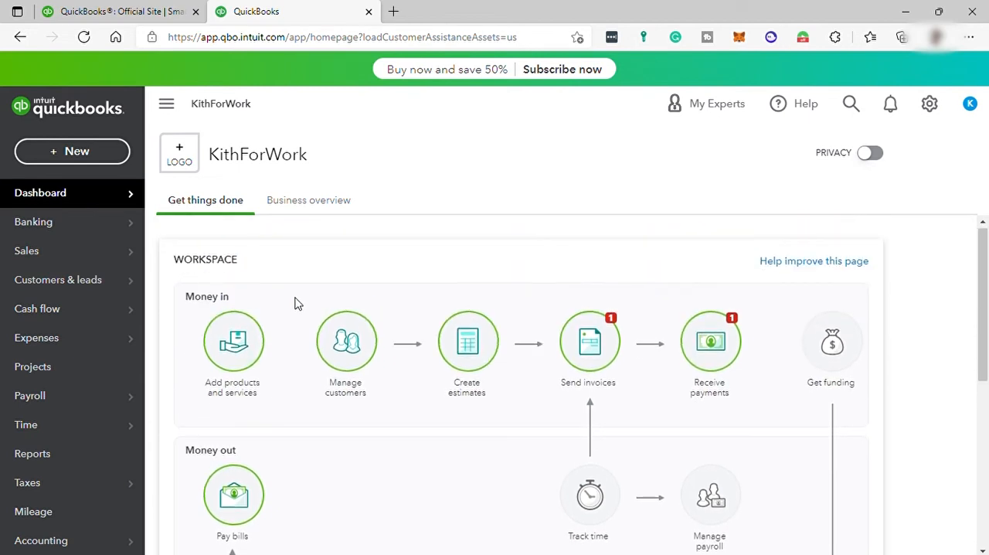
{"action": "scroll", "scroll_direction": "down", "scroll_amount": 3}
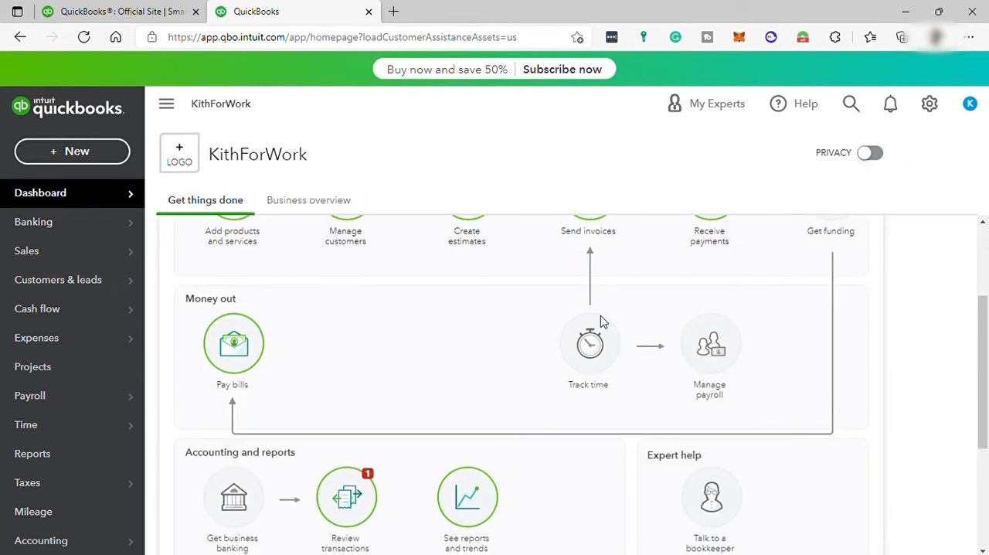
{"action": "scroll", "scroll_direction": "down", "scroll_amount": 3}
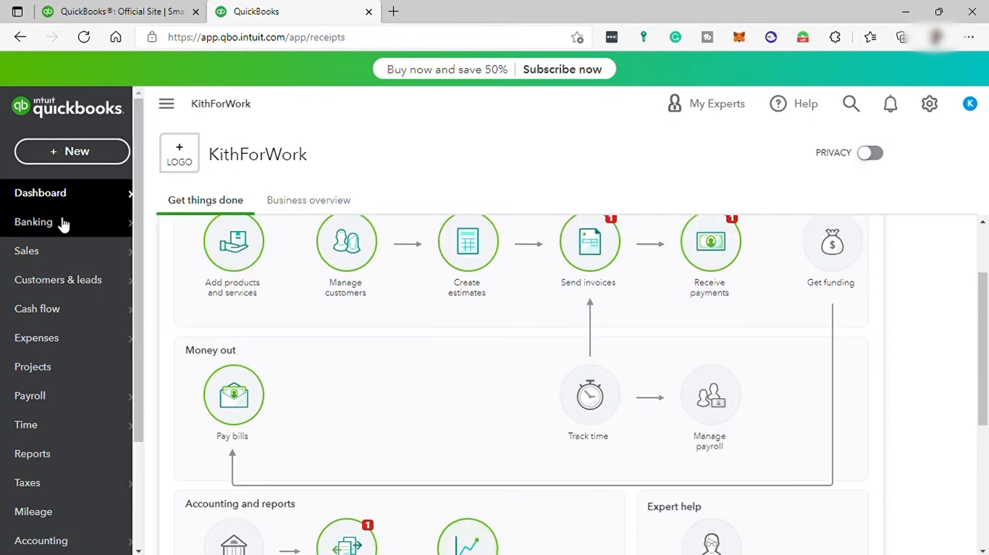
Step: Go to Banking from the sidebar and switch to the bank transactions view
{"action": "left_click", "coordinate": [34, 222]}
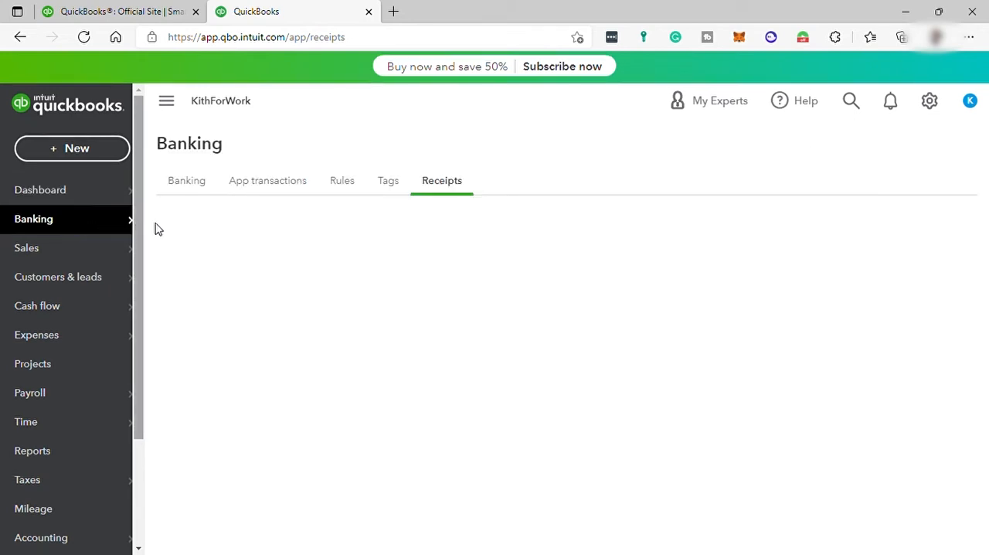
{"action": "left_click", "coordinate": [186, 179]}
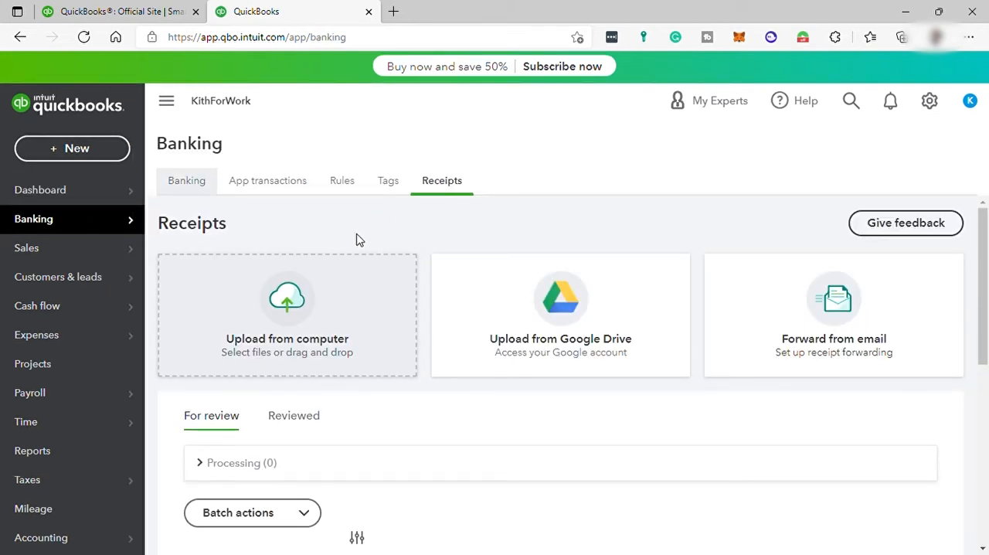
{"action": "left_click", "coordinate": [185, 179]}
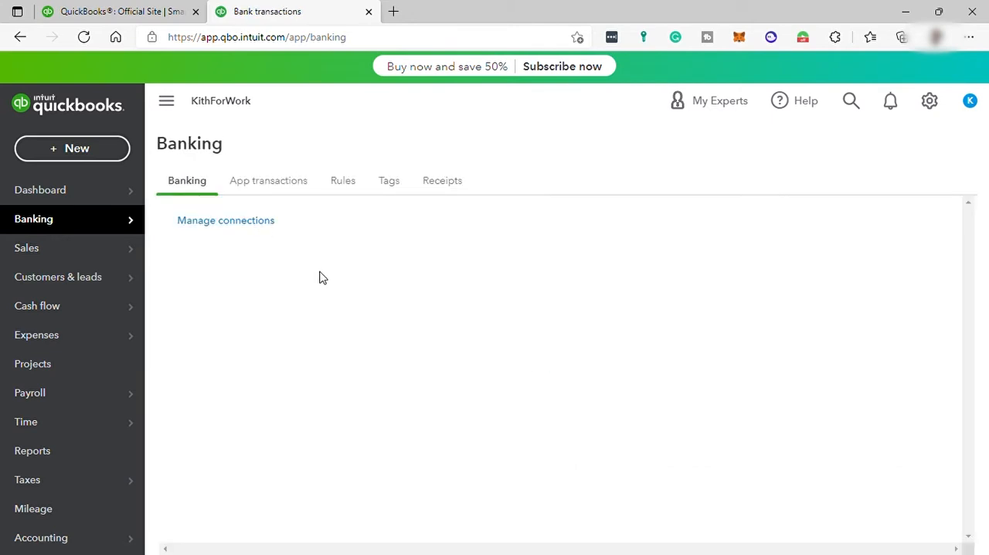
{"action": "mouse_move", "coordinate": [356, 275]}
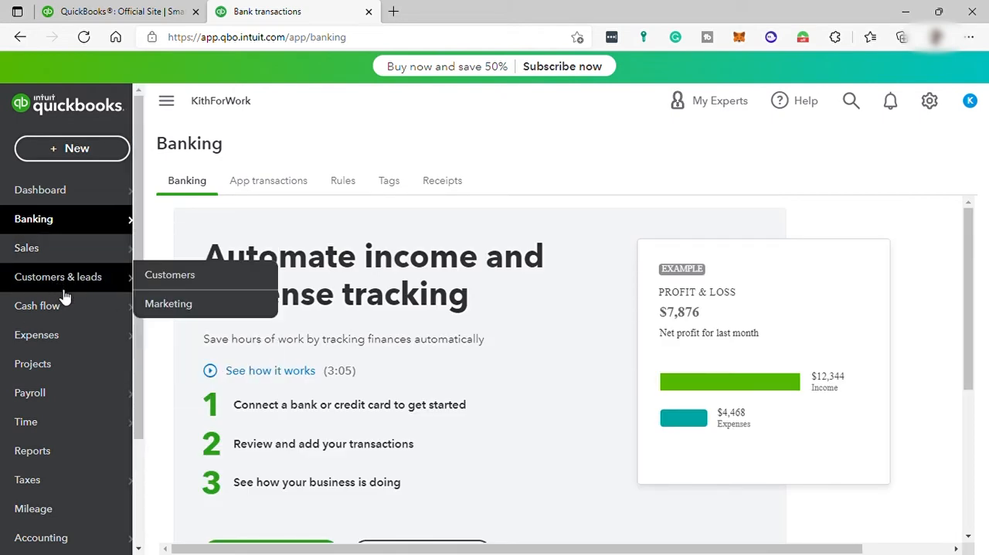
{"action": "mouse_move", "coordinate": [71, 297]}
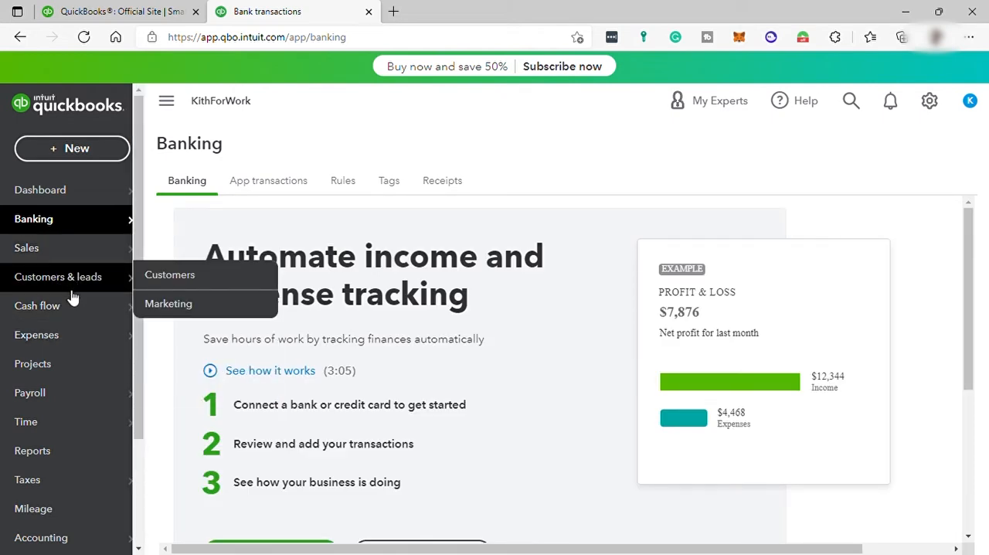
{"action": "mouse_move", "coordinate": [155, 188]}
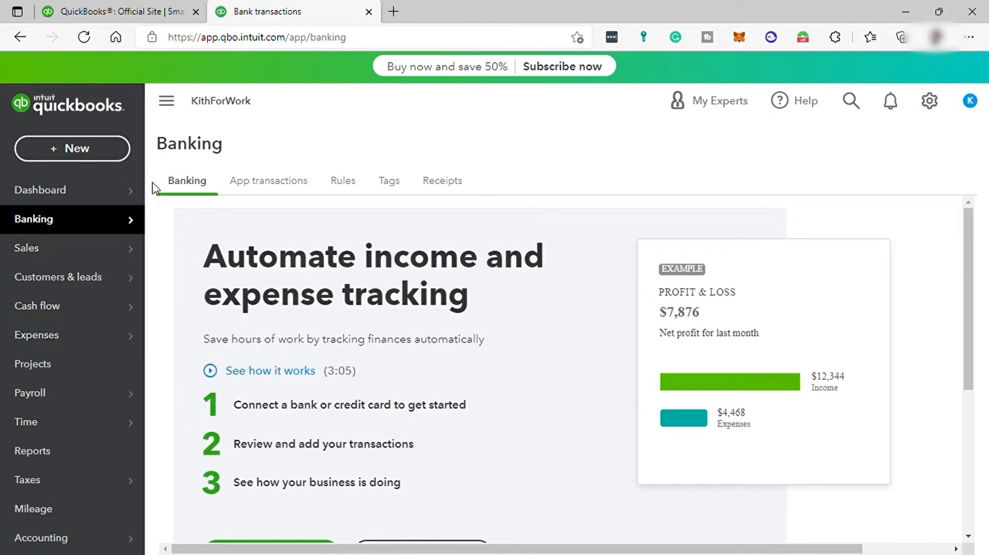
{"action": "left_click", "coordinate": [26, 247]}
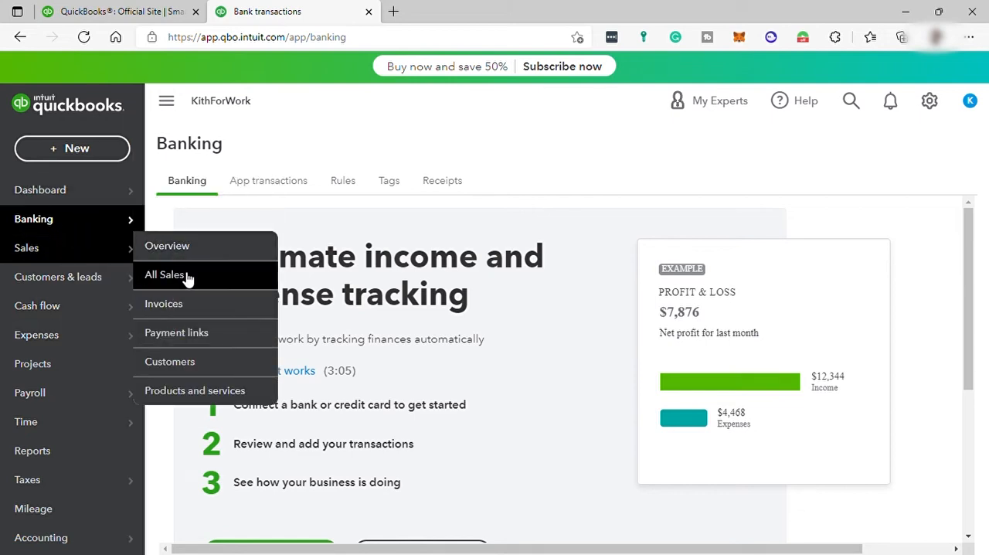
{"action": "mouse_move", "coordinate": [164, 275]}
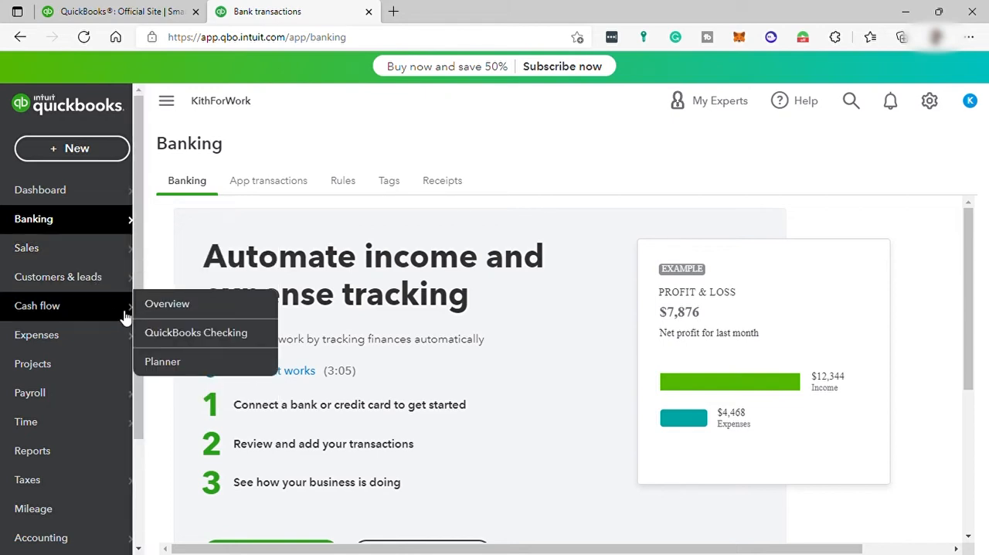
{"action": "mouse_move", "coordinate": [195, 332]}
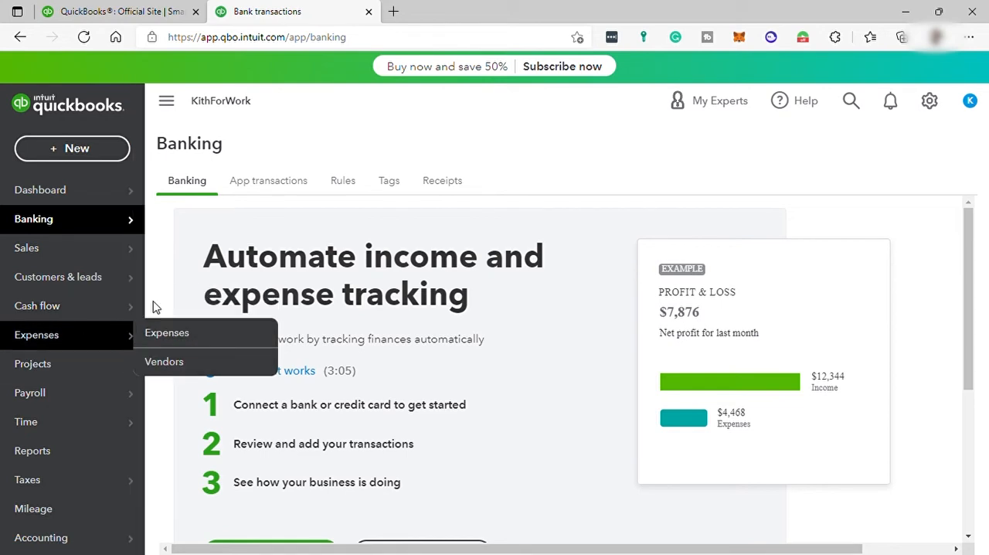
{"action": "mouse_move", "coordinate": [167, 332]}
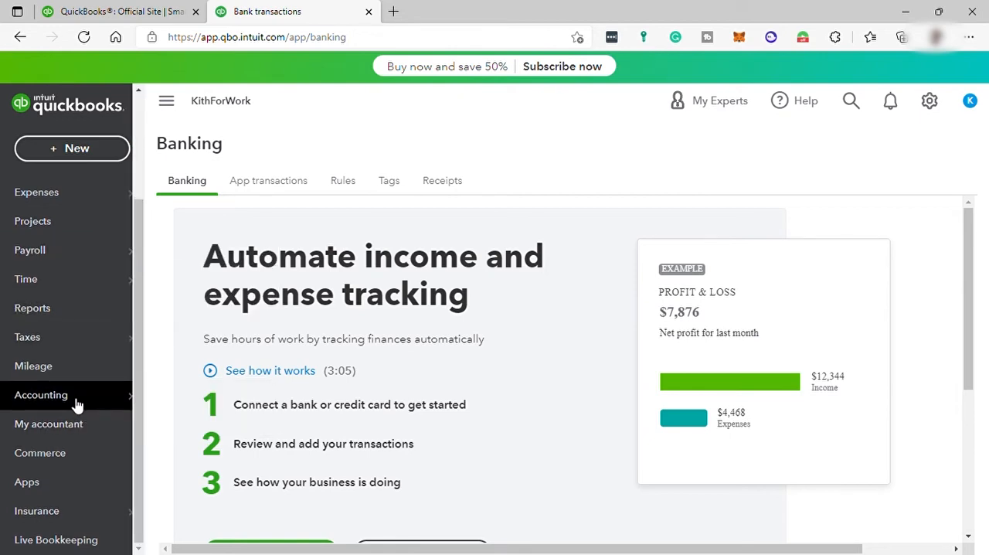
{"action": "scroll", "scroll_direction": "up", "scroll_amount": 3}
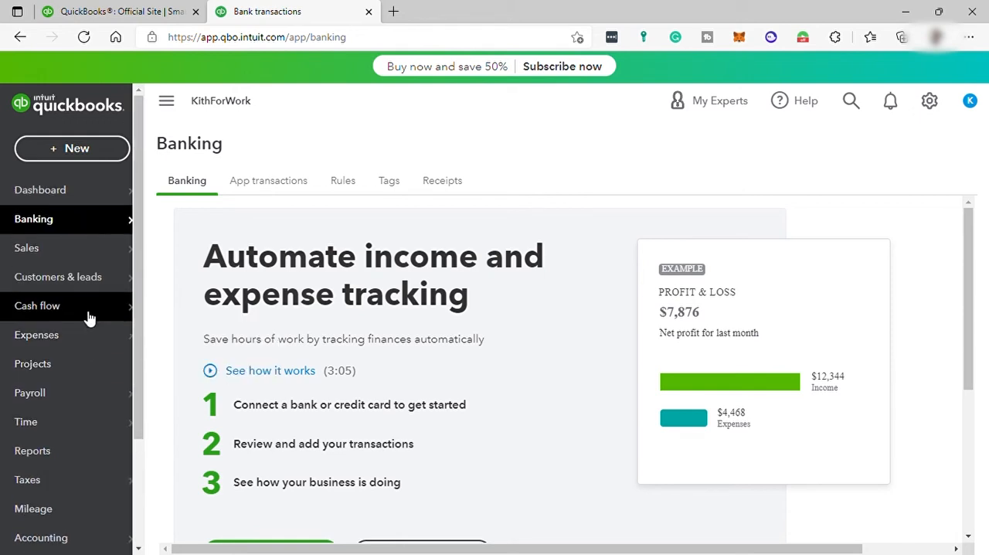
{"action": "mouse_move", "coordinate": [71, 148]}
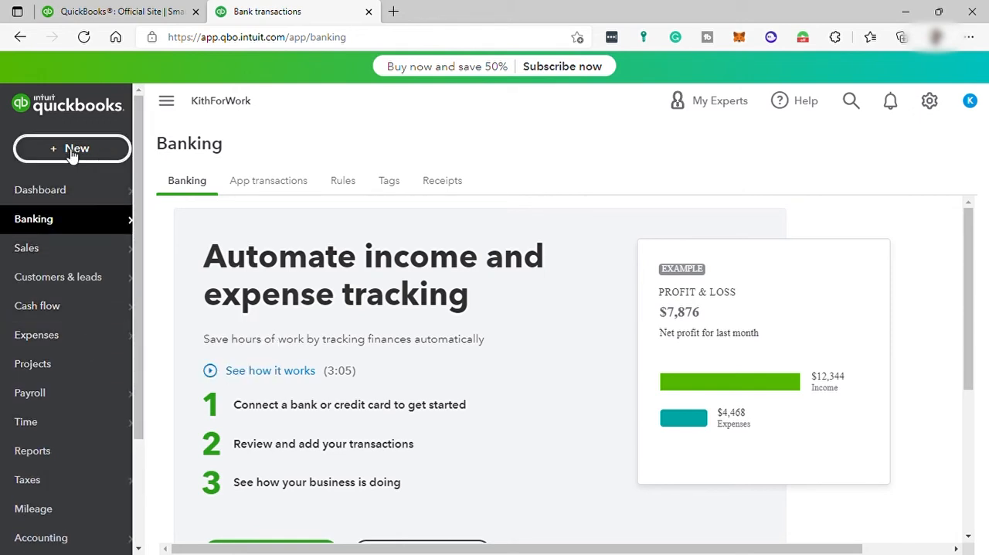
{"action": "left_click", "coordinate": [71, 149]}
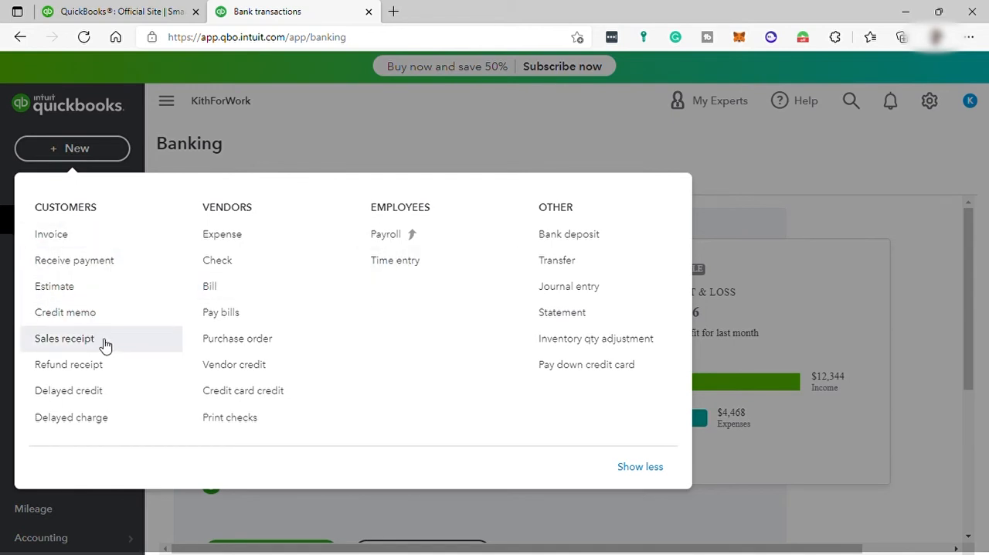
{"action": "mouse_move", "coordinate": [218, 198]}
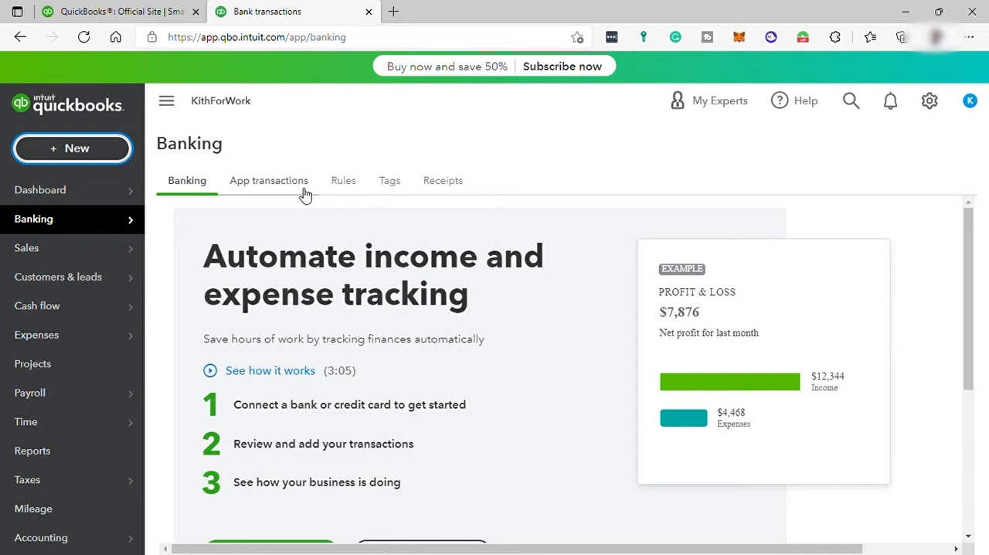
{"action": "scroll", "scroll_direction": "down", "scroll_amount": 3}
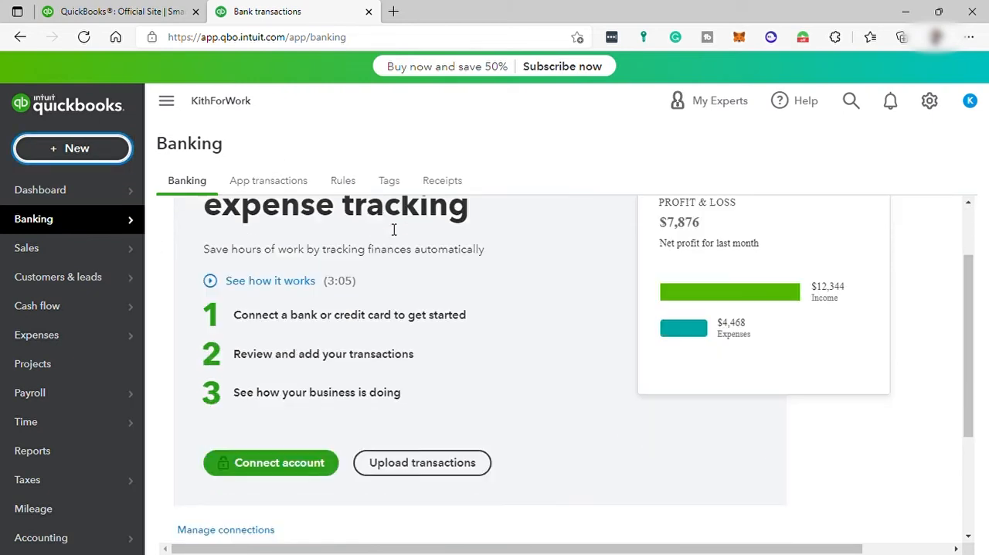
{"action": "scroll", "scroll_direction": "up", "scroll_amount": 3}
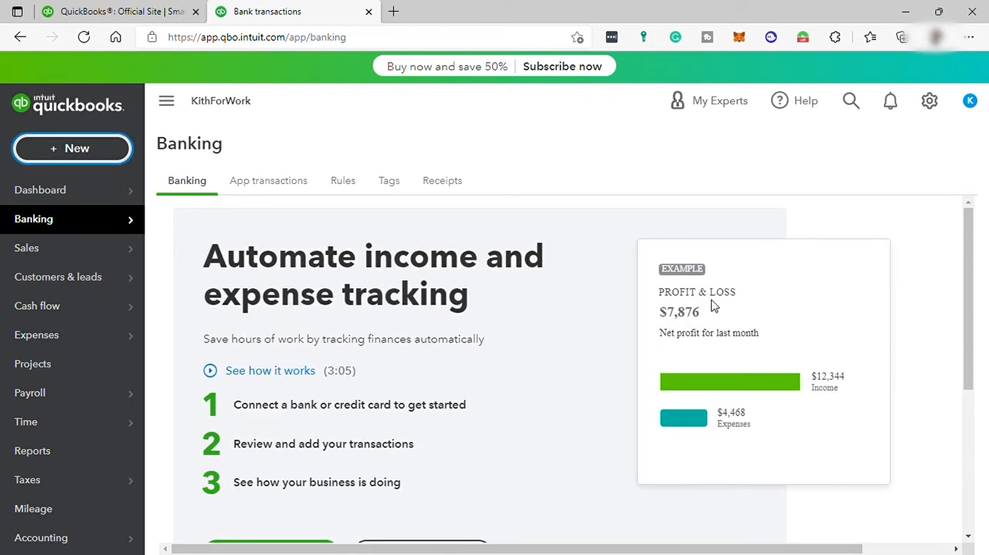
{"action": "mouse_move", "coordinate": [720, 100]}
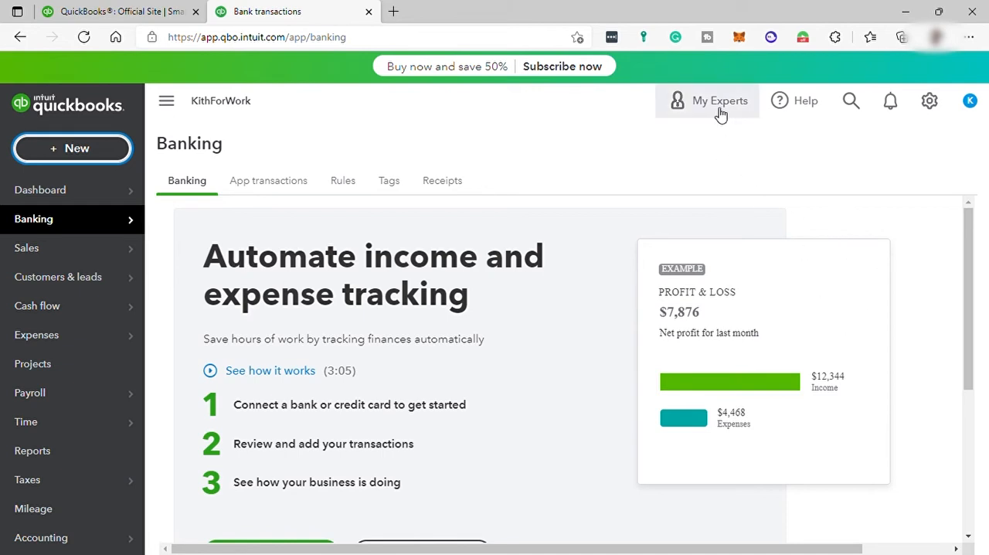
{"action": "mouse_move", "coordinate": [743, 114]}
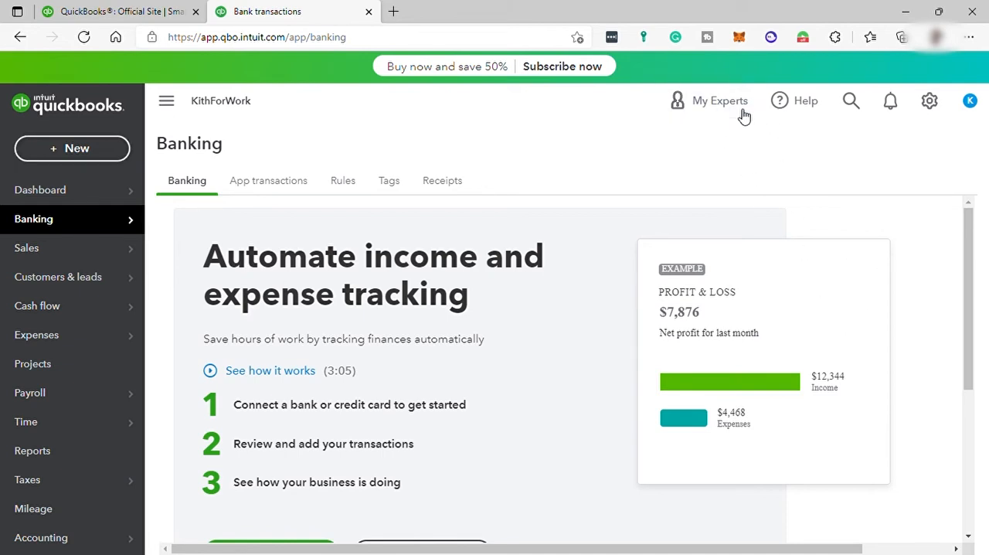
Step: From My Experts, visit the accountant invite page and then the Live Bookkeeping page
{"action": "left_click", "coordinate": [708, 100]}
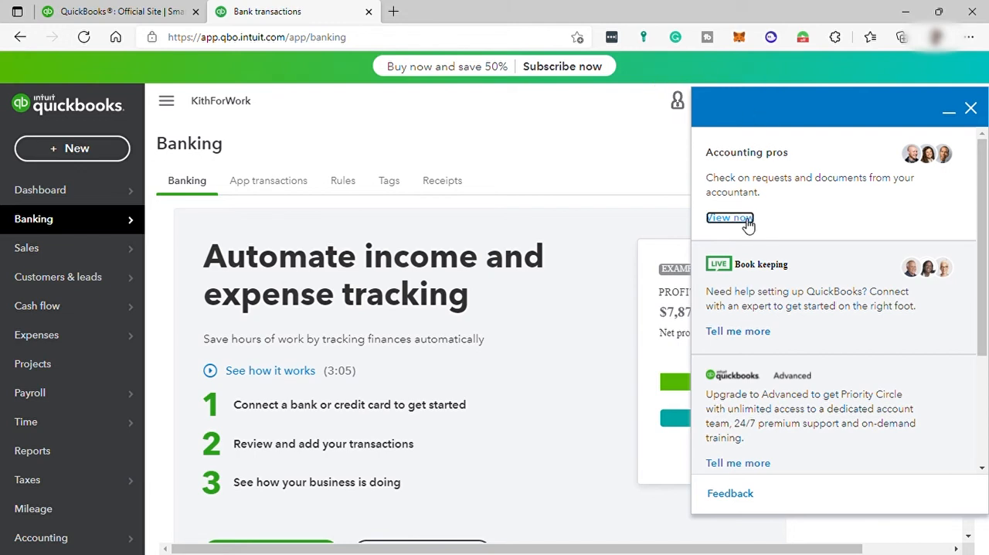
{"action": "left_click", "coordinate": [729, 217]}
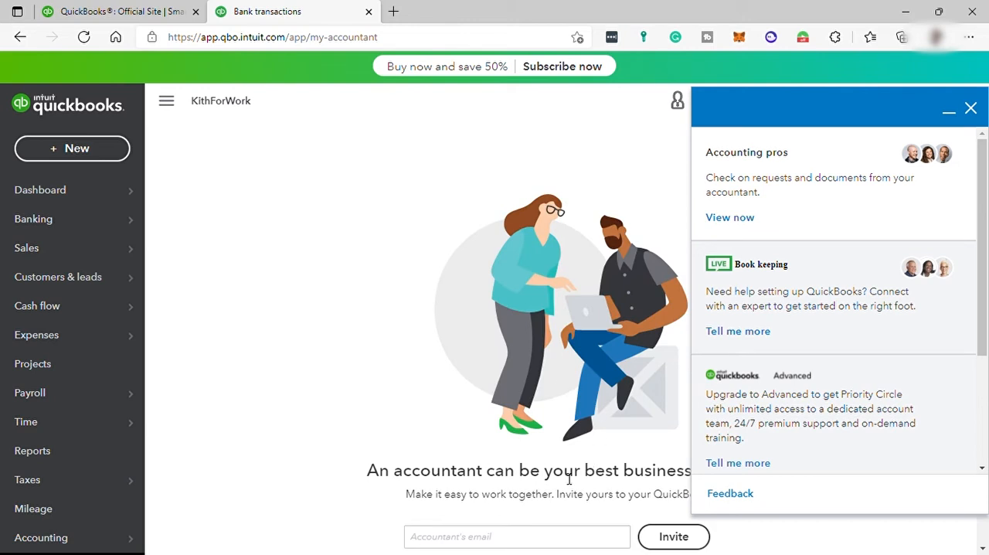
{"action": "scroll", "scroll_direction": "down", "scroll_amount": 3}
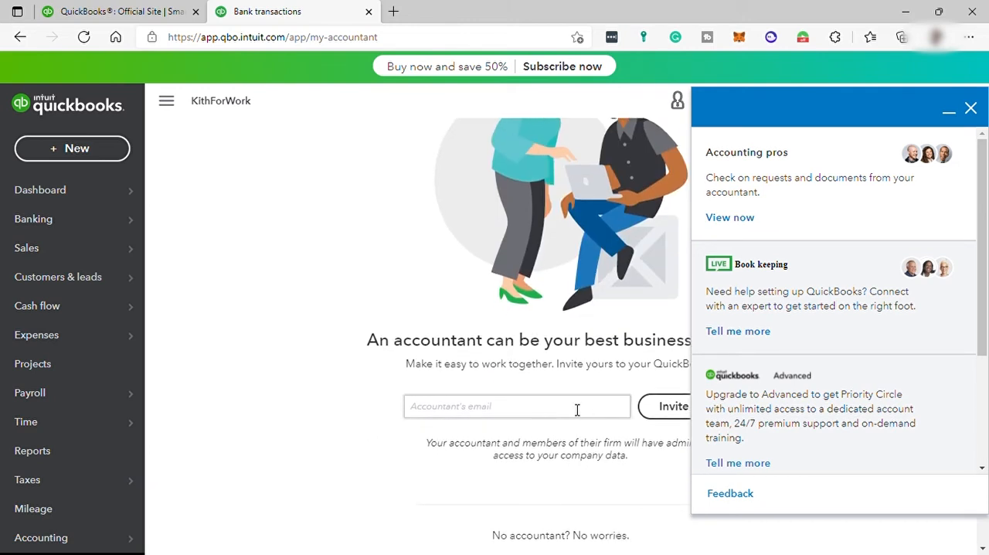
{"action": "mouse_move", "coordinate": [763, 292]}
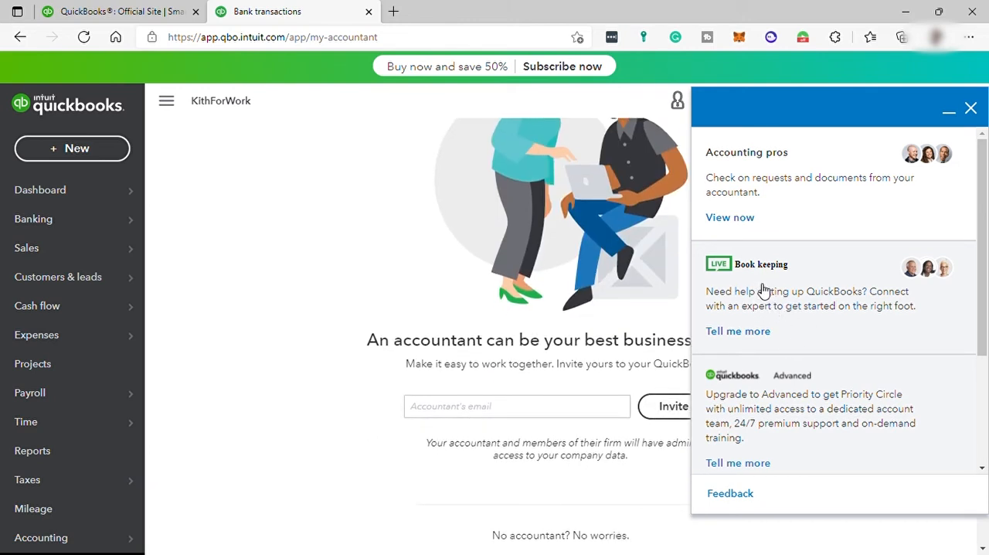
{"action": "left_click", "coordinate": [737, 331]}
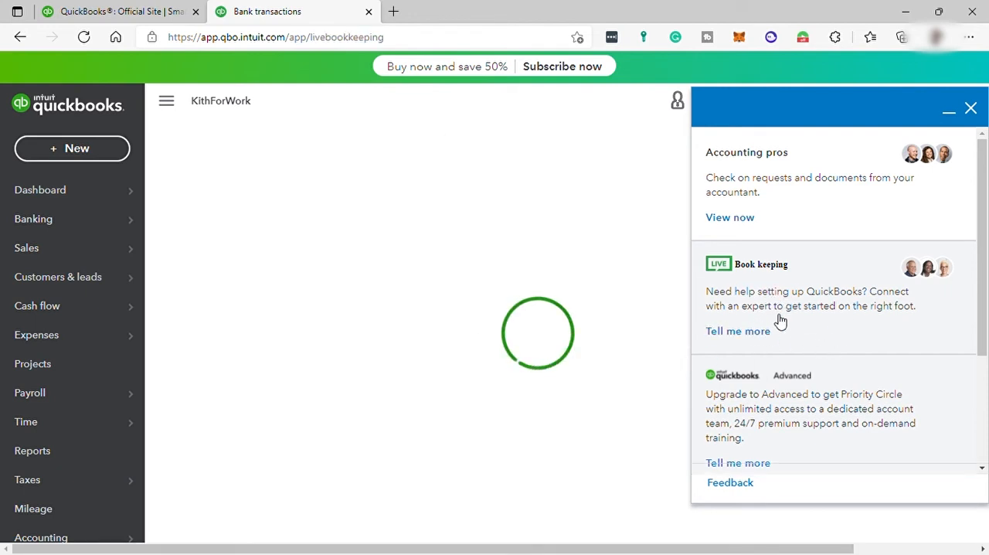
{"action": "scroll", "scroll_direction": "down", "scroll_amount": 3}
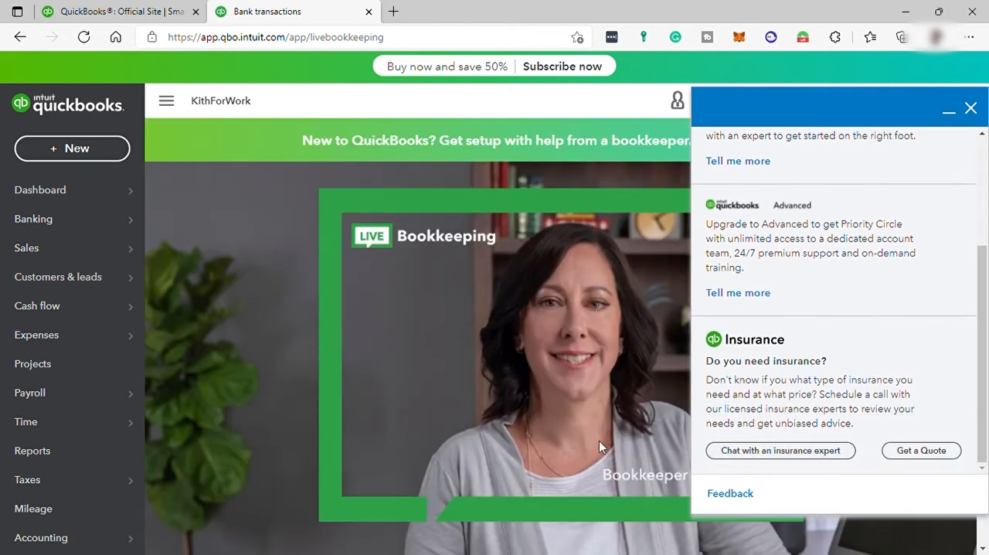
{"action": "mouse_move", "coordinate": [780, 451]}
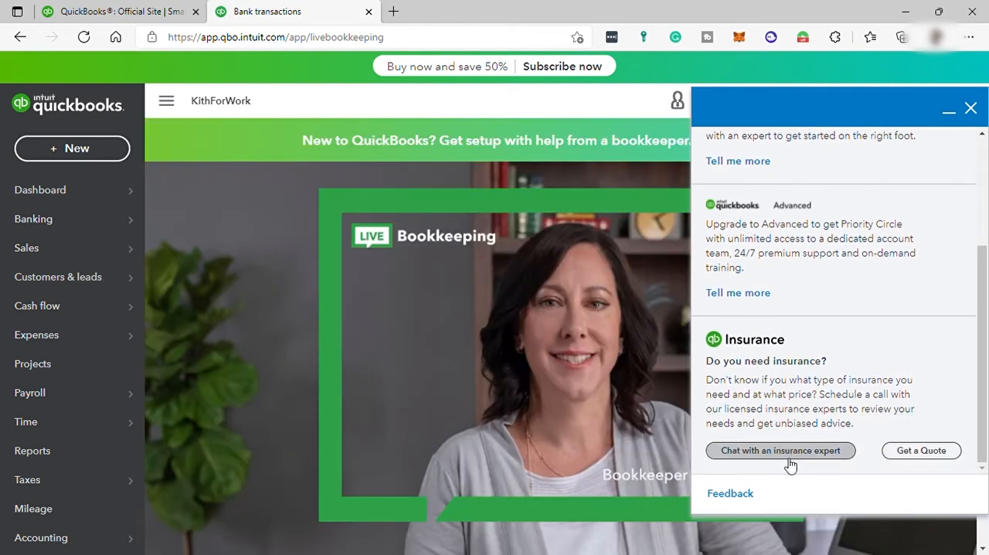
{"action": "mouse_move", "coordinate": [896, 276]}
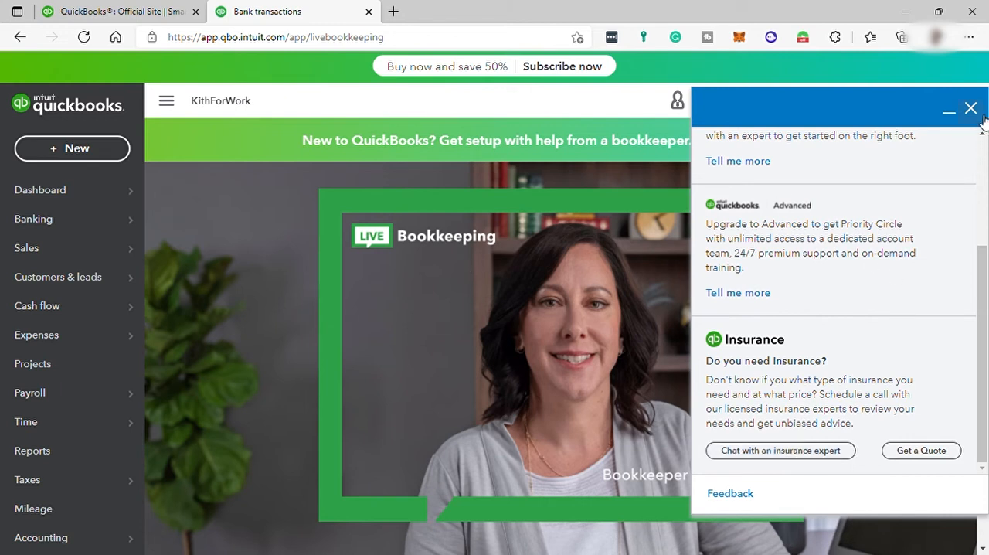
Step: Close the experts panel and go to the Sales overview with its get-paid setup steps
{"action": "left_click", "coordinate": [970, 108]}
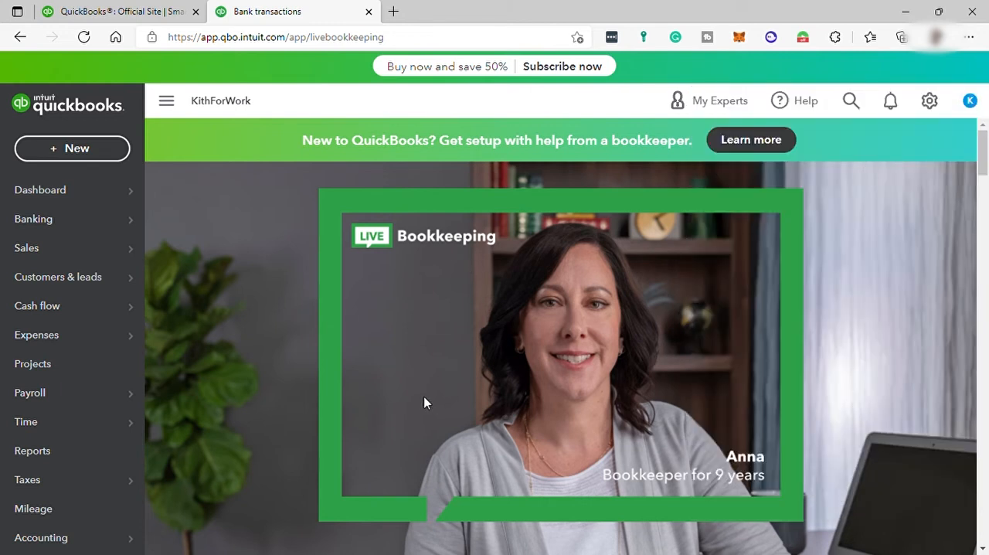
{"action": "left_click", "coordinate": [26, 247]}
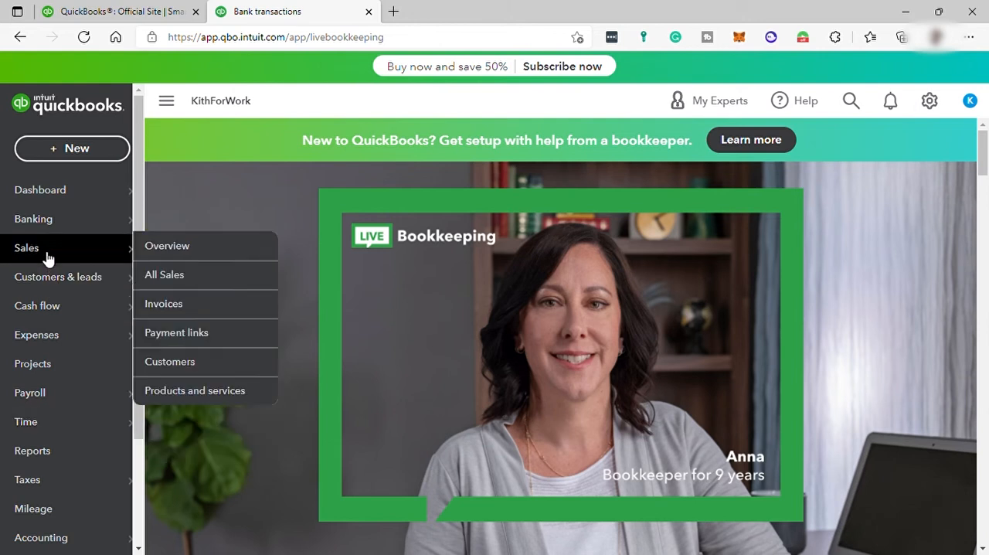
{"action": "mouse_move", "coordinate": [167, 246]}
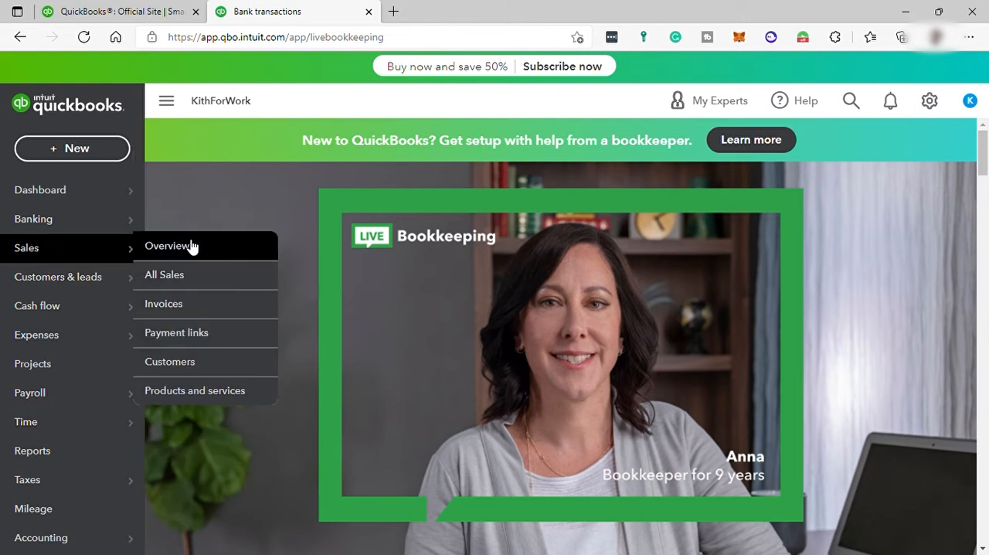
{"action": "left_click", "coordinate": [166, 246]}
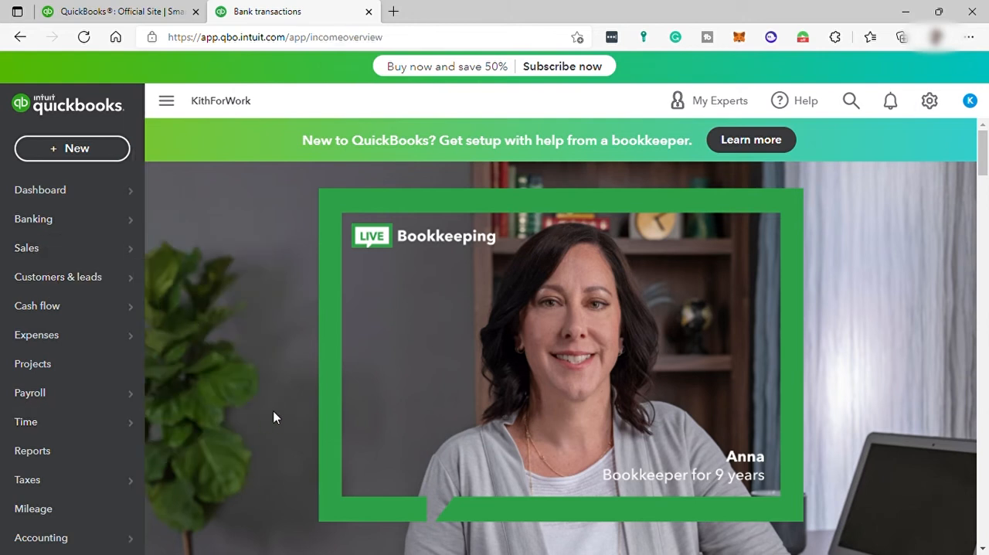
{"action": "left_click", "coordinate": [26, 247]}
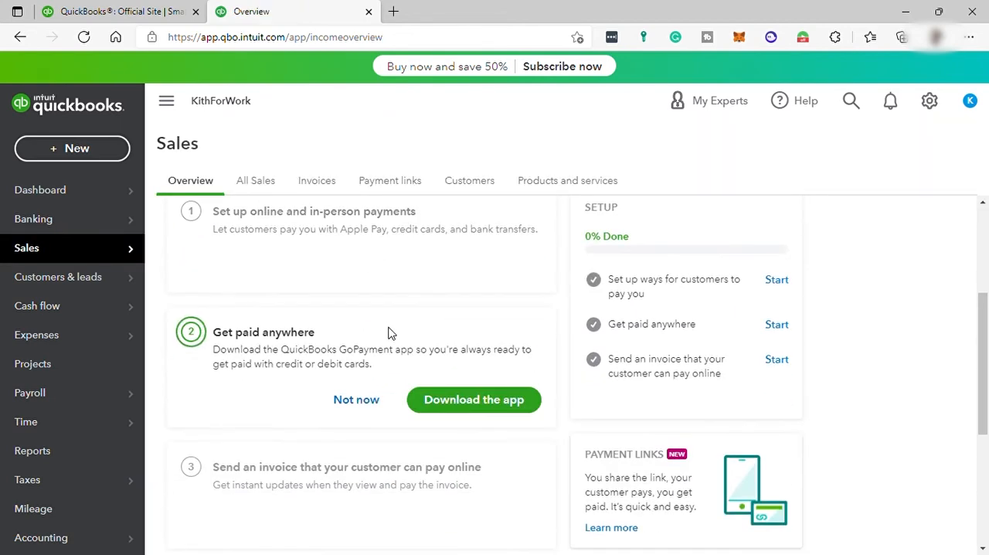
{"action": "scroll", "scroll_direction": "up", "scroll_amount": 3}
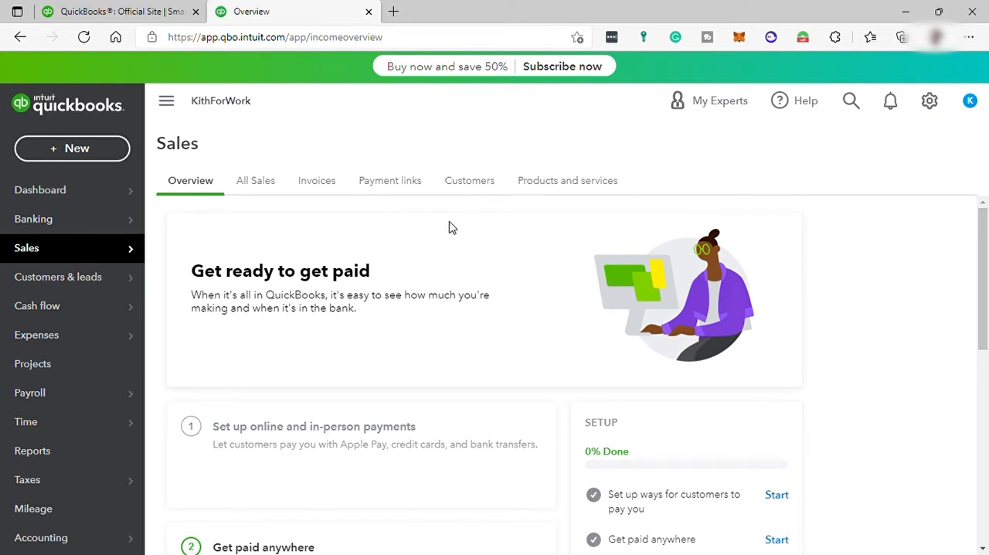
{"action": "mouse_move", "coordinate": [567, 179]}
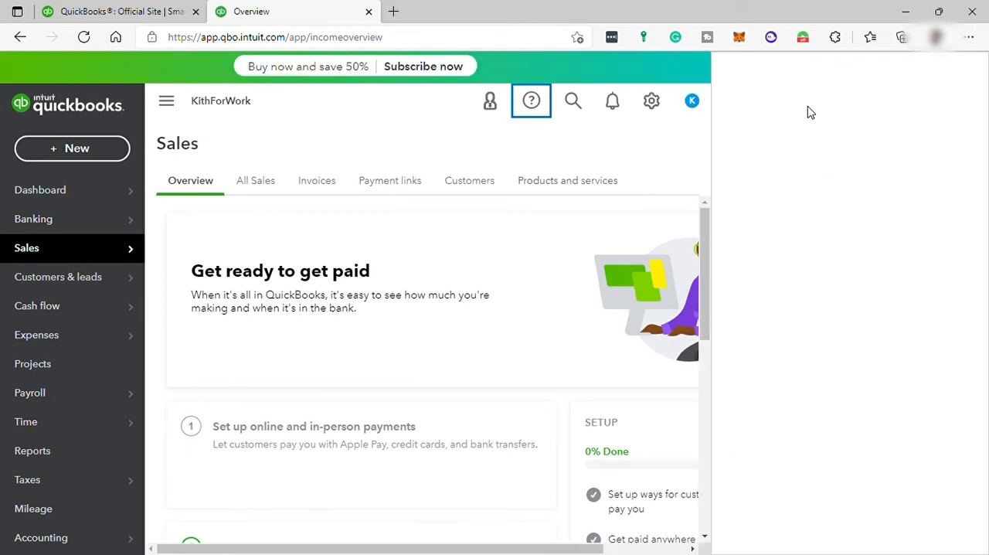
Step: Have the QB Assistant list its getting-started and popular tutorial videos
{"action": "left_click", "coordinate": [532, 101]}
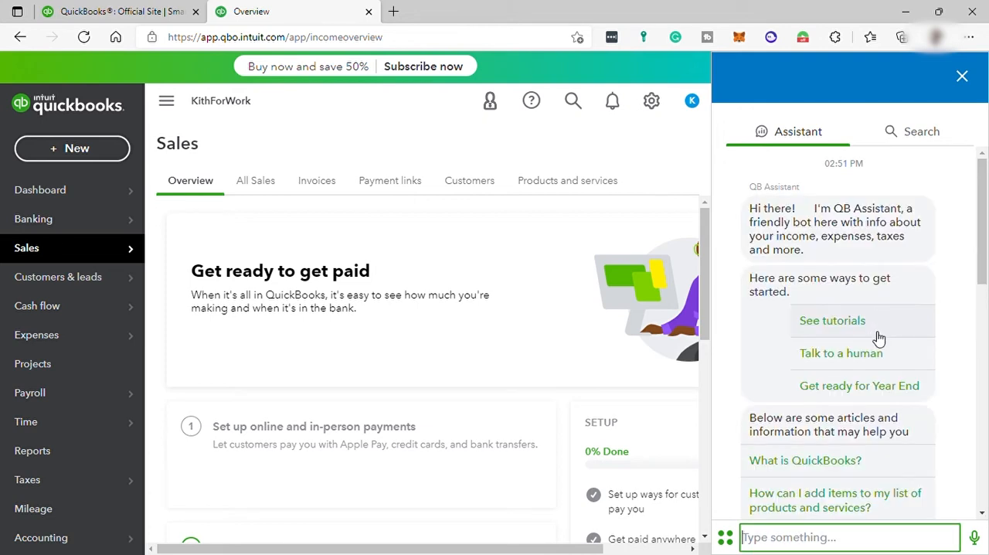
{"action": "left_click", "coordinate": [831, 320]}
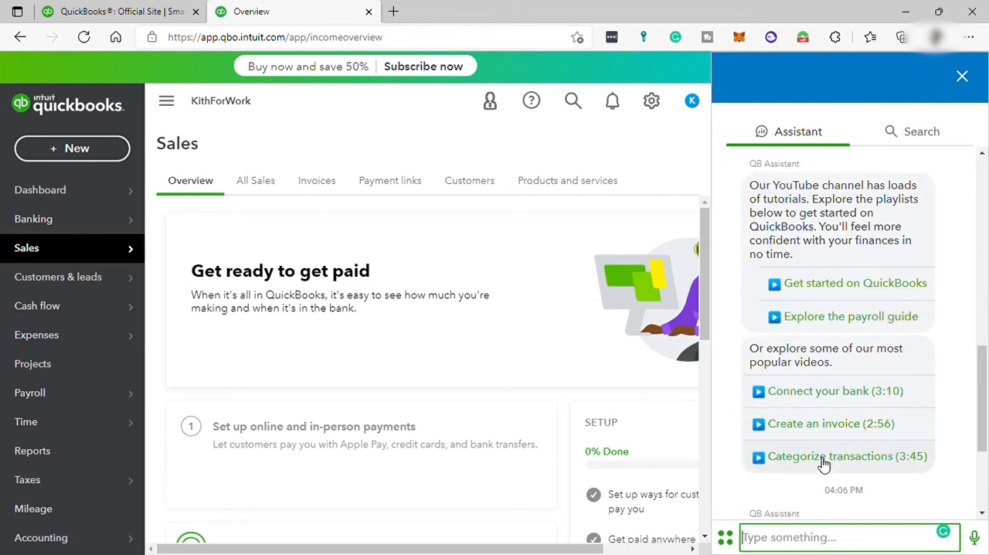
{"action": "scroll", "scroll_direction": "down", "scroll_amount": 3}
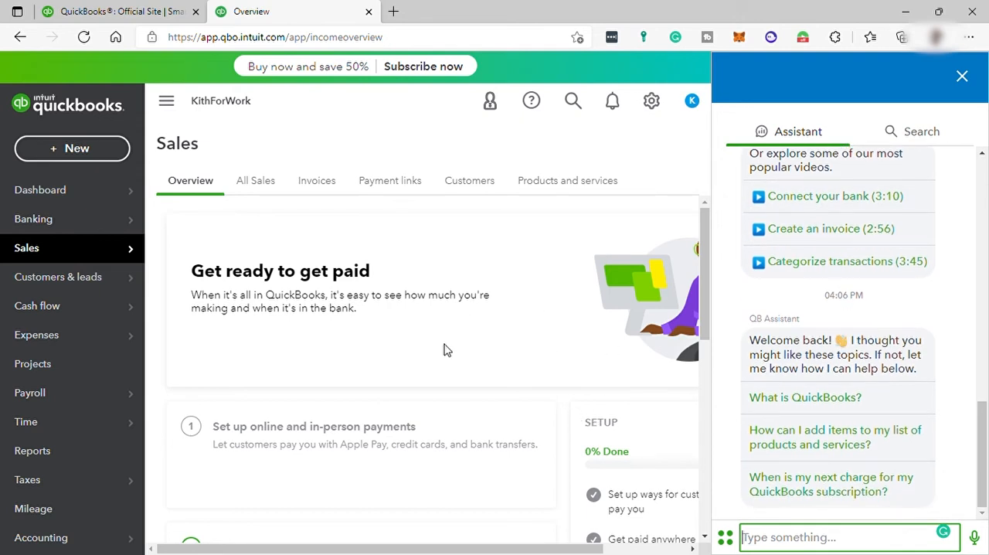
{"action": "mouse_move", "coordinate": [584, 244]}
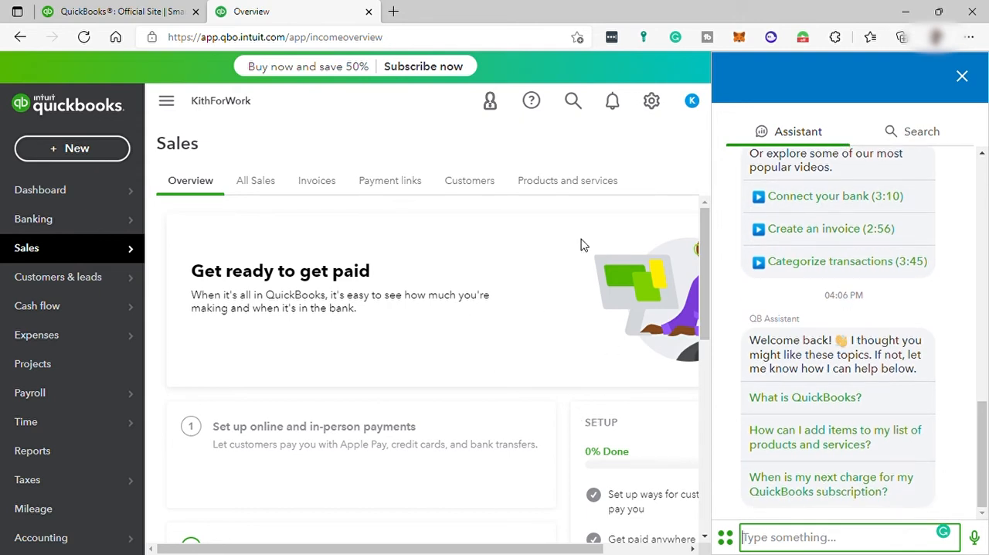
{"action": "mouse_move", "coordinate": [457, 226]}
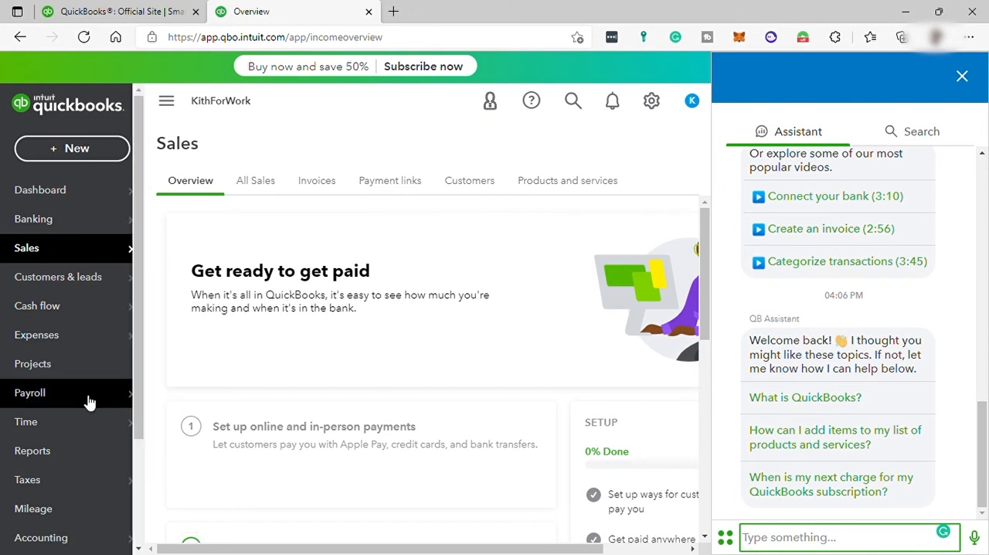
{"action": "scroll", "scroll_direction": "down", "scroll_amount": 3}
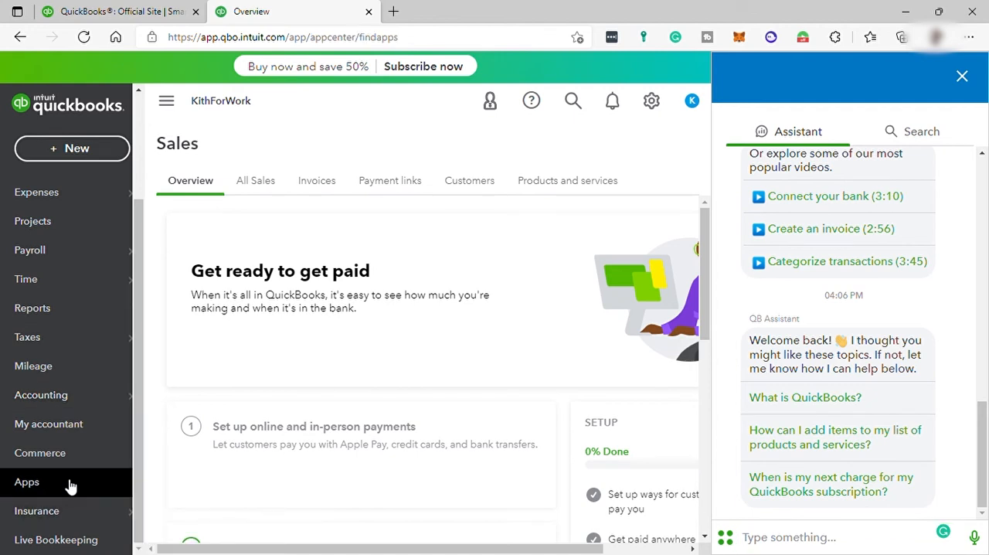
Step: Show My Apps with QuickBooks Time listed, close the assistant, and bring up the settings menu
{"action": "left_click", "coordinate": [27, 482]}
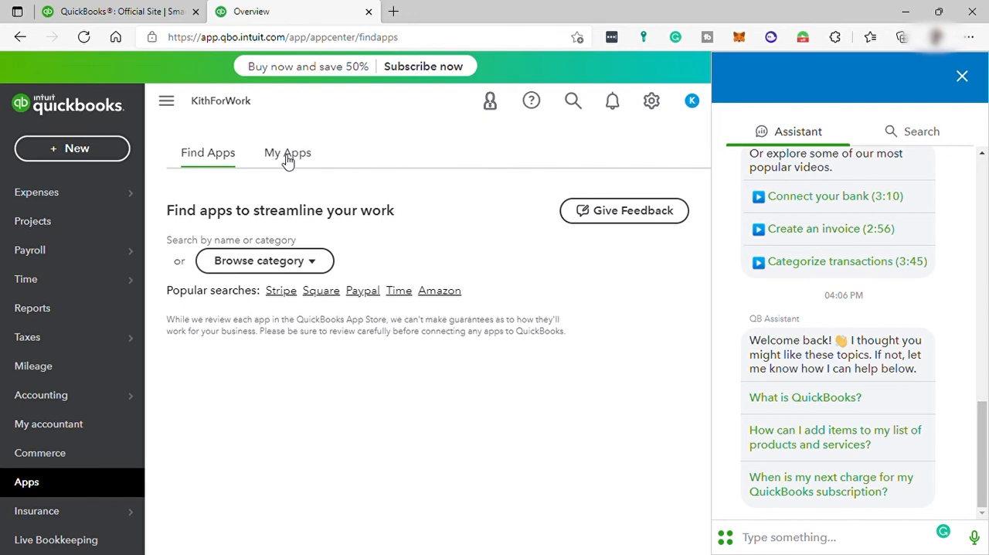
{"action": "left_click", "coordinate": [287, 152]}
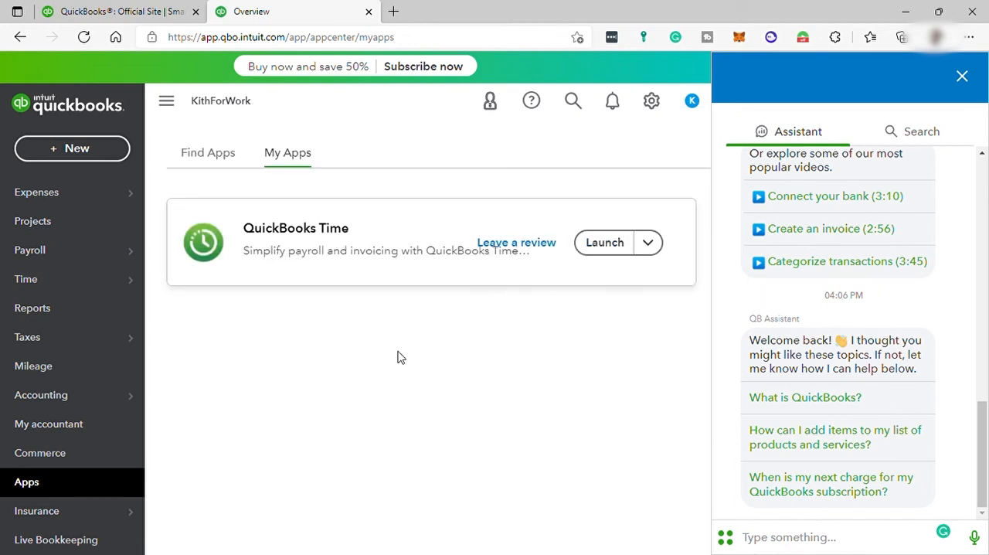
{"action": "mouse_move", "coordinate": [315, 207]}
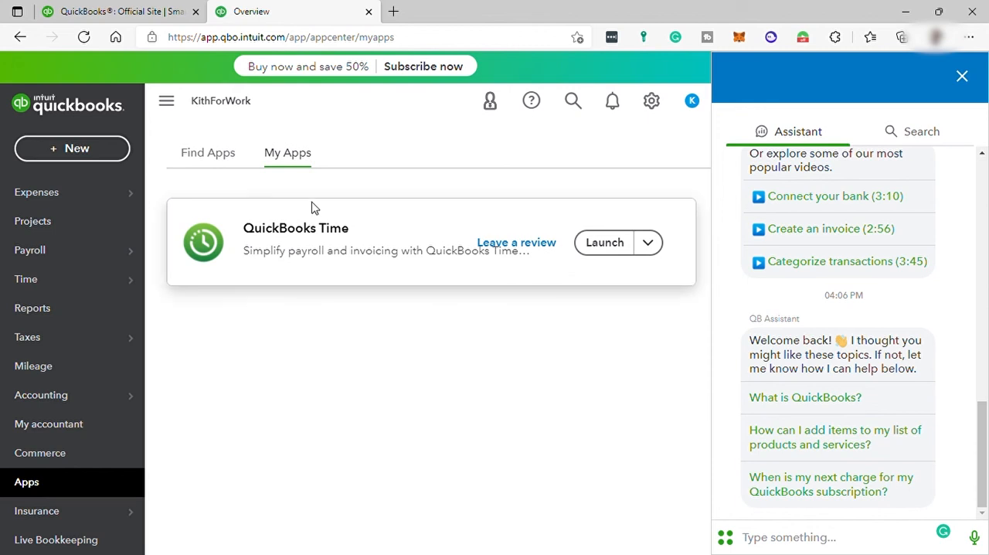
{"action": "mouse_move", "coordinate": [128, 424]}
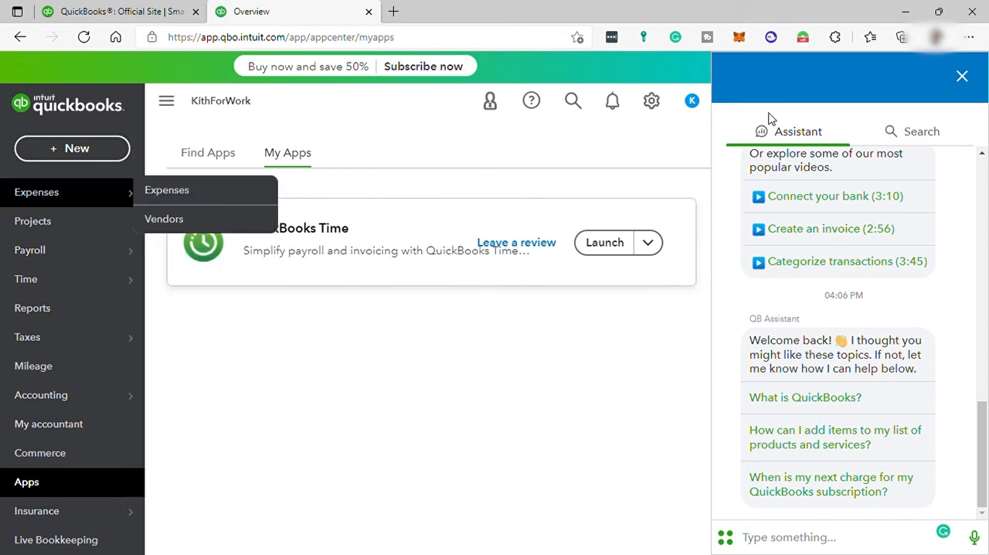
{"action": "left_click", "coordinate": [961, 75]}
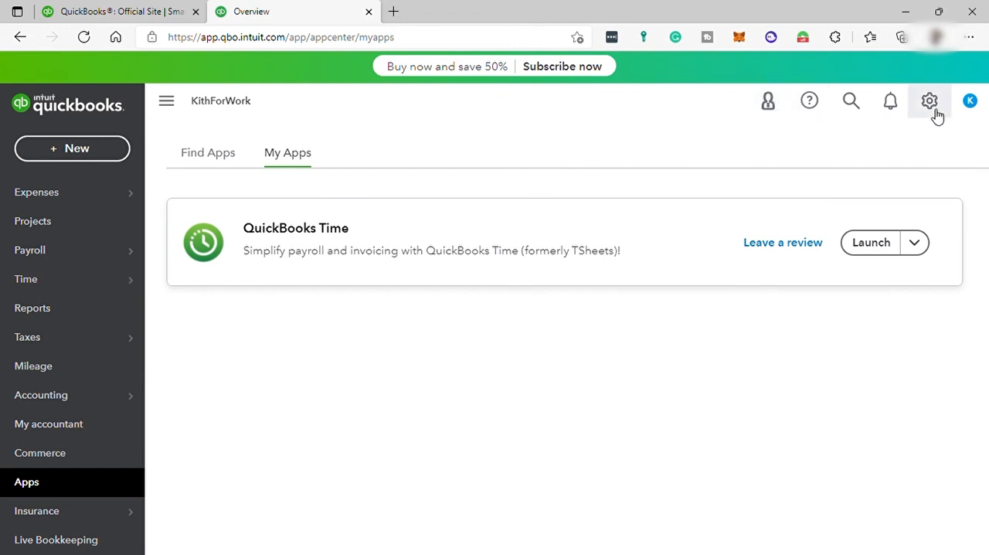
{"action": "left_click", "coordinate": [928, 101]}
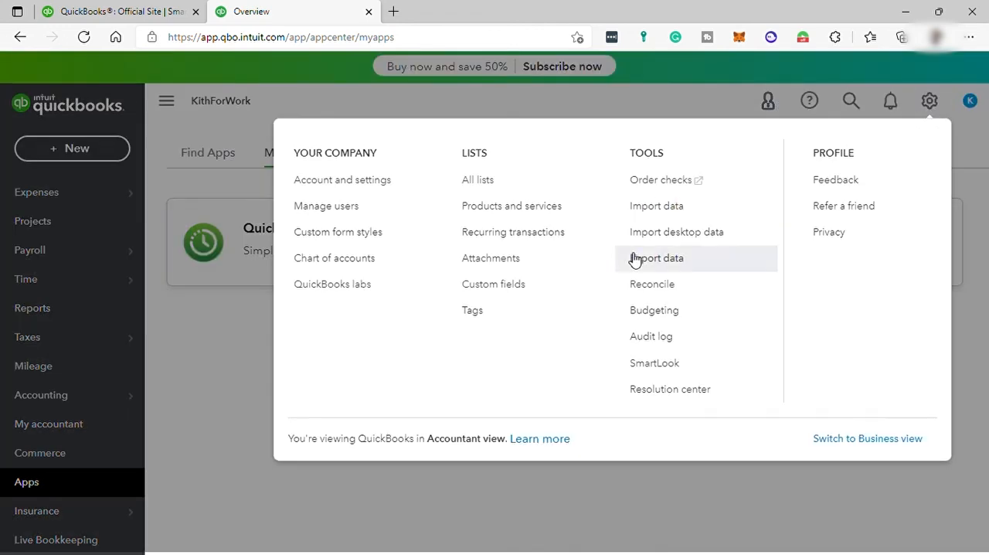
{"action": "mouse_move", "coordinate": [247, 354]}
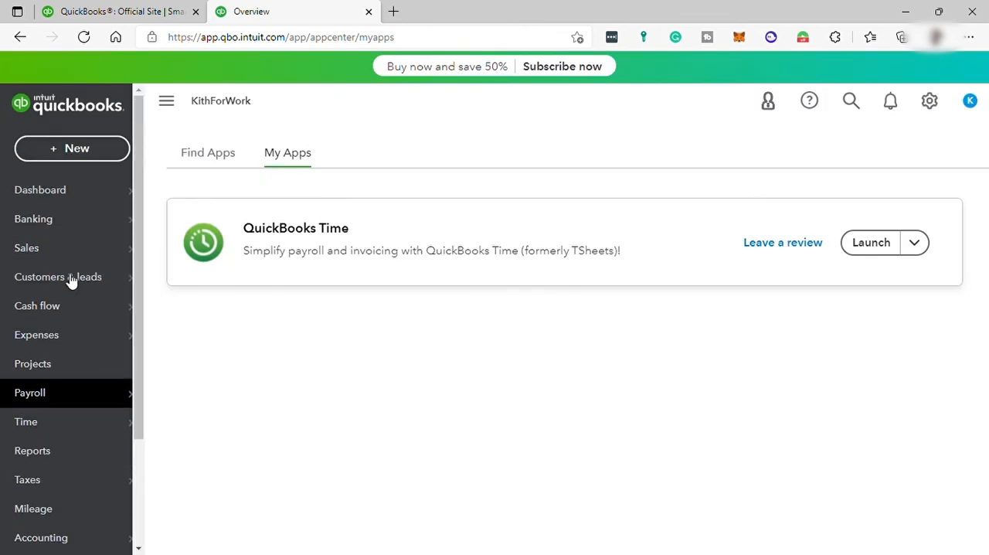
Step: Go to the dashboard's Business overview and scroll through its summary cards
{"action": "left_click", "coordinate": [40, 189]}
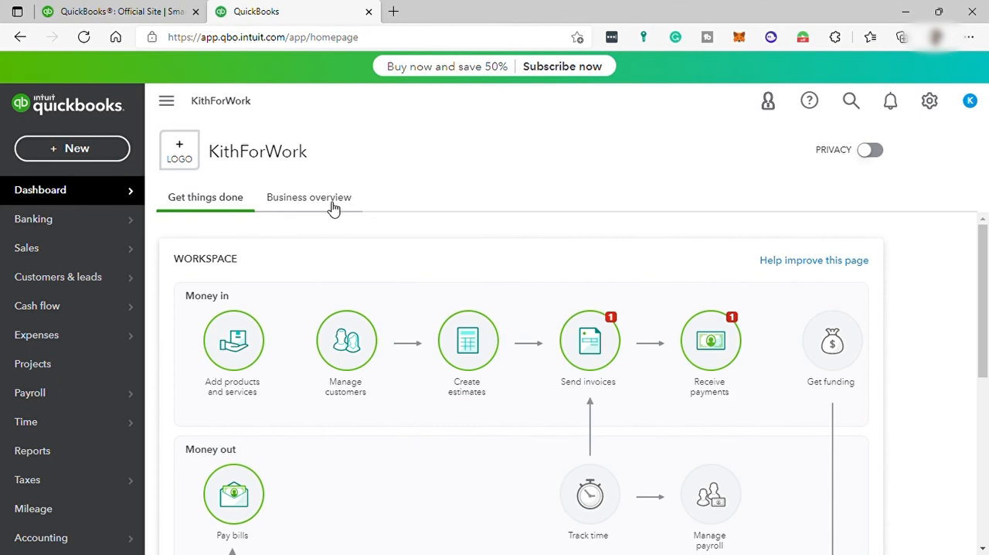
{"action": "left_click", "coordinate": [309, 198]}
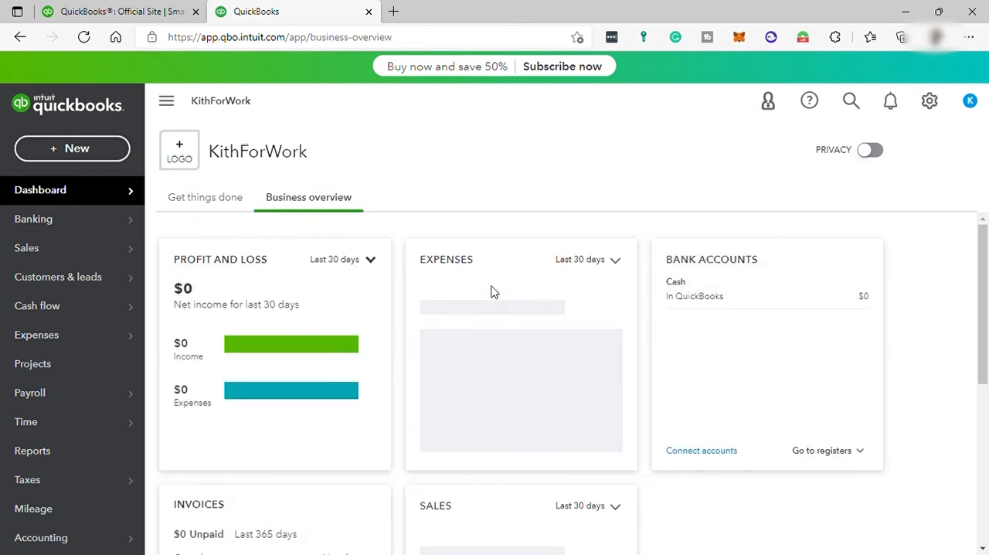
{"action": "scroll", "scroll_direction": "down", "scroll_amount": 3}
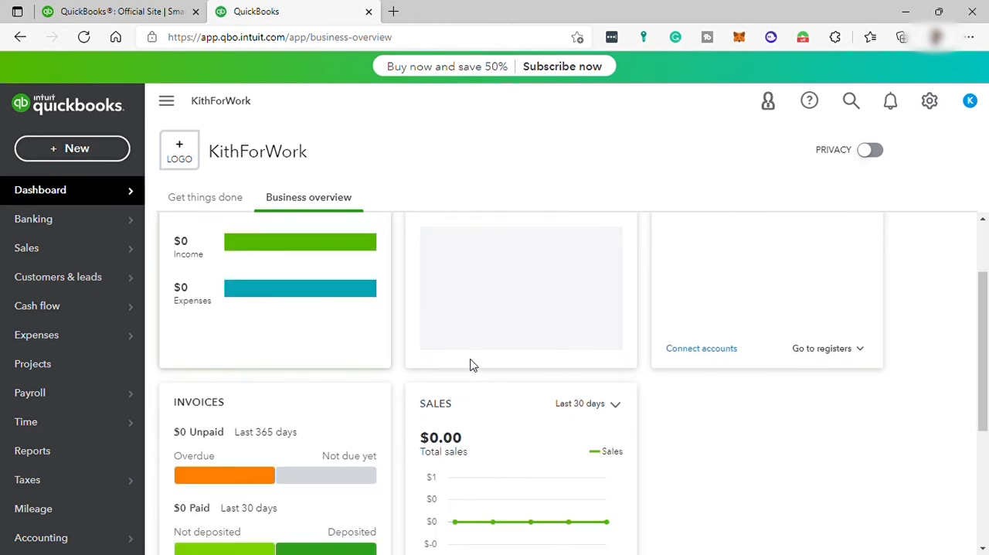
{"action": "scroll", "scroll_direction": "down", "scroll_amount": 3}
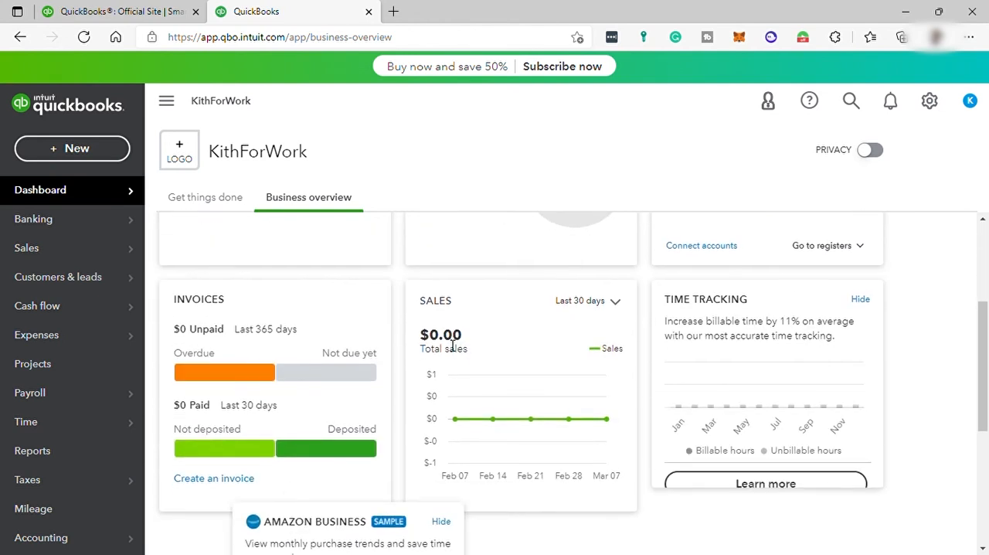
{"action": "scroll", "scroll_direction": "down", "scroll_amount": 3}
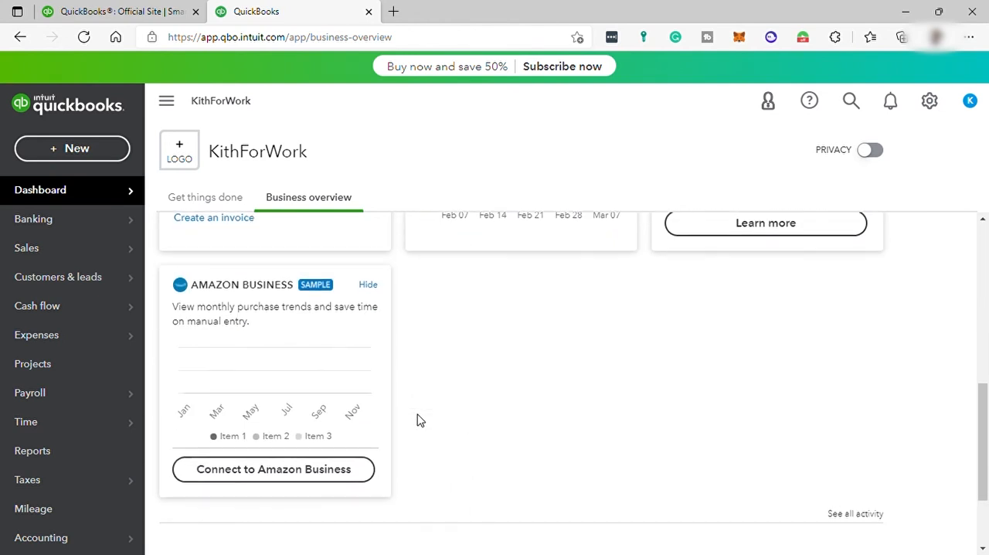
{"action": "scroll", "scroll_direction": "up", "scroll_amount": 3}
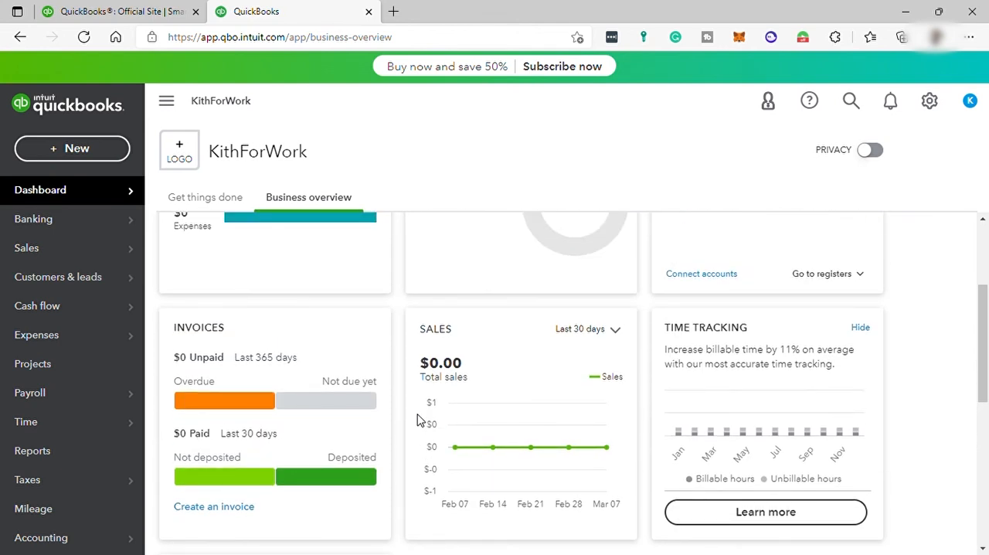
{"action": "scroll", "scroll_direction": "up", "scroll_amount": 3}
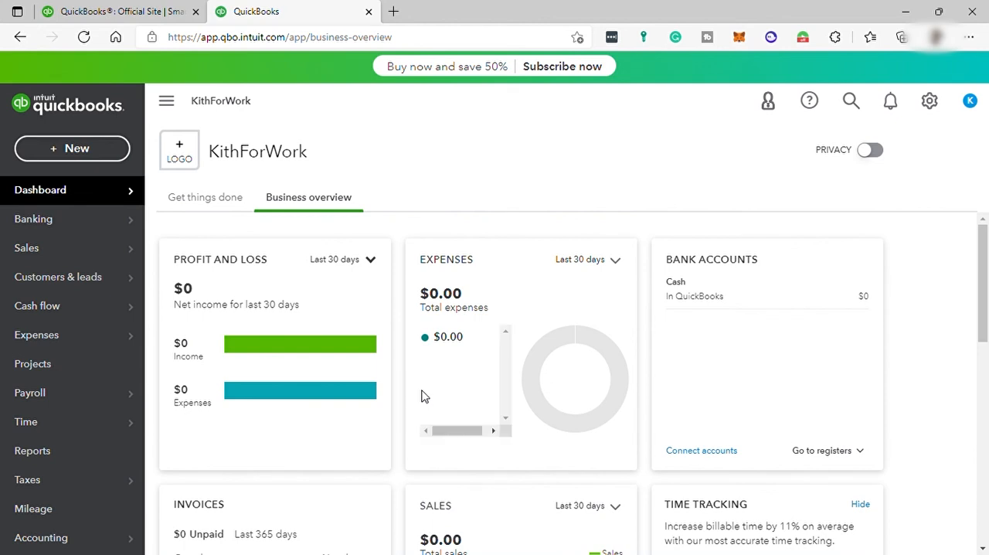
Step: Shrink the page zoom and review the profit and loss, expenses, invoices, sales and time tracking widgets
{"action": "key", "text": "ctrl+minus"}
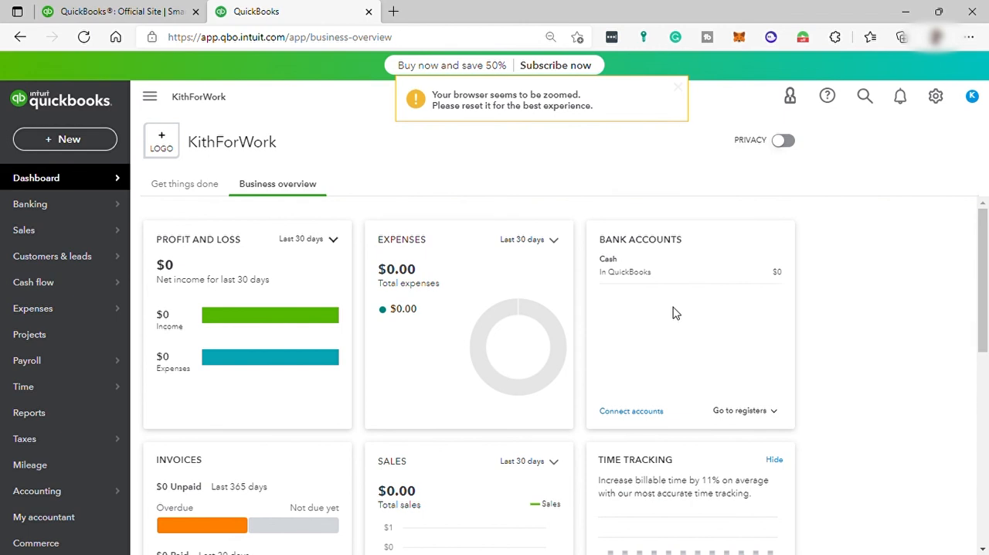
{"action": "left_click", "coordinate": [677, 87]}
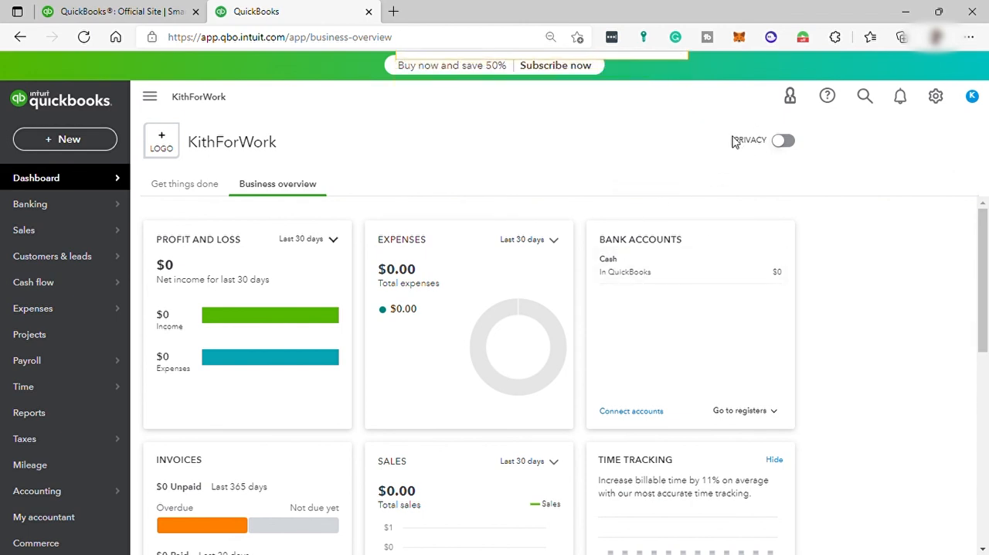
{"action": "mouse_move", "coordinate": [834, 301]}
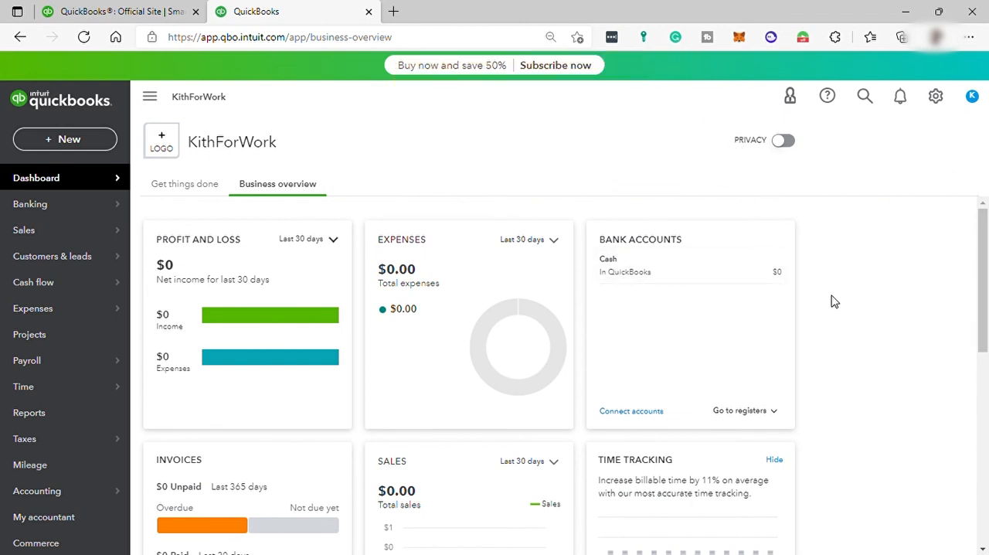
{"action": "mouse_move", "coordinate": [670, 313]}
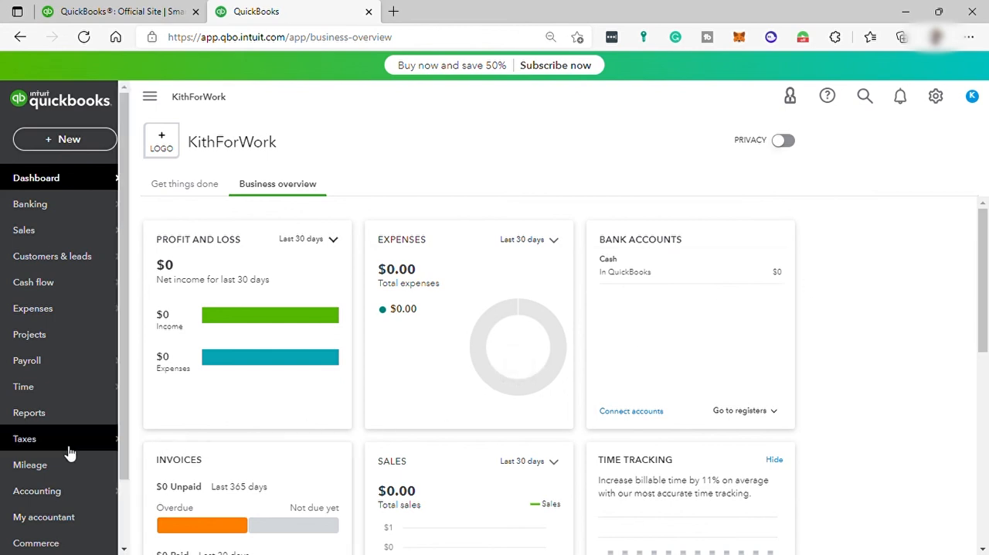
{"action": "scroll", "scroll_direction": "down", "scroll_amount": 3}
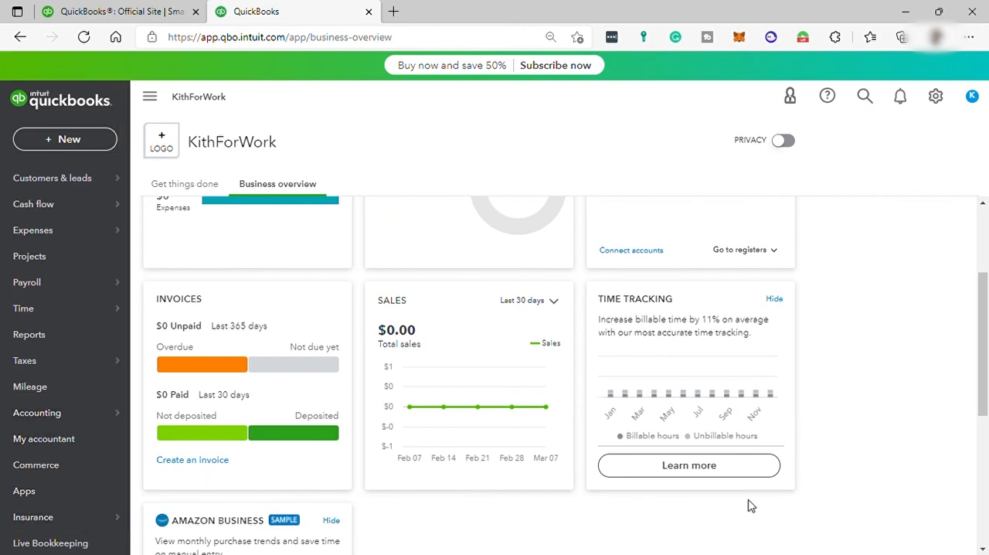
{"action": "scroll", "scroll_direction": "down", "scroll_amount": 3}
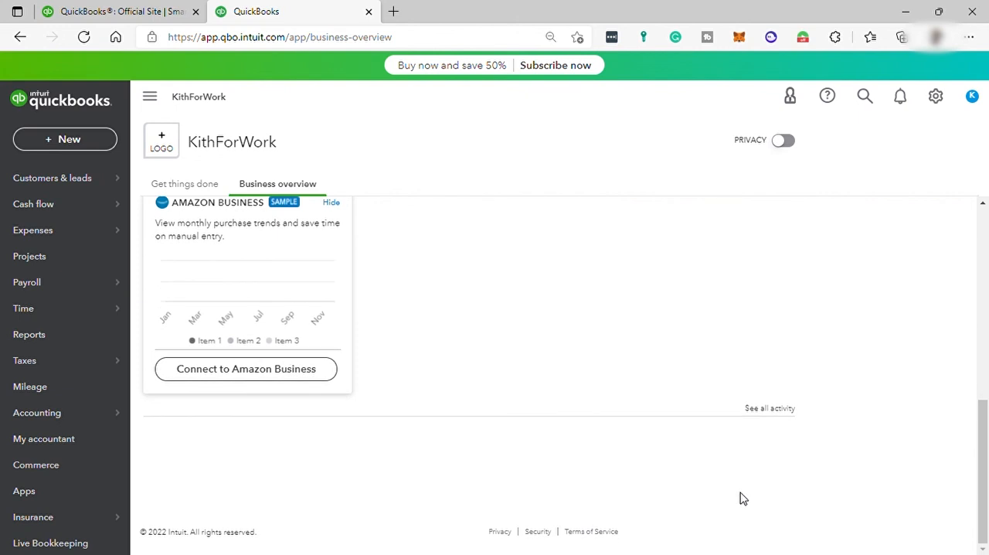
{"action": "mouse_move", "coordinate": [736, 487]}
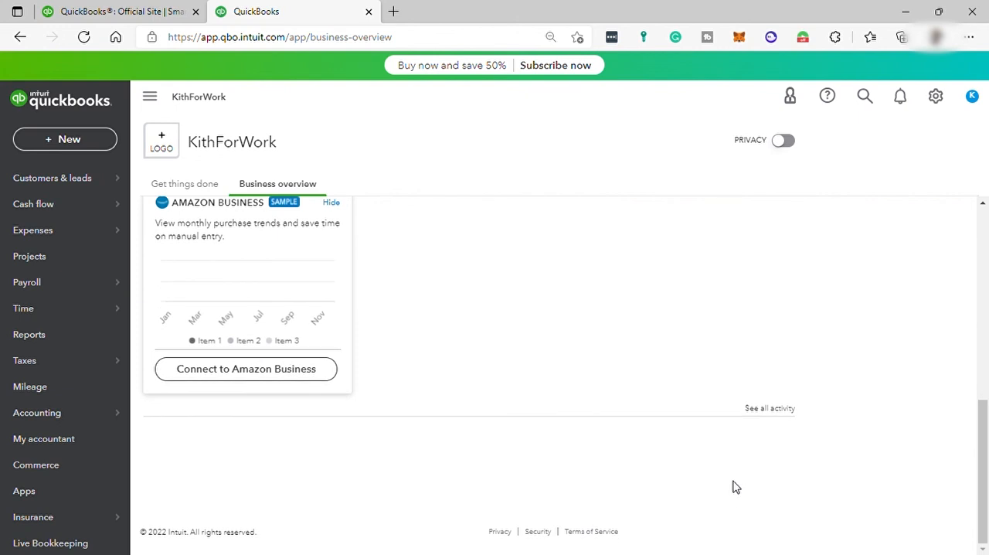
{"action": "mouse_move", "coordinate": [782, 424]}
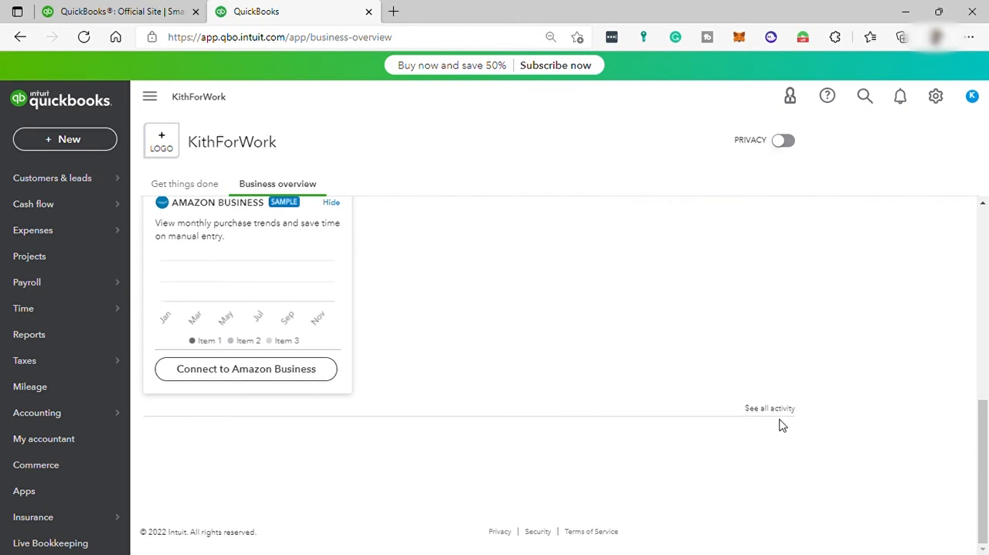
{"action": "scroll", "scroll_direction": "up", "scroll_amount": 3}
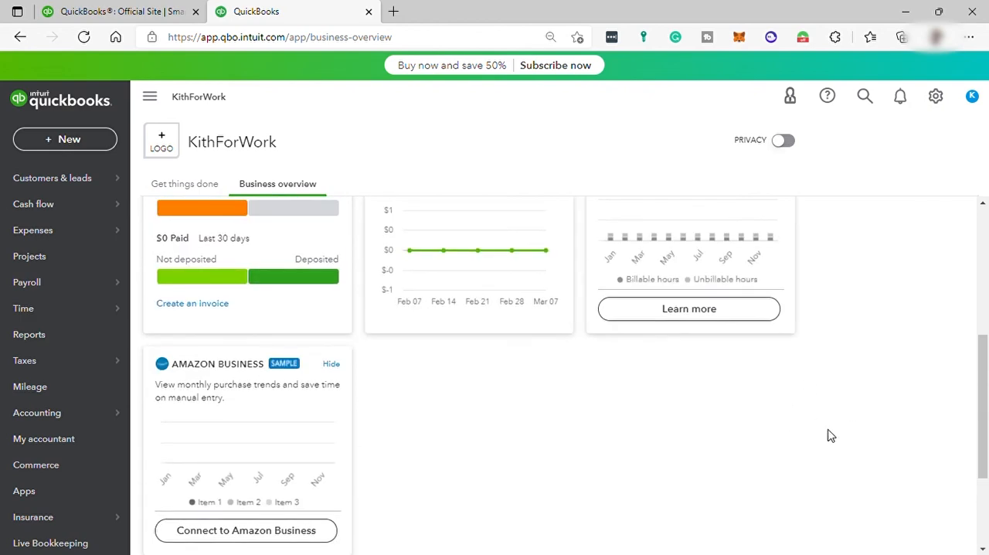